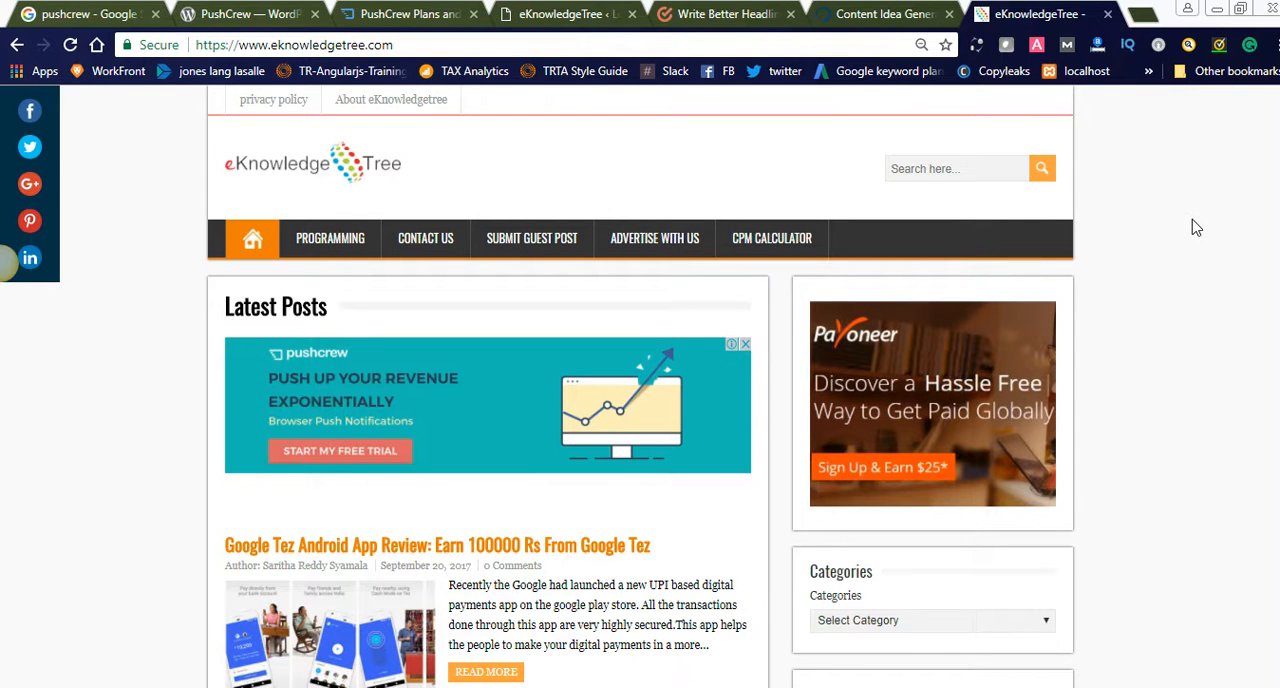
mouse_move(462, 90)
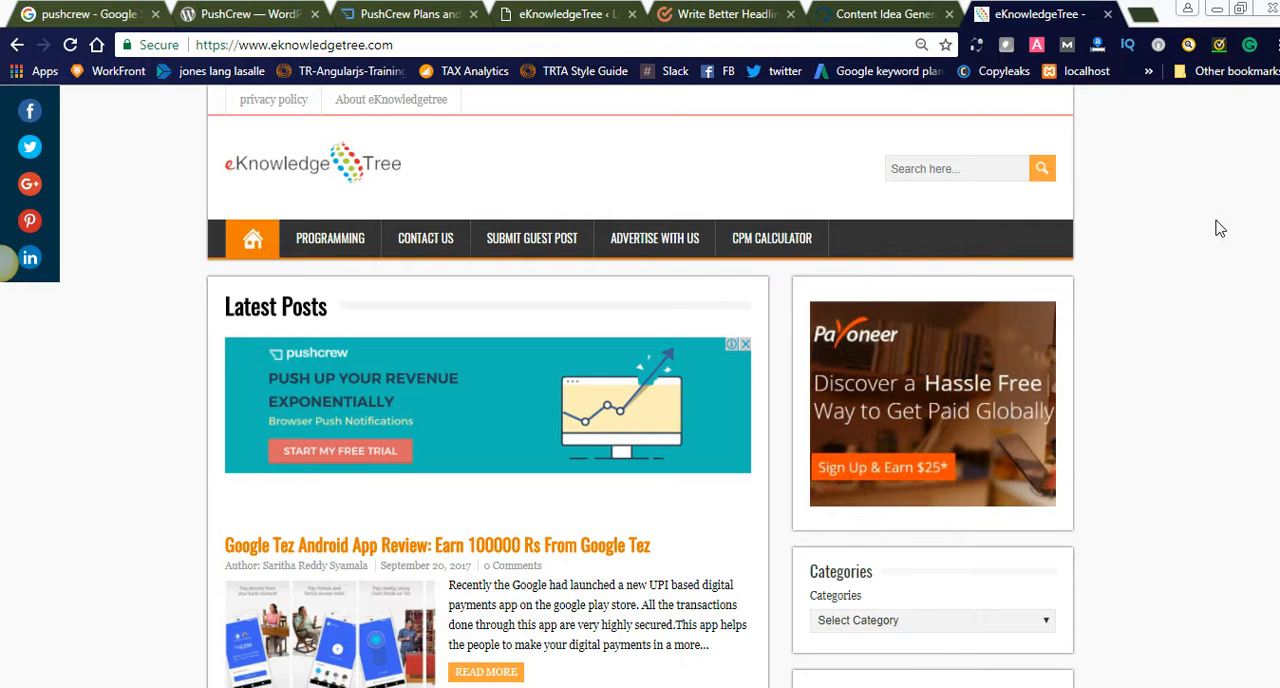
mouse_move(1158, 209)
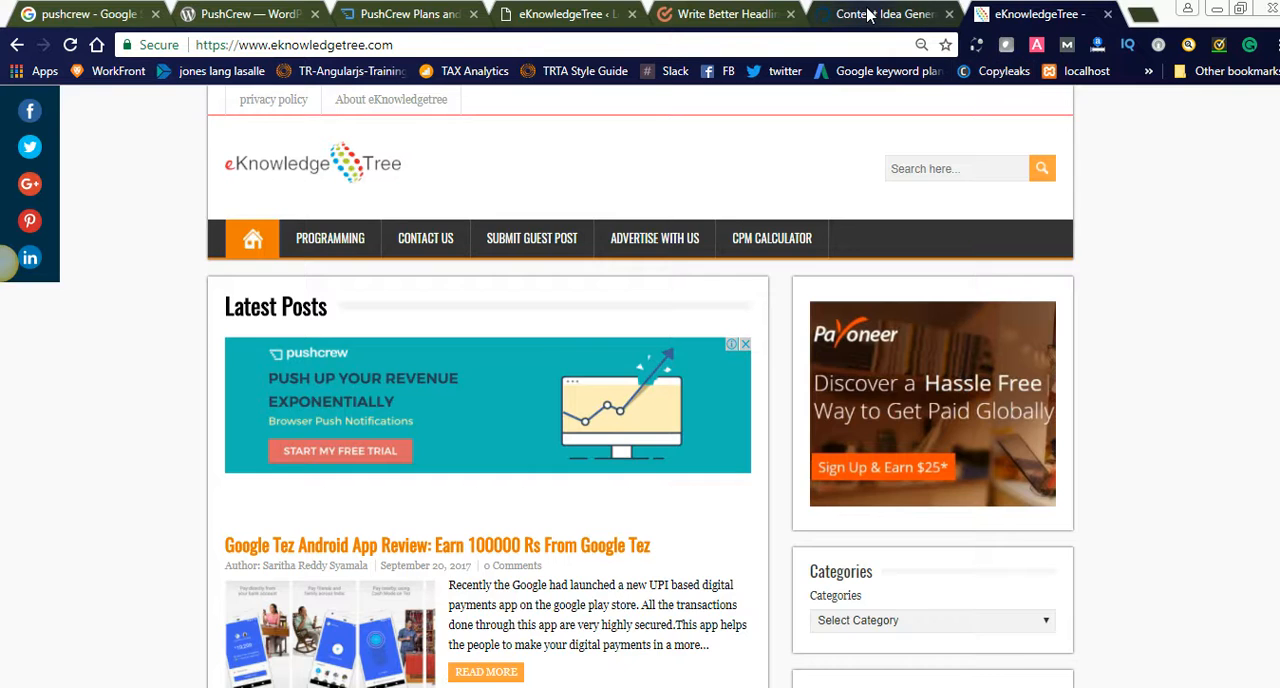
Switch to the Content Idea Generator page and scroll down to the subject box.
left_click(885, 14)
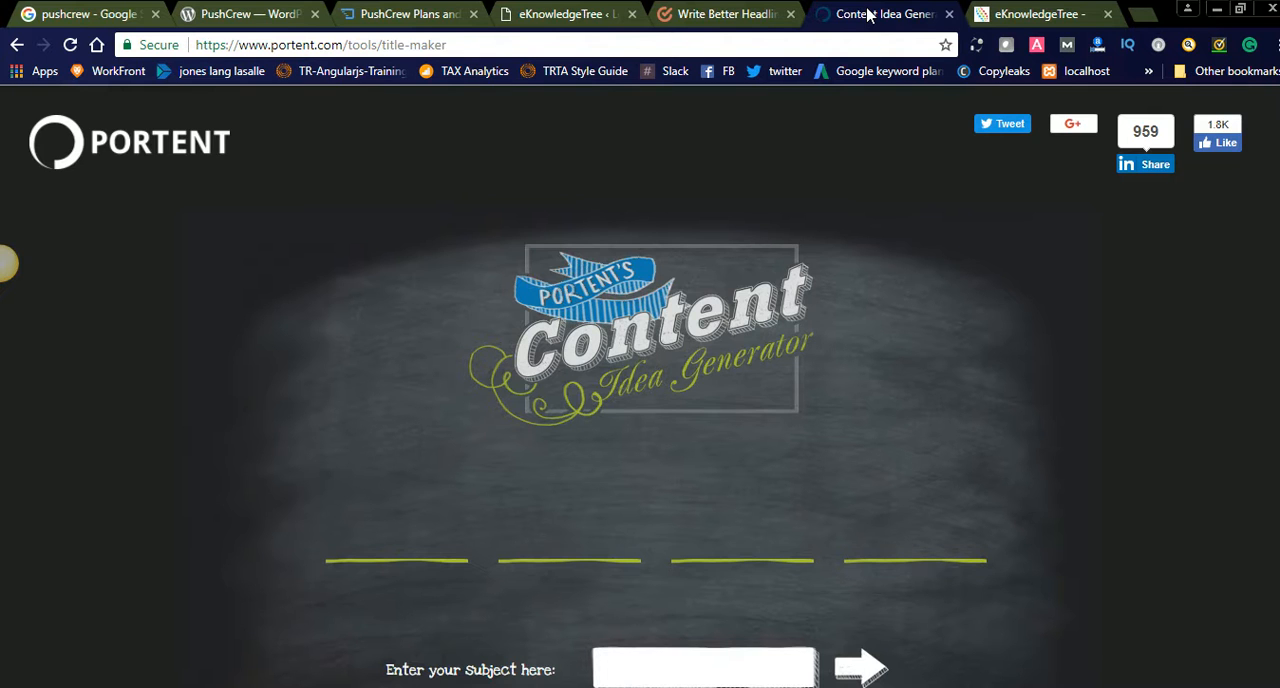
scroll("down", 3)
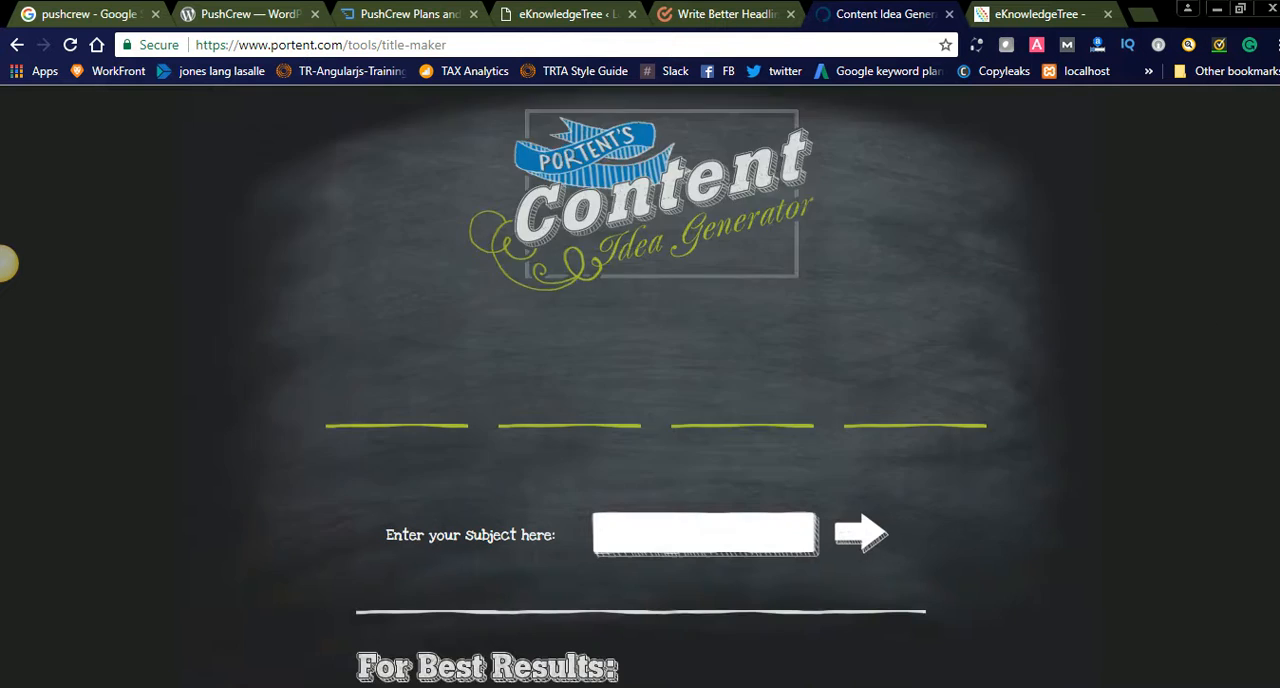
scroll("down", 3)
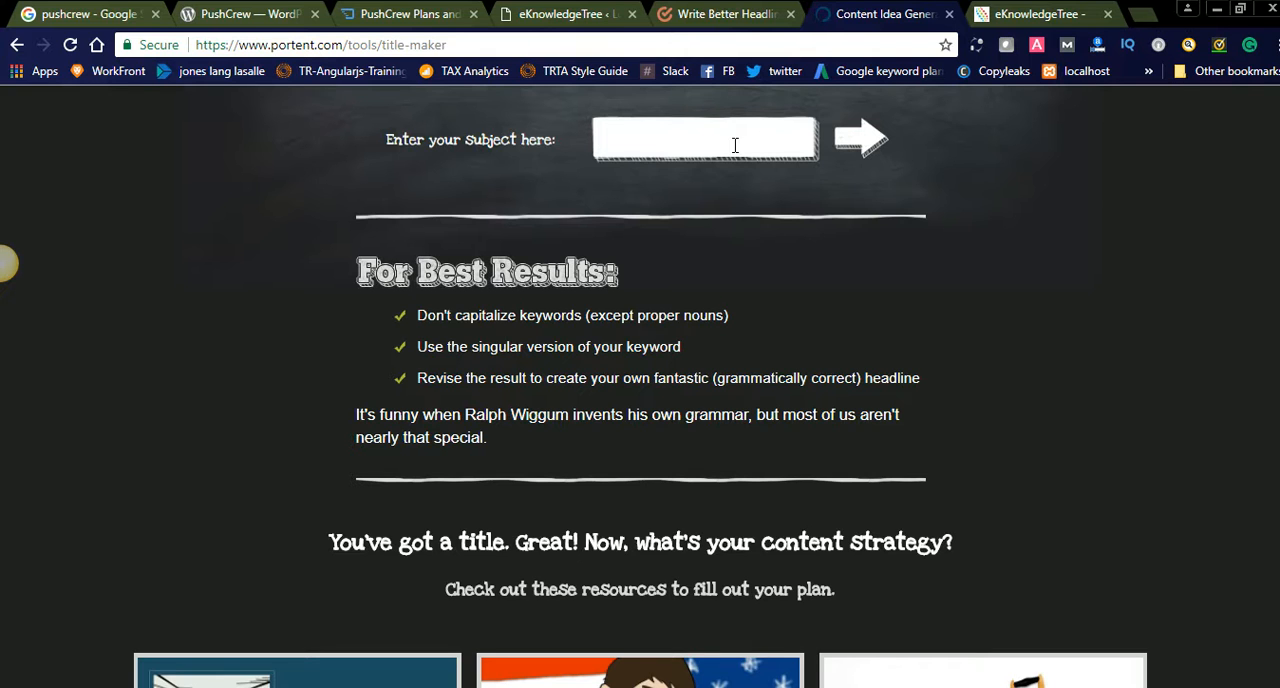
Enter 'wordpress popup plugin' as the subject, correcting the typo.
left_click(705, 139)
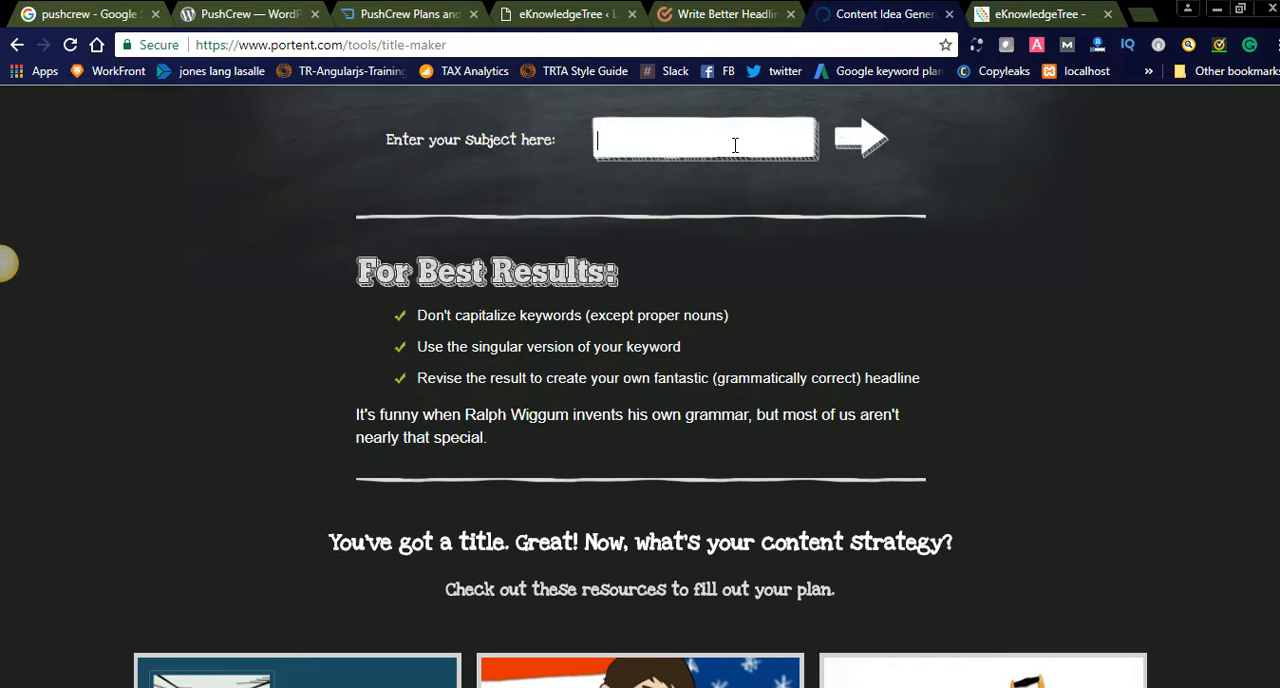
type("P")
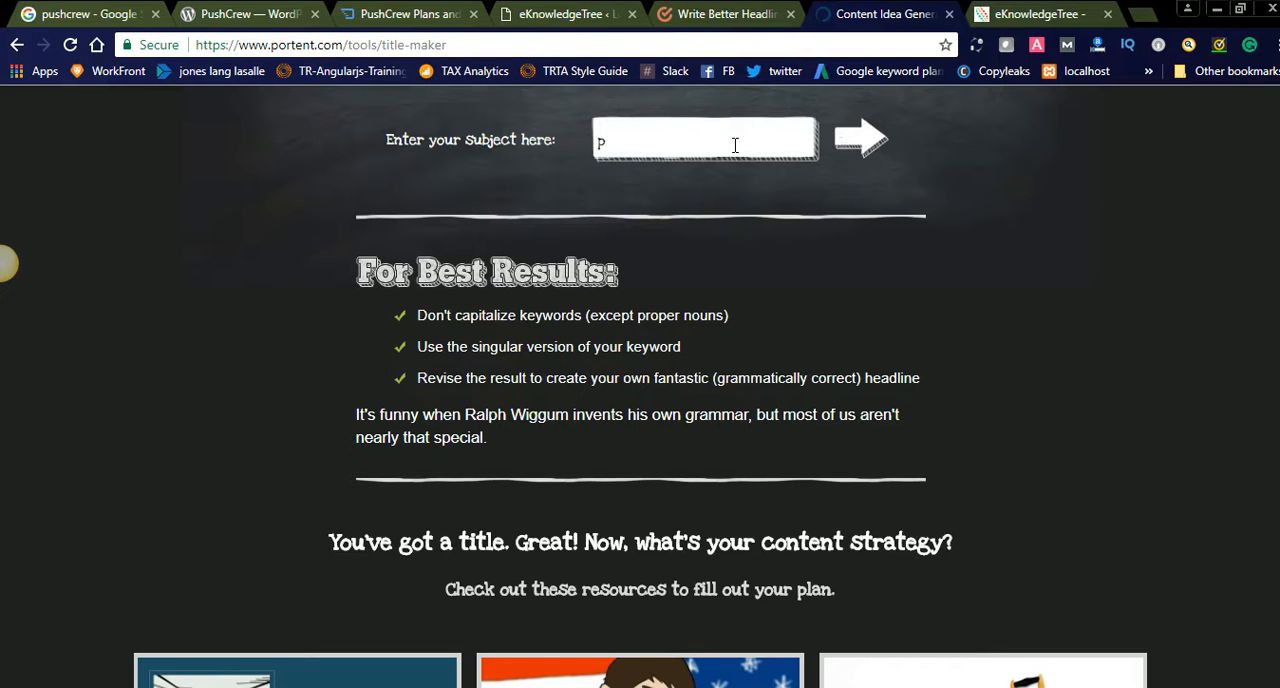
type("wordpress popu")
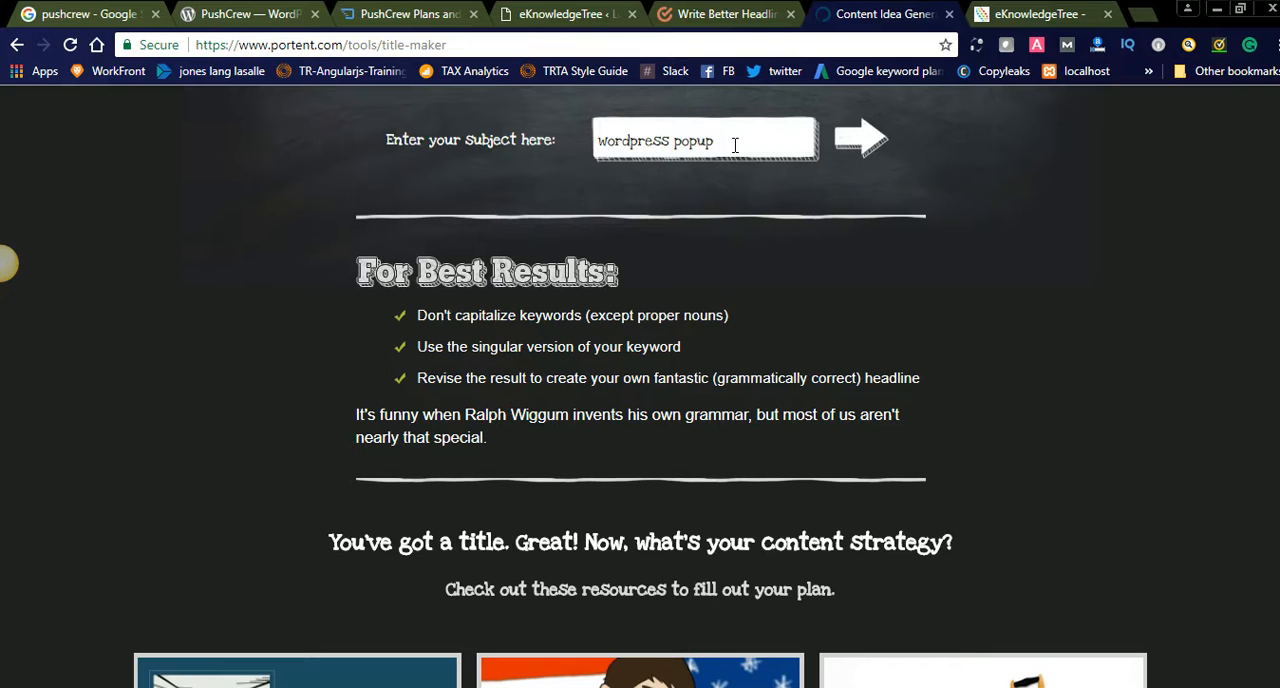
type("plug")
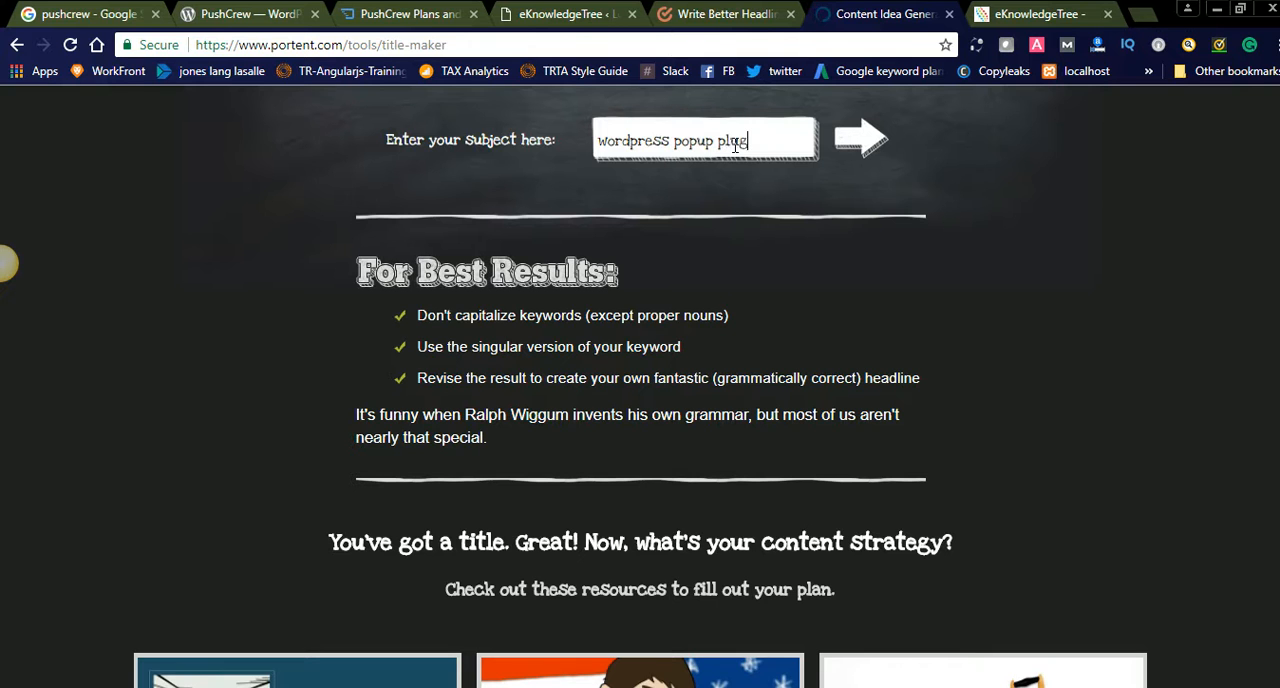
type("ing")
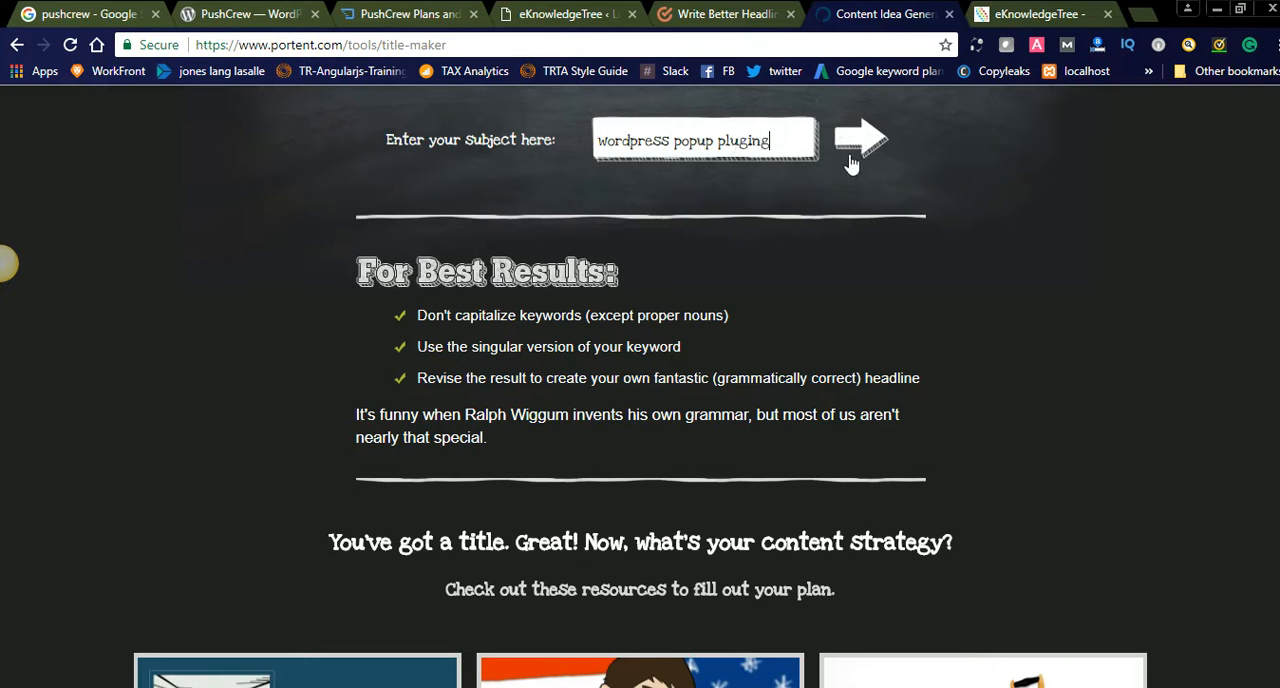
key("Backspace")
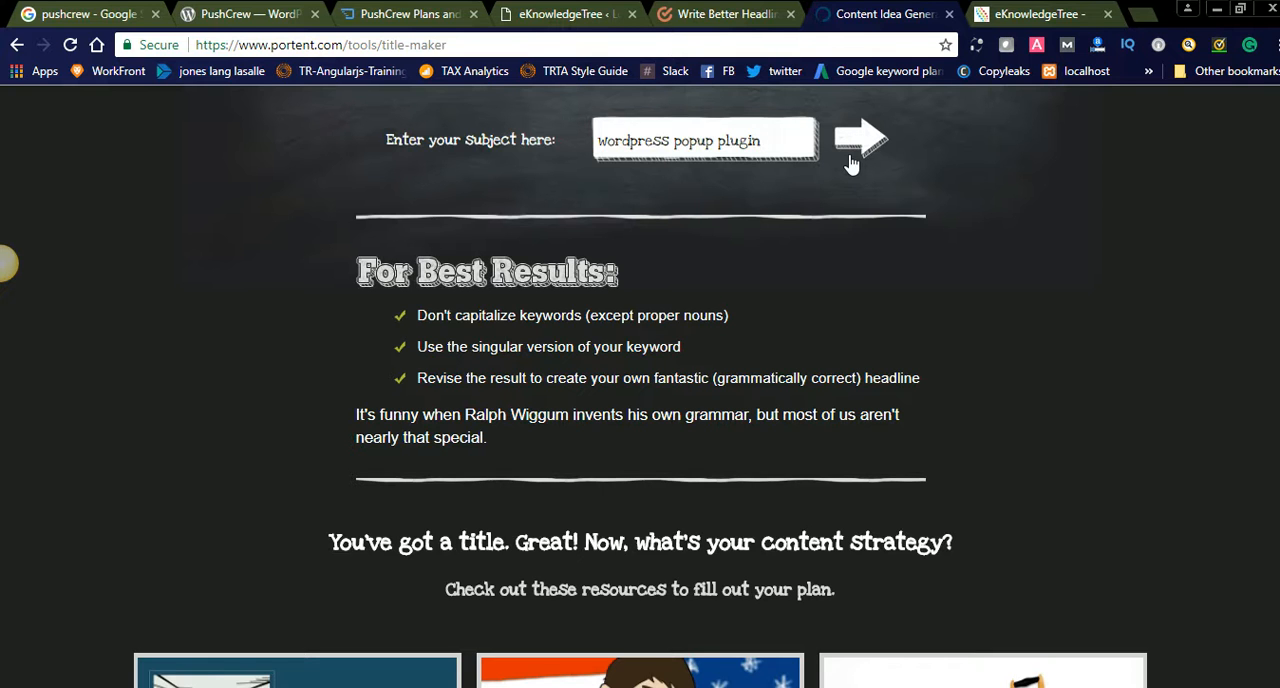
Generate the headline 'What Experts Are Saying About Wordpress Popup Plugins' from the subject.
left_click(862, 140)
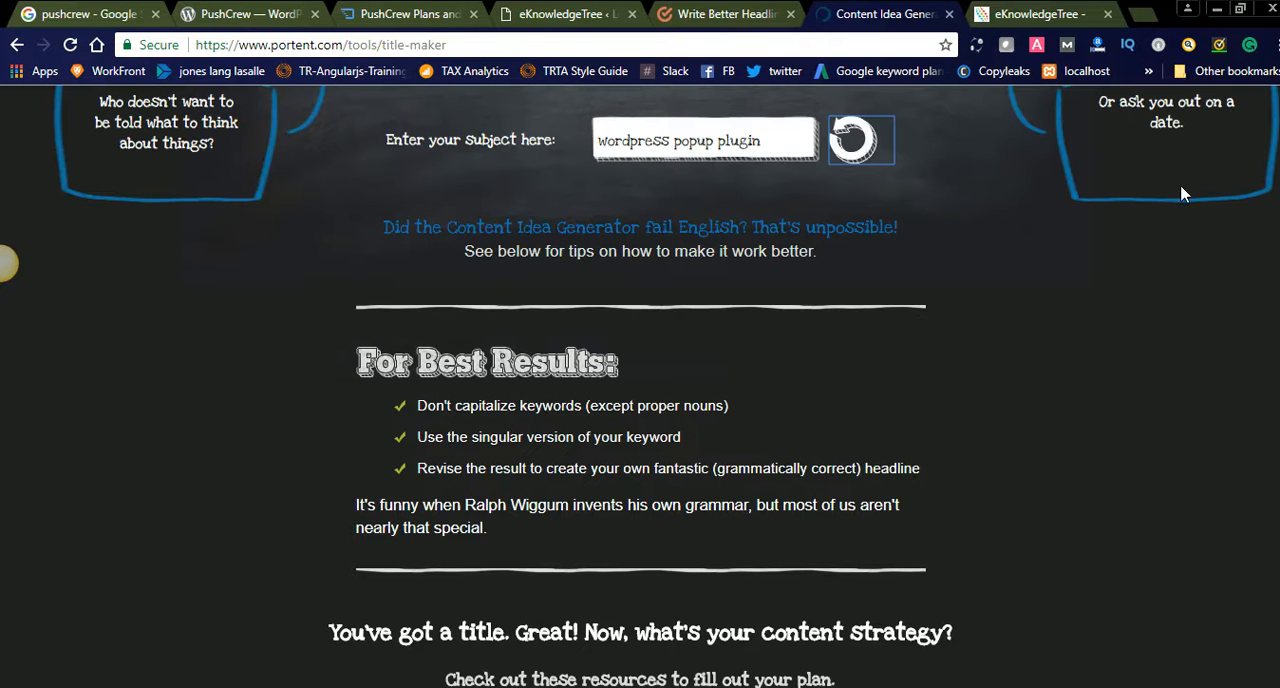
scroll("up", 3)
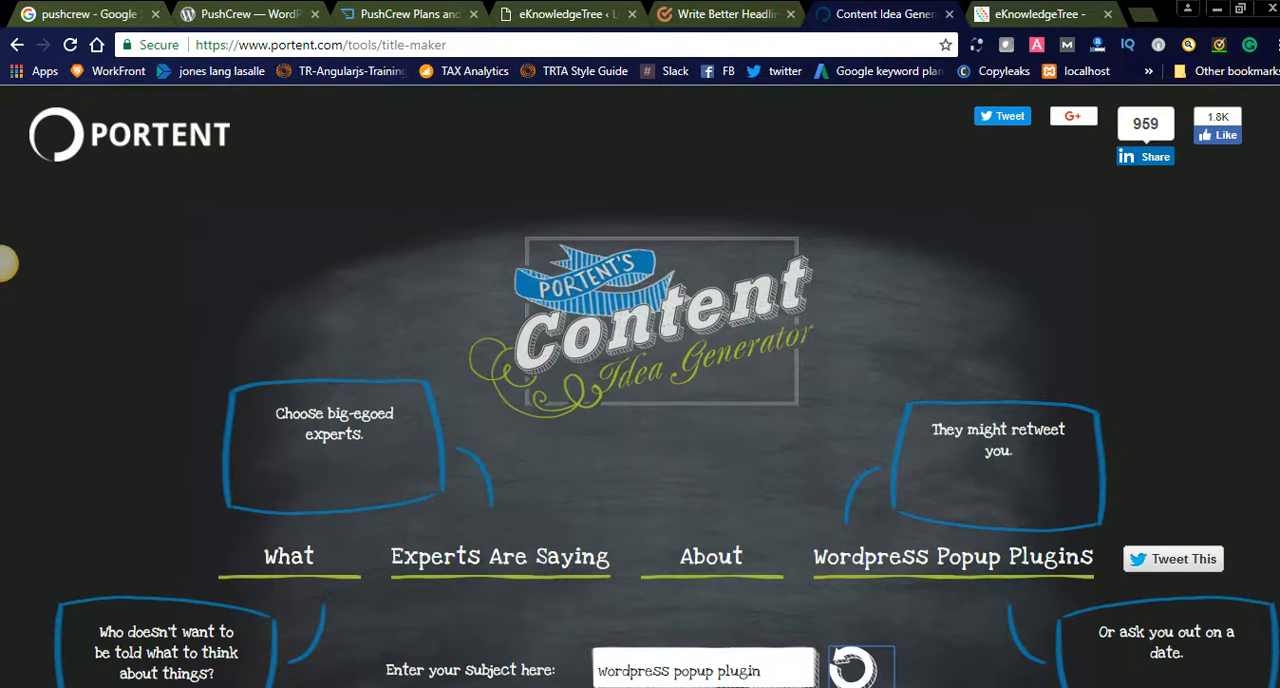
scroll("down", 3)
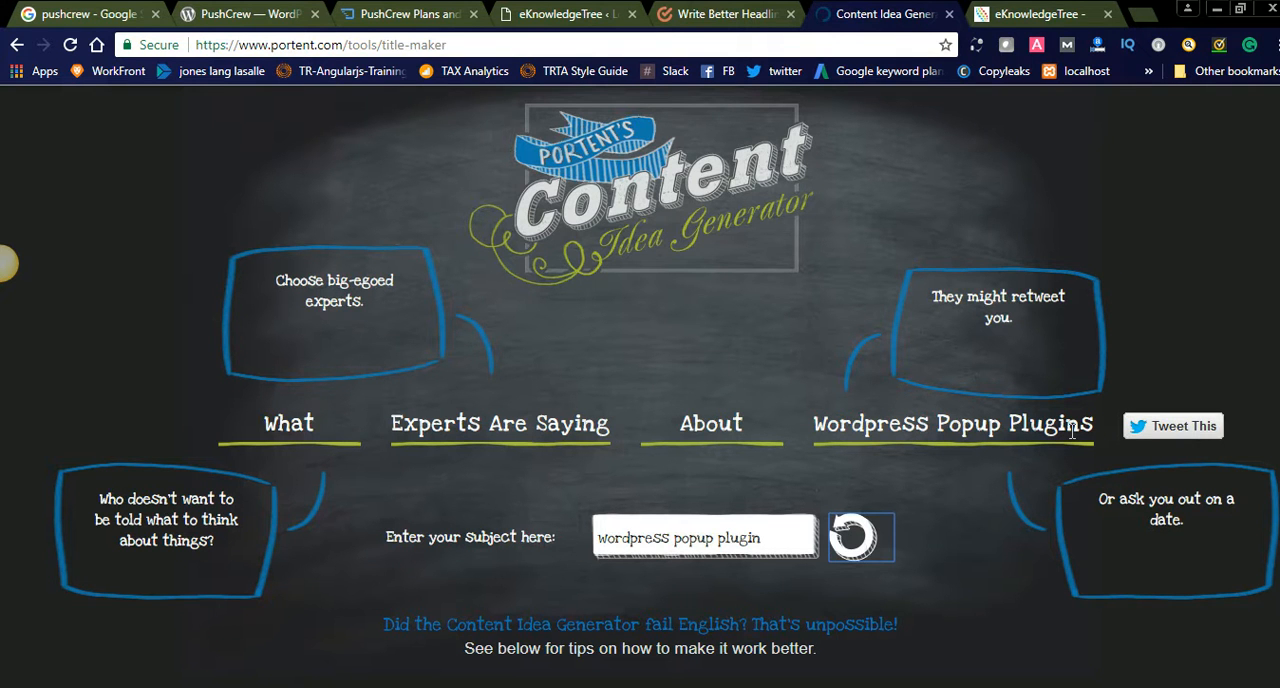
mouse_move(333, 360)
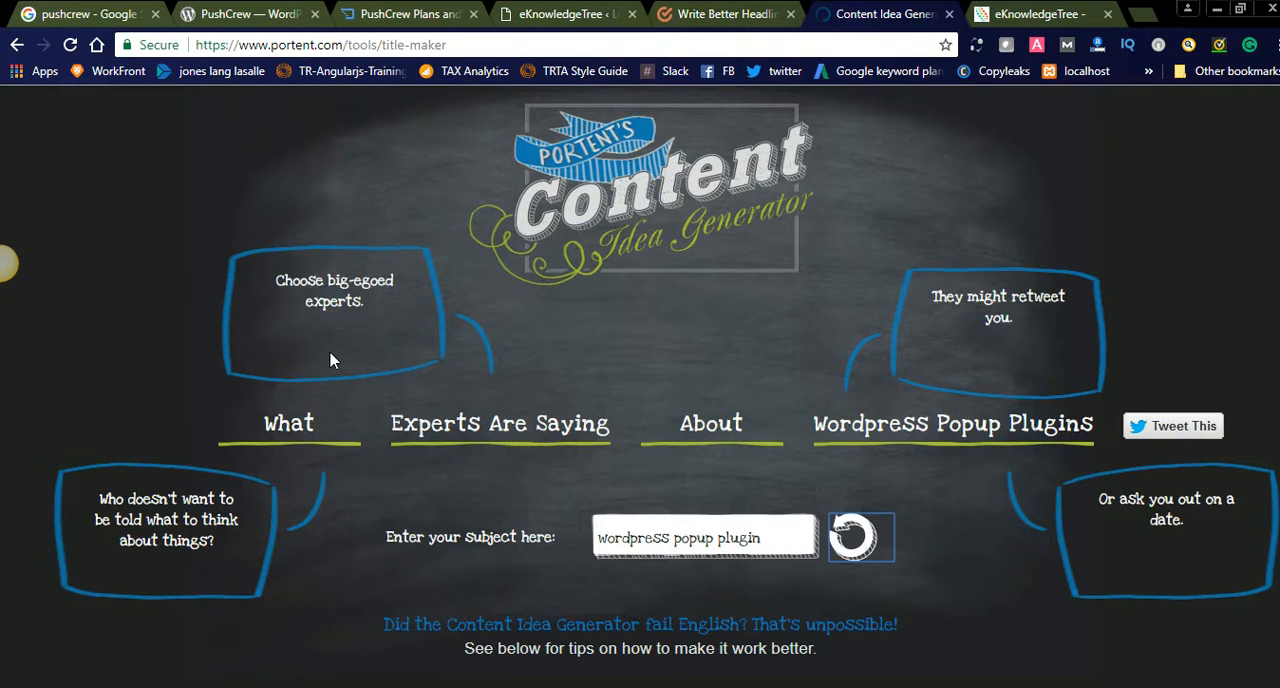
mouse_move(200, 518)
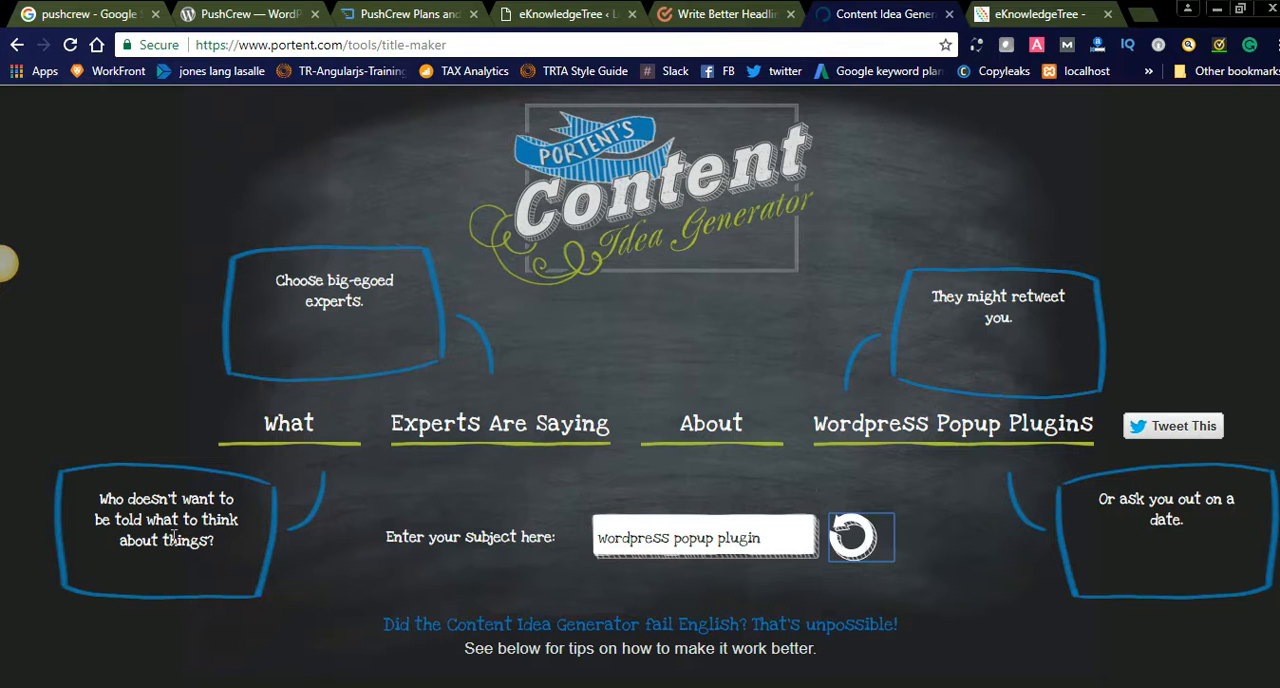
mouse_move(300, 555)
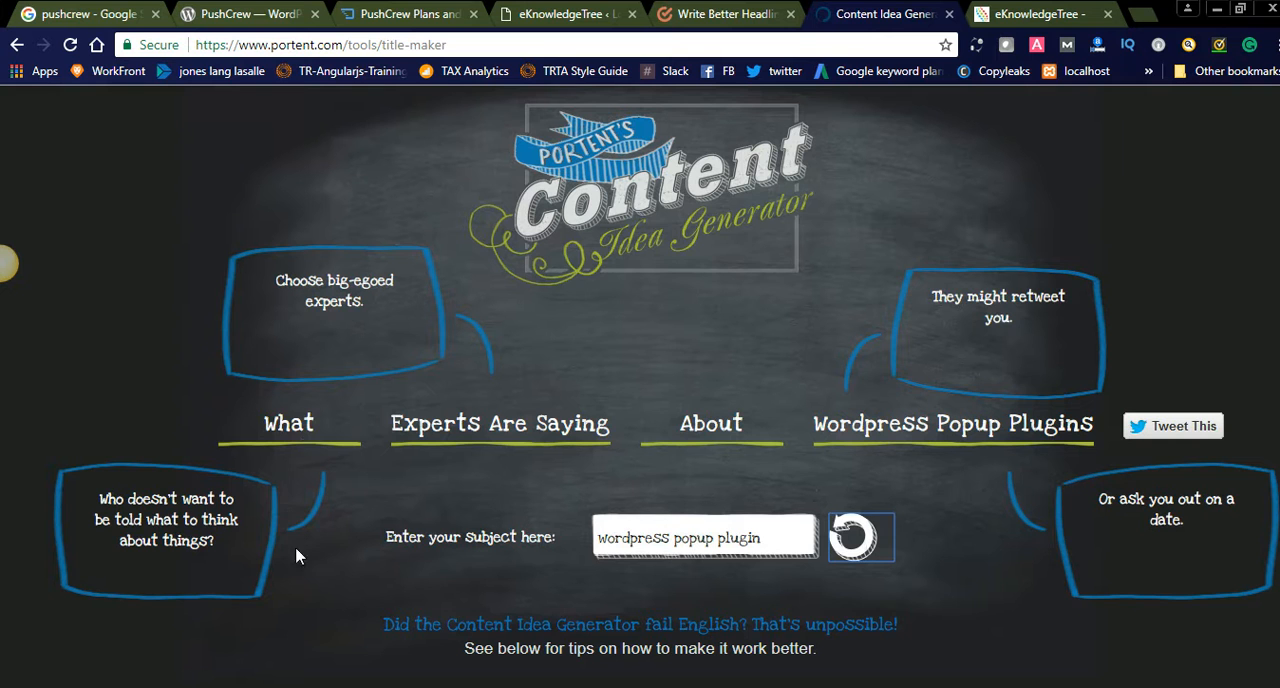
mouse_move(273, 507)
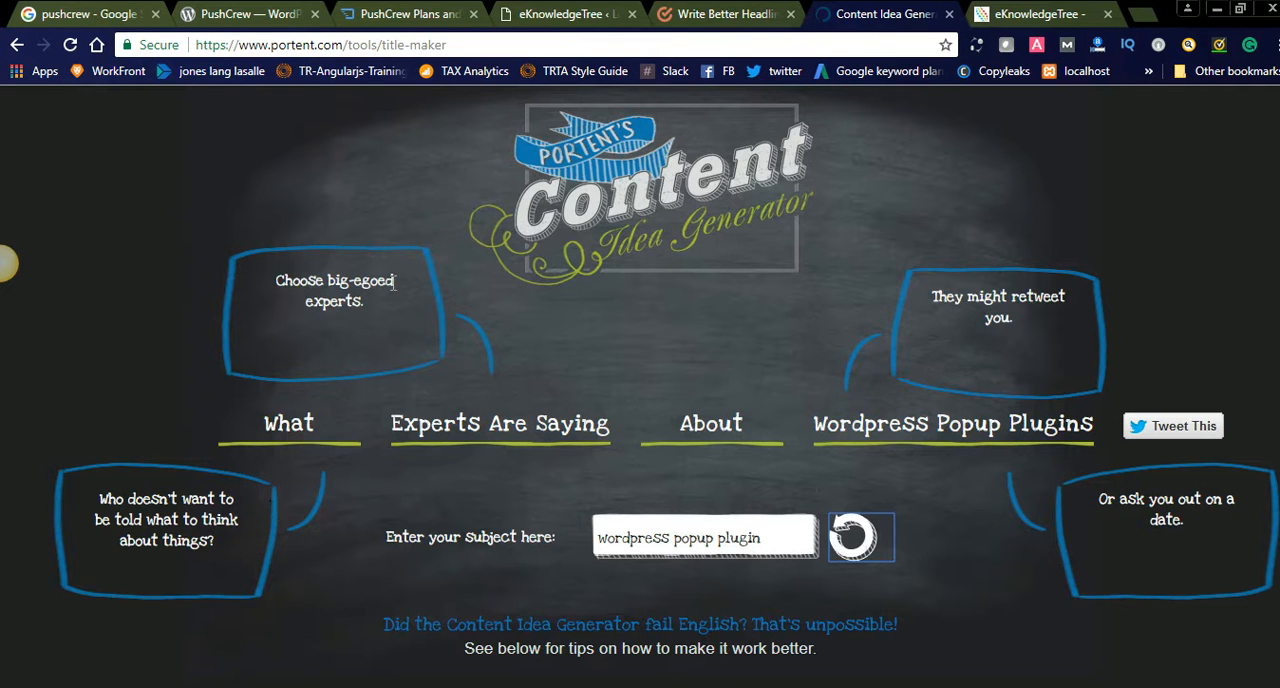
mouse_move(920, 365)
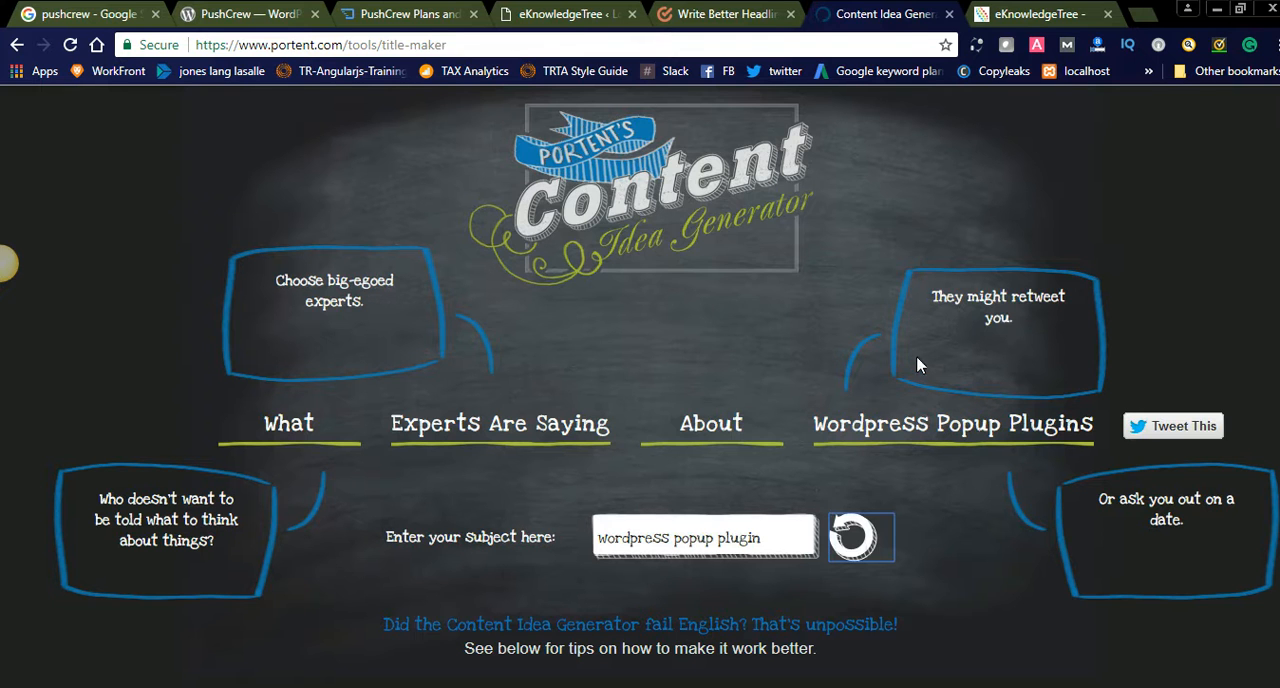
mouse_move(1065, 318)
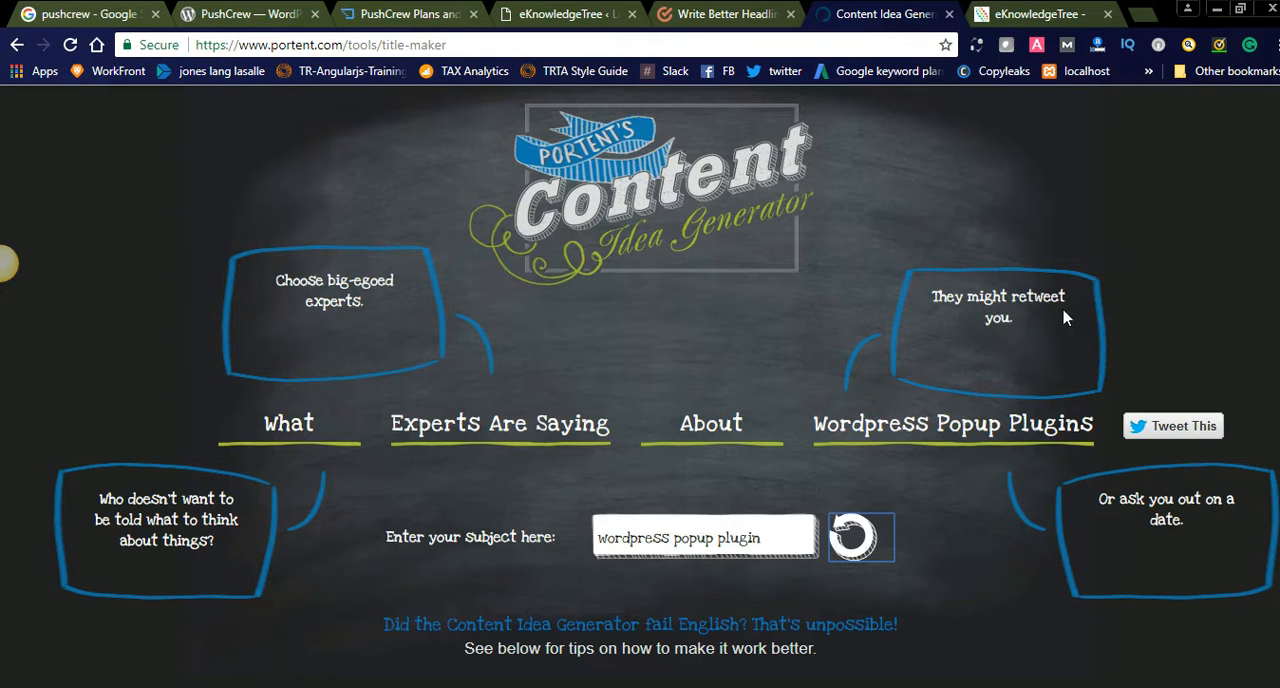
mouse_move(1099, 517)
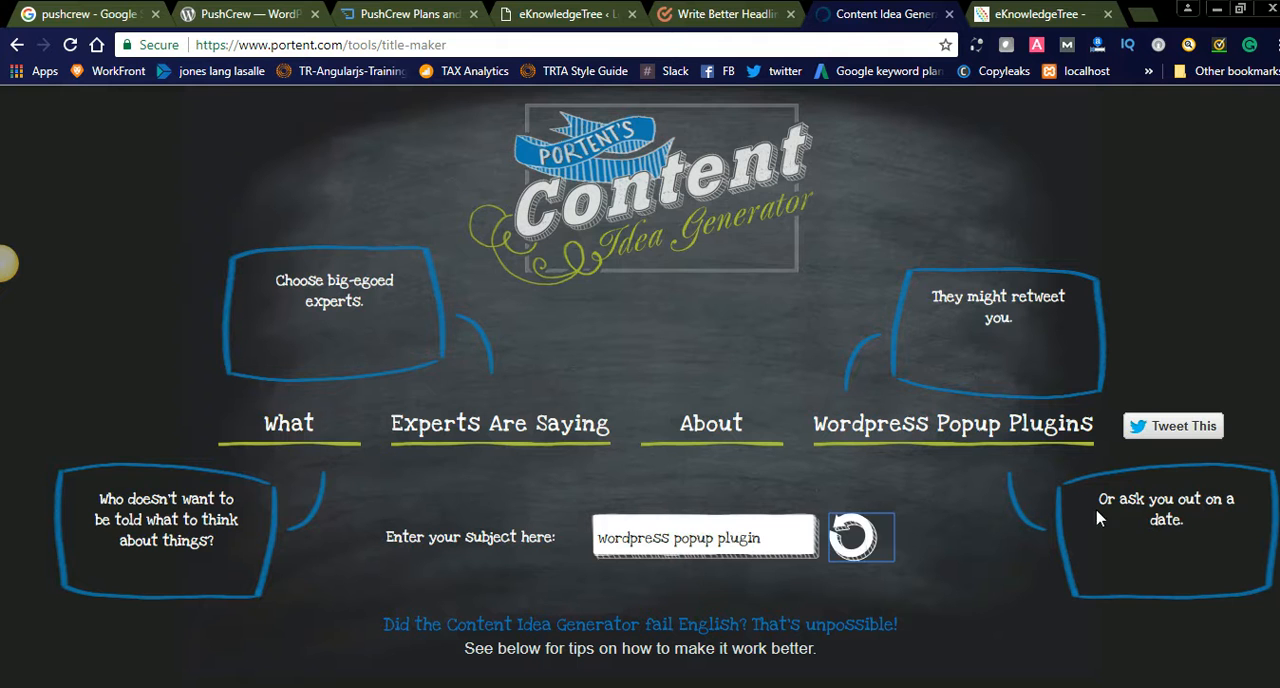
mouse_move(1163, 522)
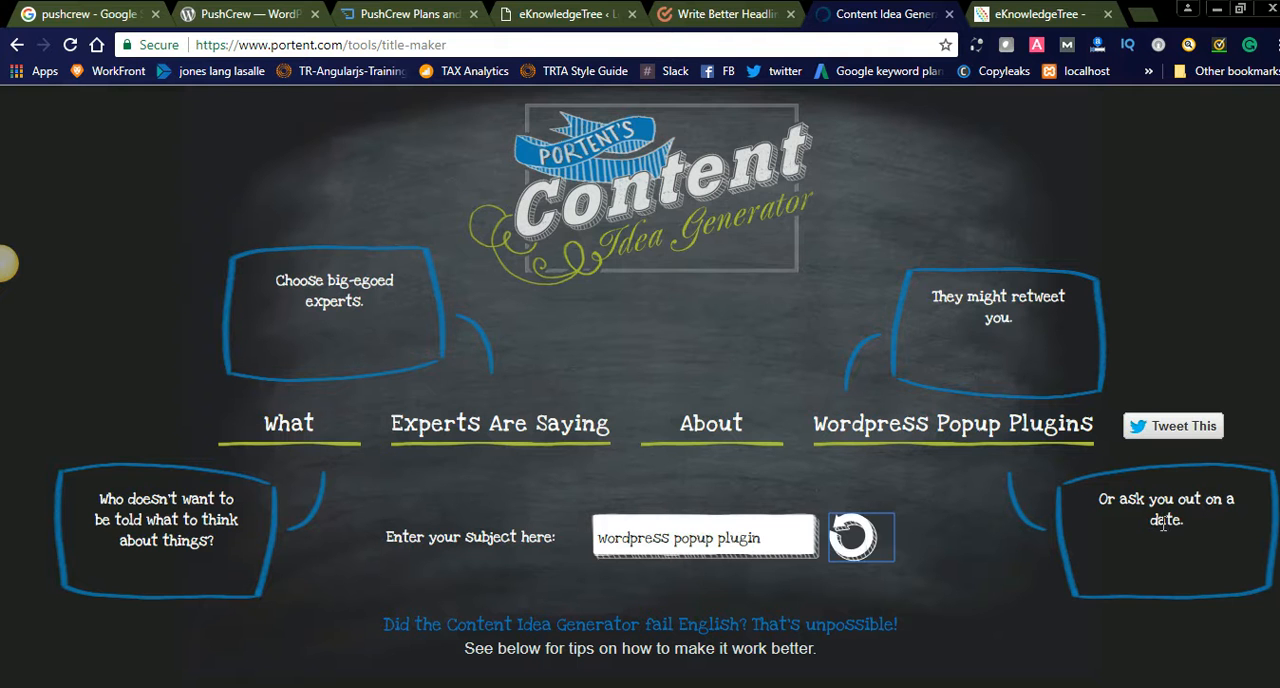
mouse_move(900, 363)
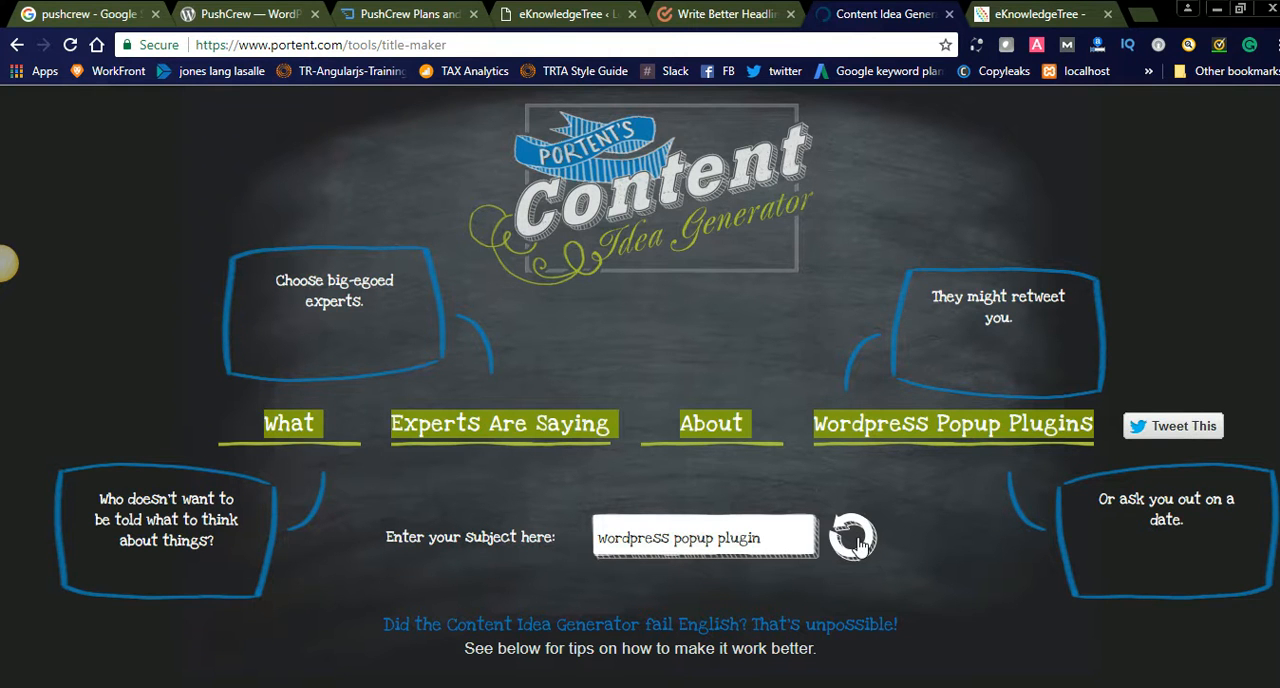
Generate another title idea: 'Wordpress Popup Plugins in 9 Easy Steps'.
left_click(853, 537)
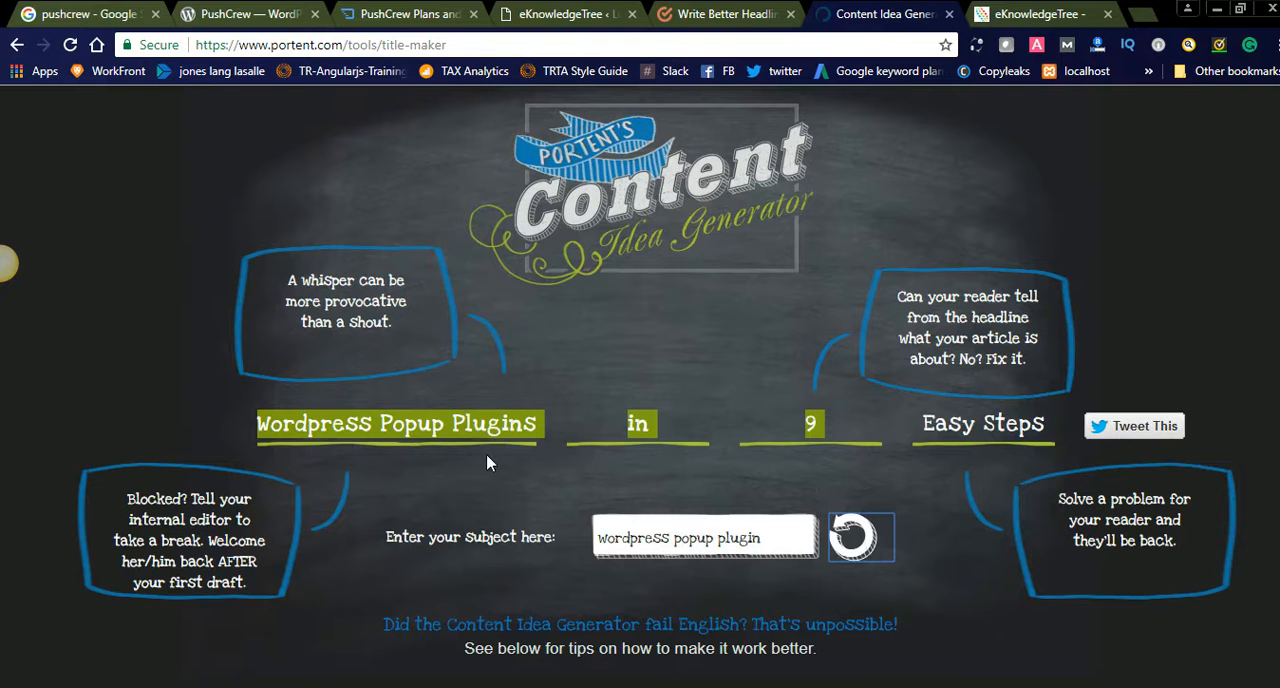
mouse_move(1013, 434)
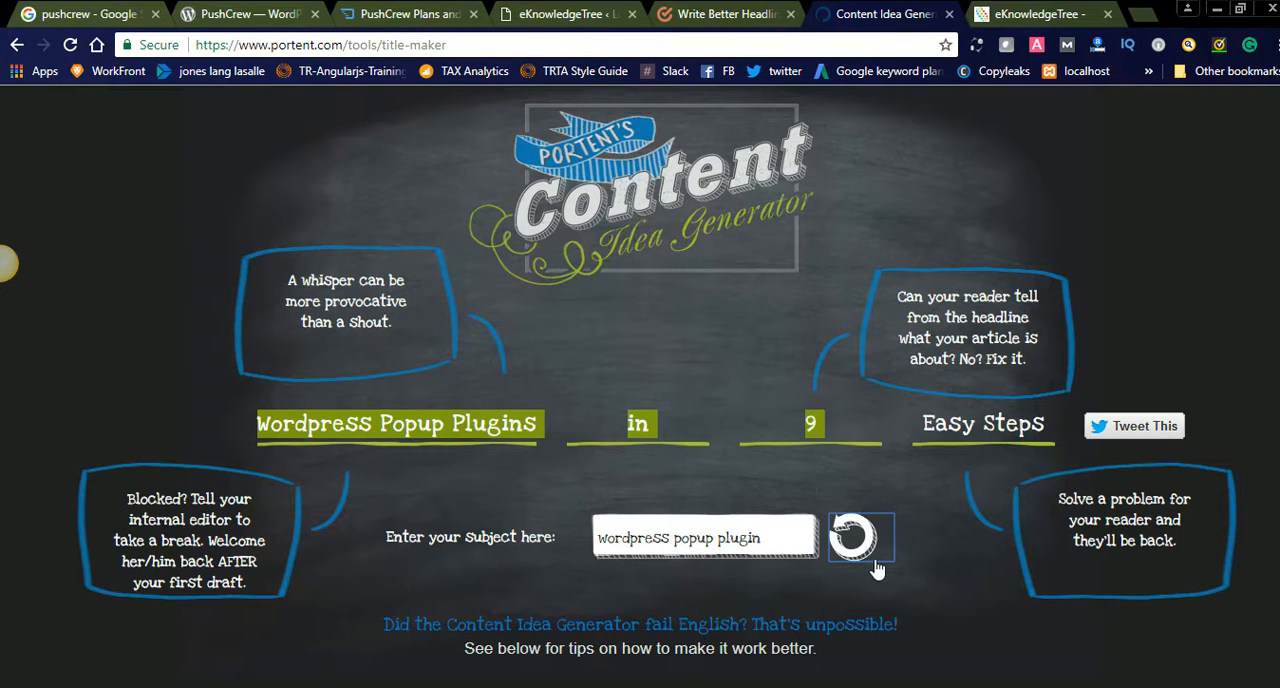
mouse_move(1024, 245)
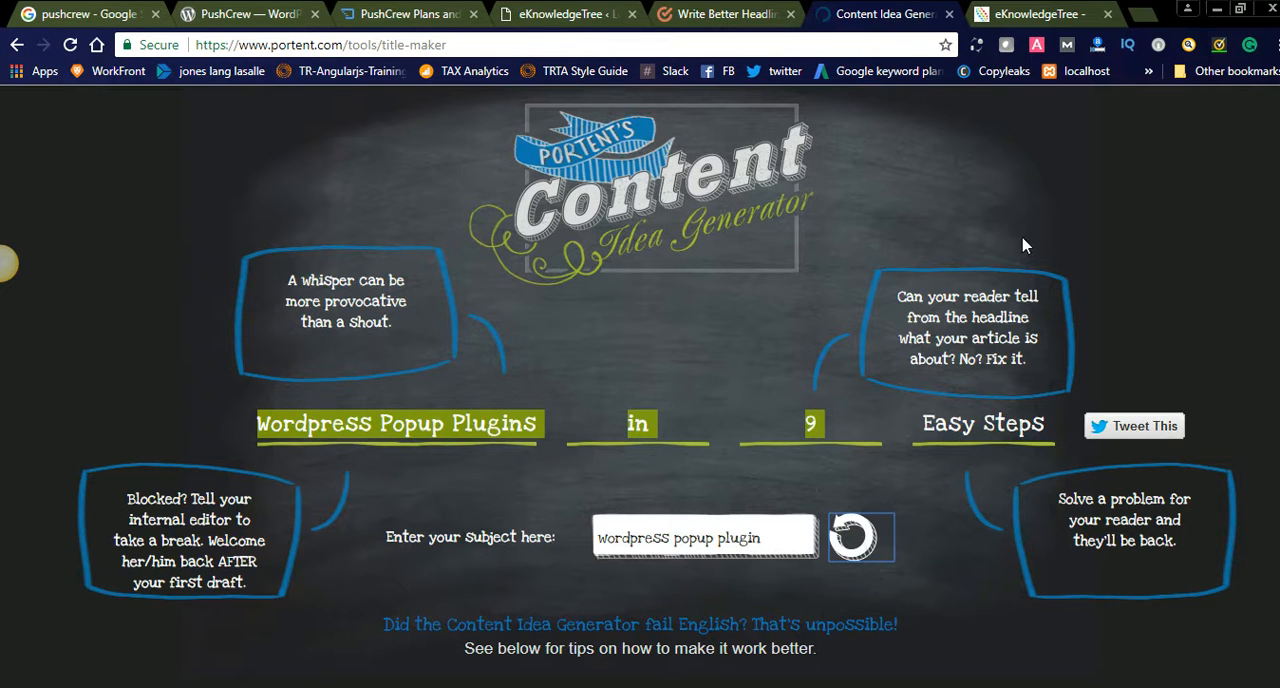
mouse_move(994, 238)
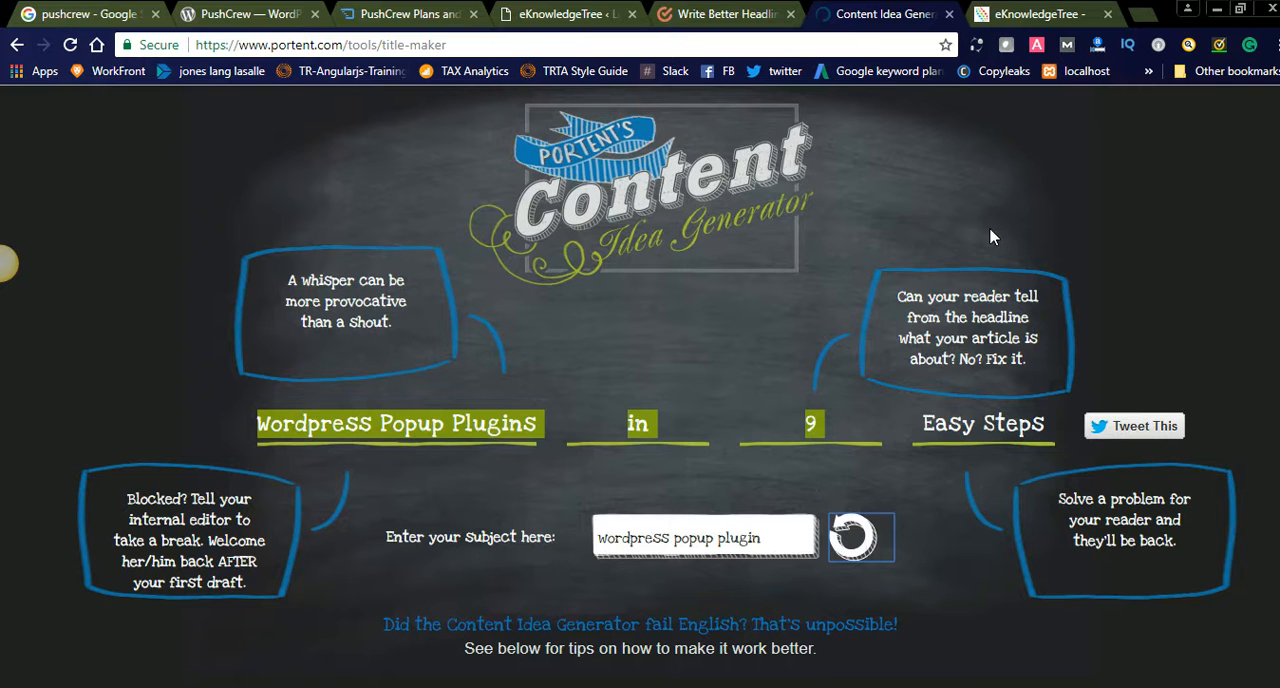
mouse_move(725, 14)
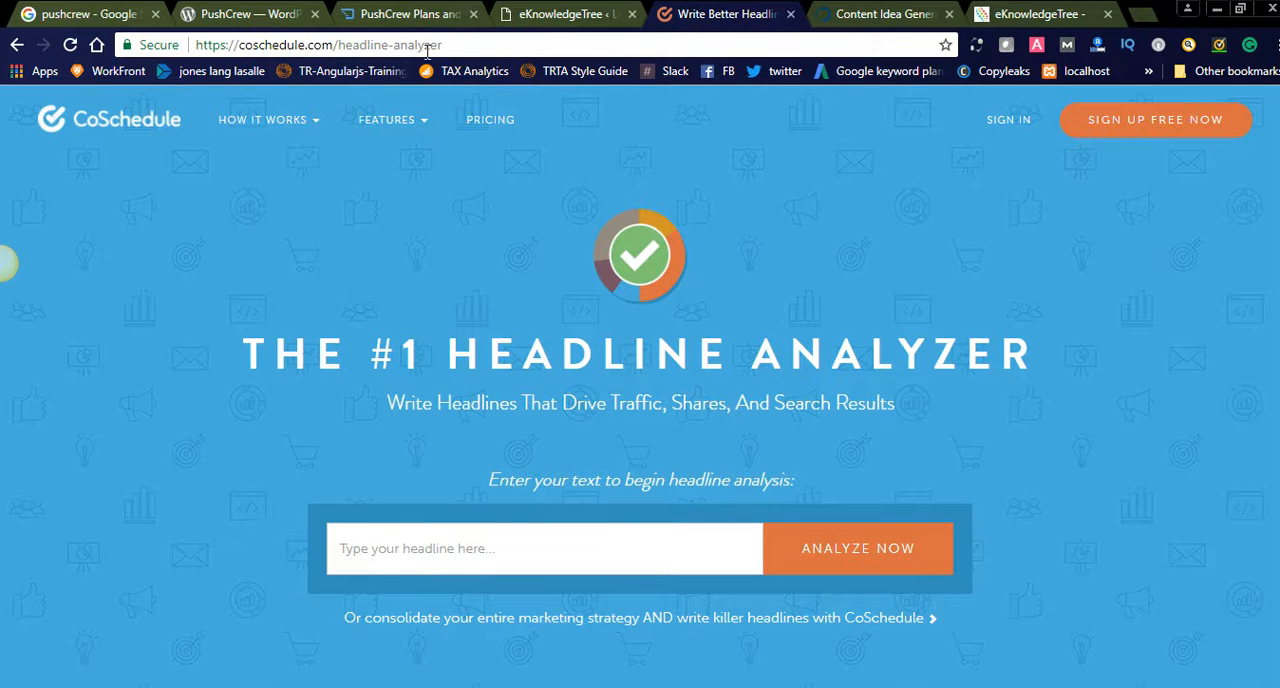
Enter 'What Experts Are Saying About Wordpress Popup Plugins' and submit it, retyping after the field clears.
left_click(544, 548)
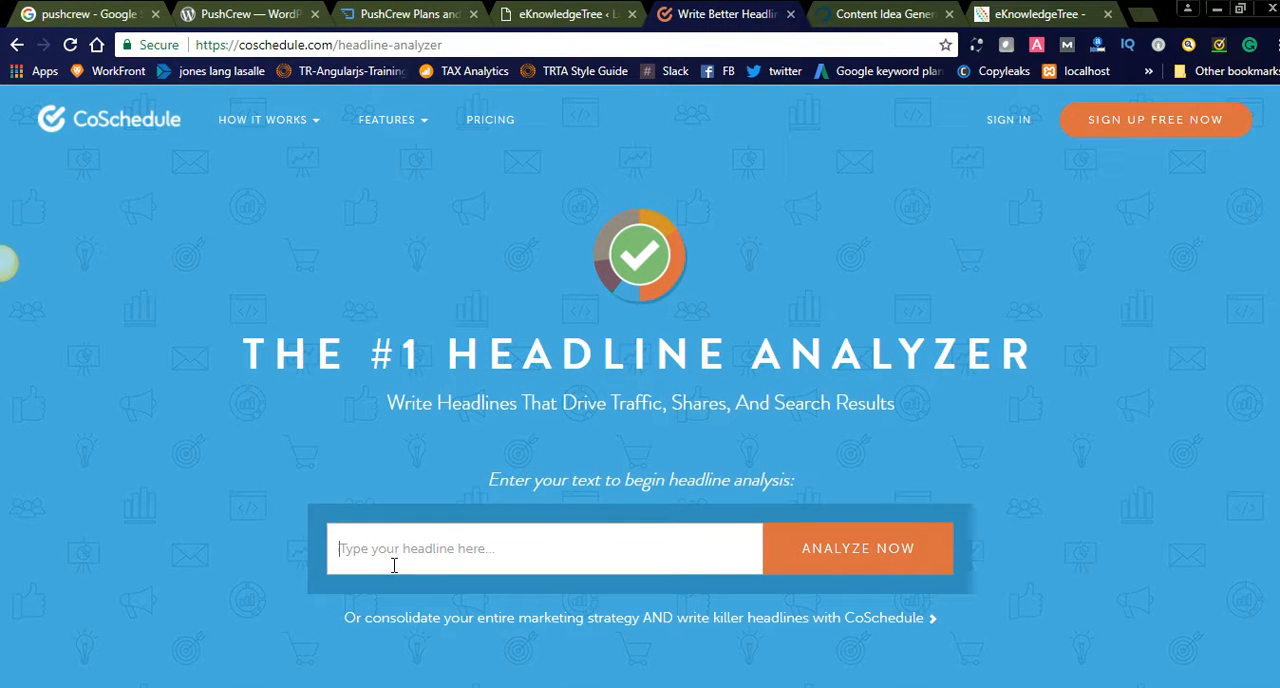
type("What Experts Are Saying About Wordpress Popup Plugins")
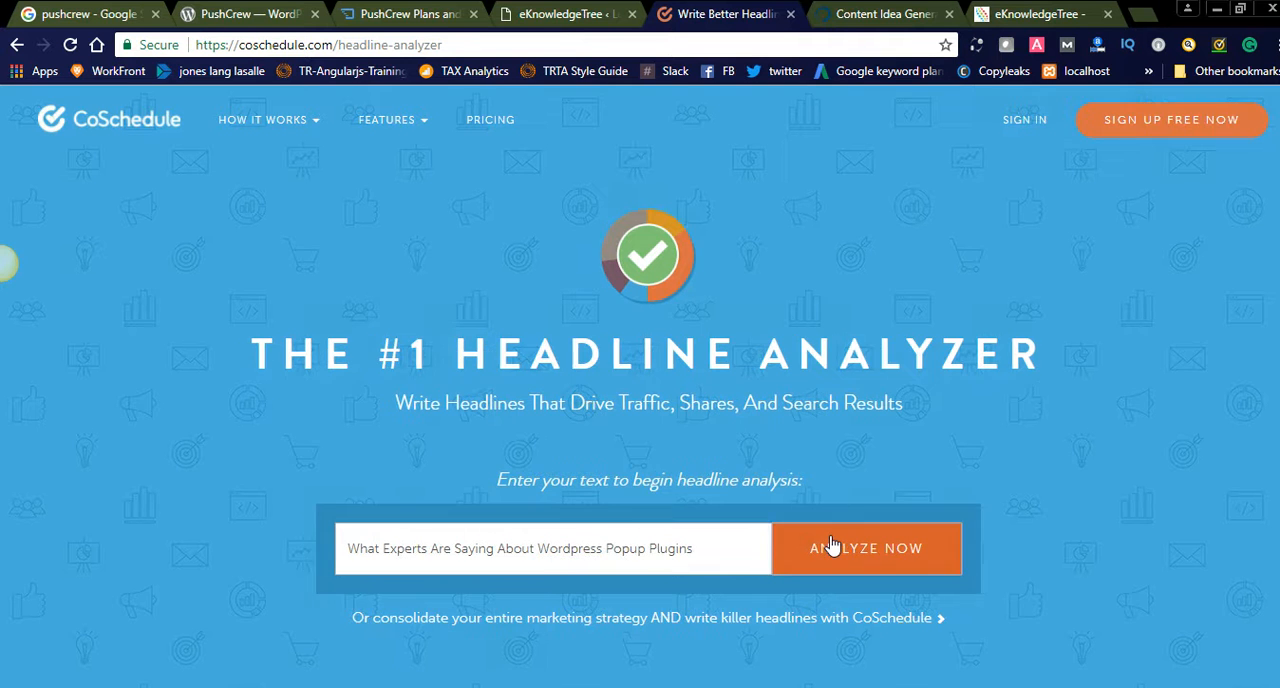
left_click(865, 548)
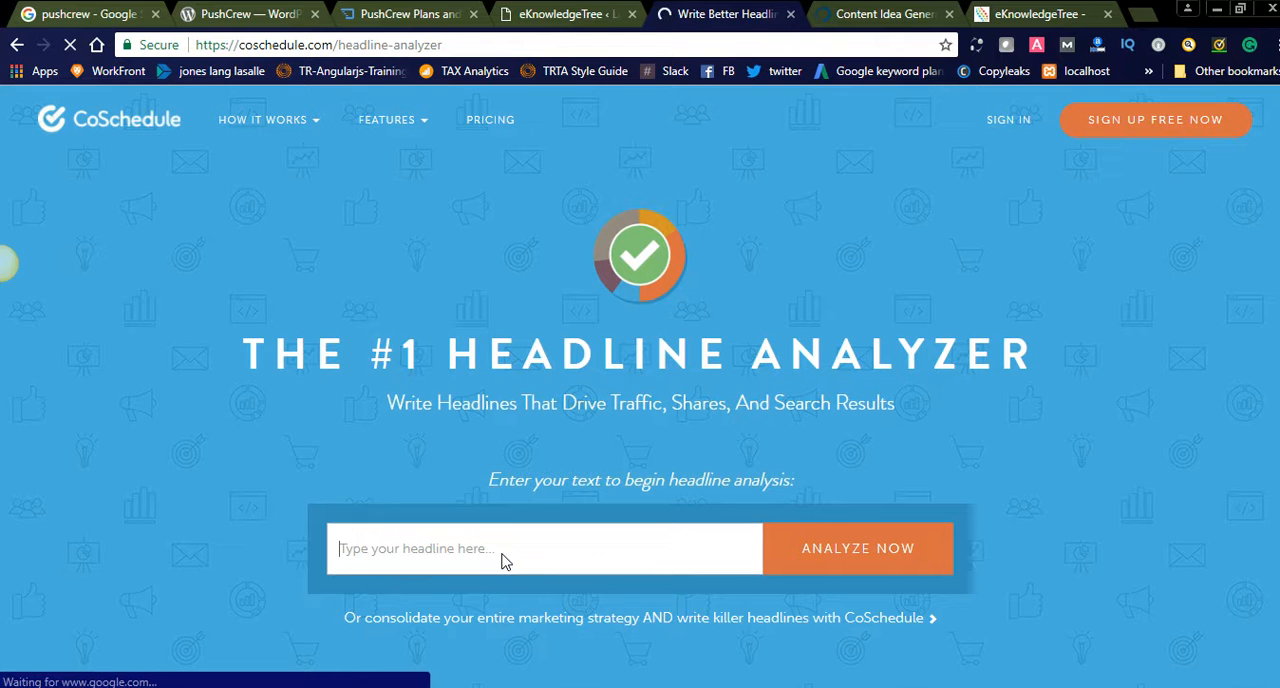
type("What Experts Are Saying About Wordpress Popup Plugins")
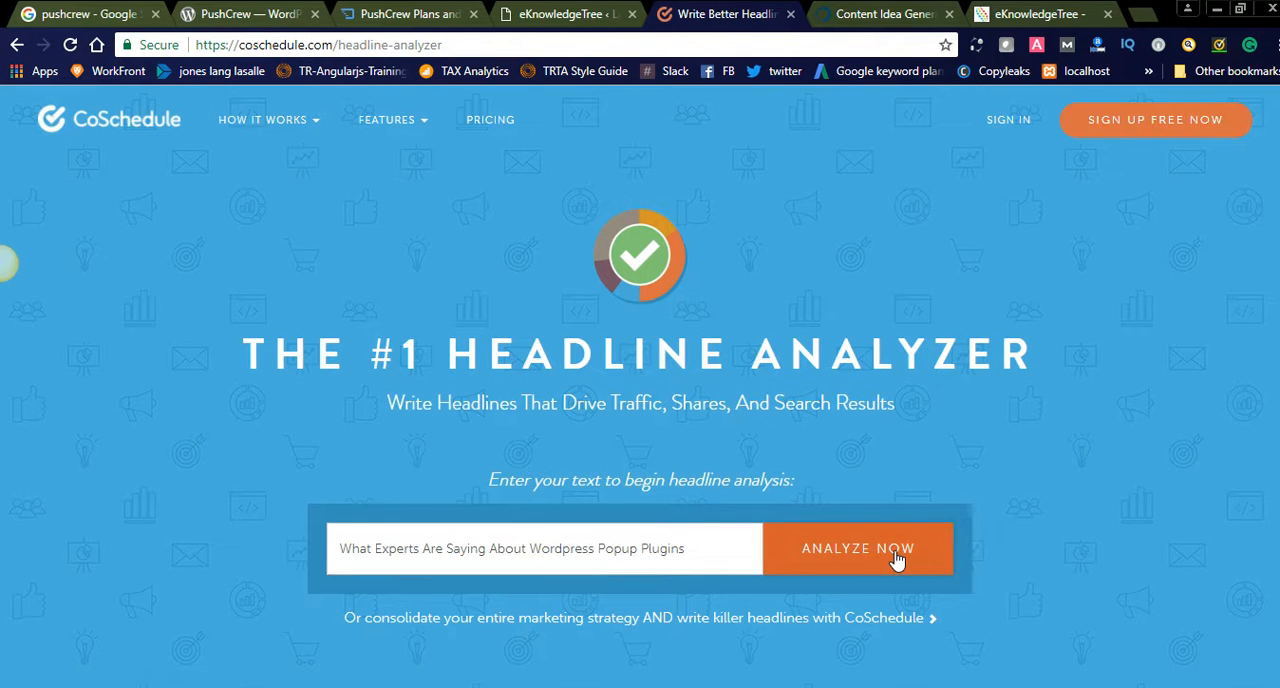
left_click(857, 548)
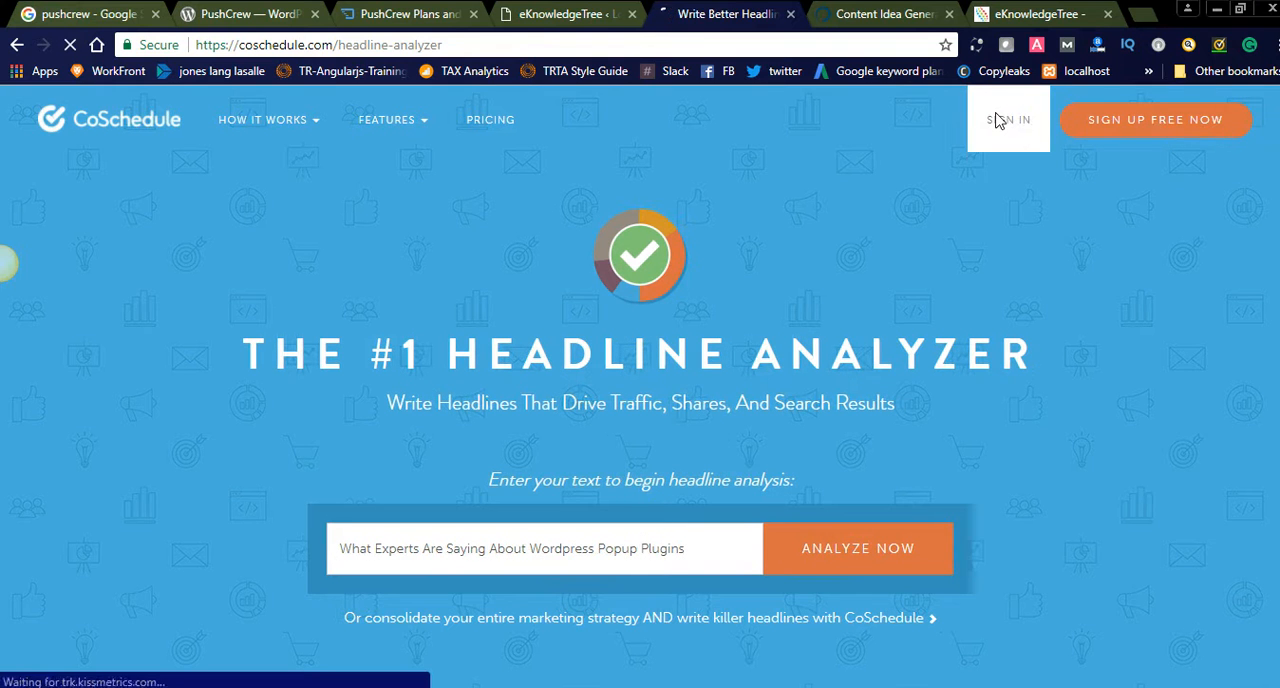
left_click(1008, 119)
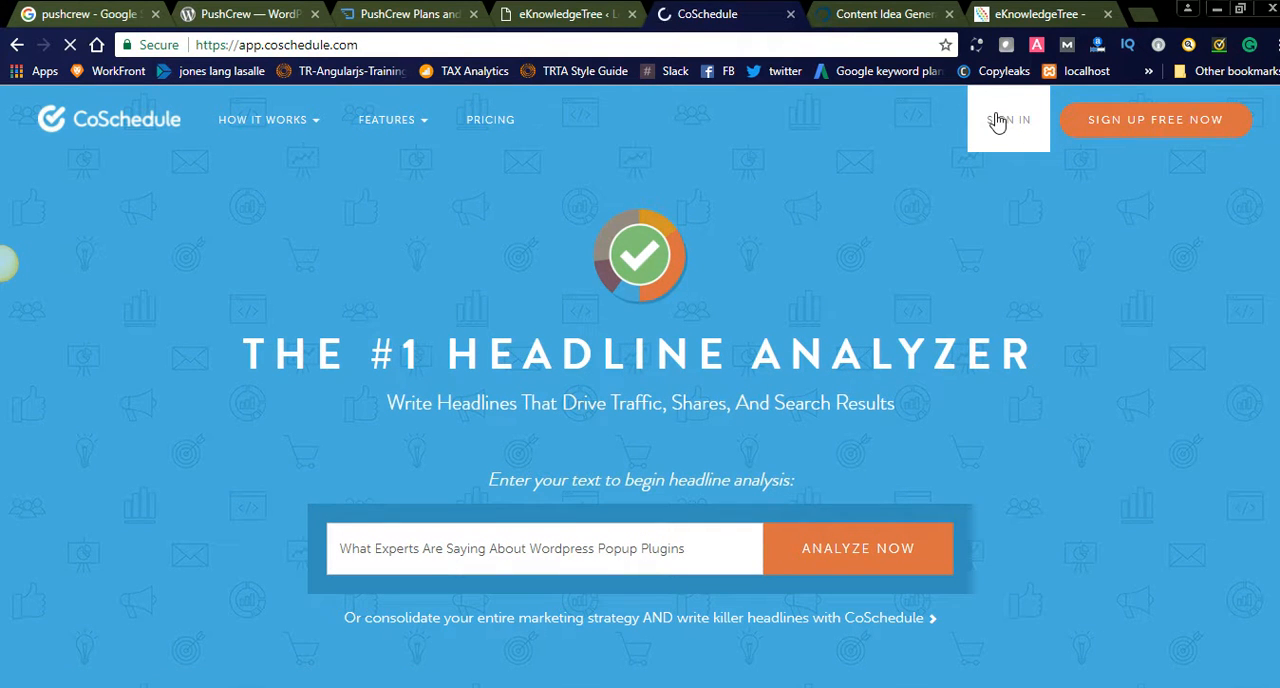
left_click(1008, 120)
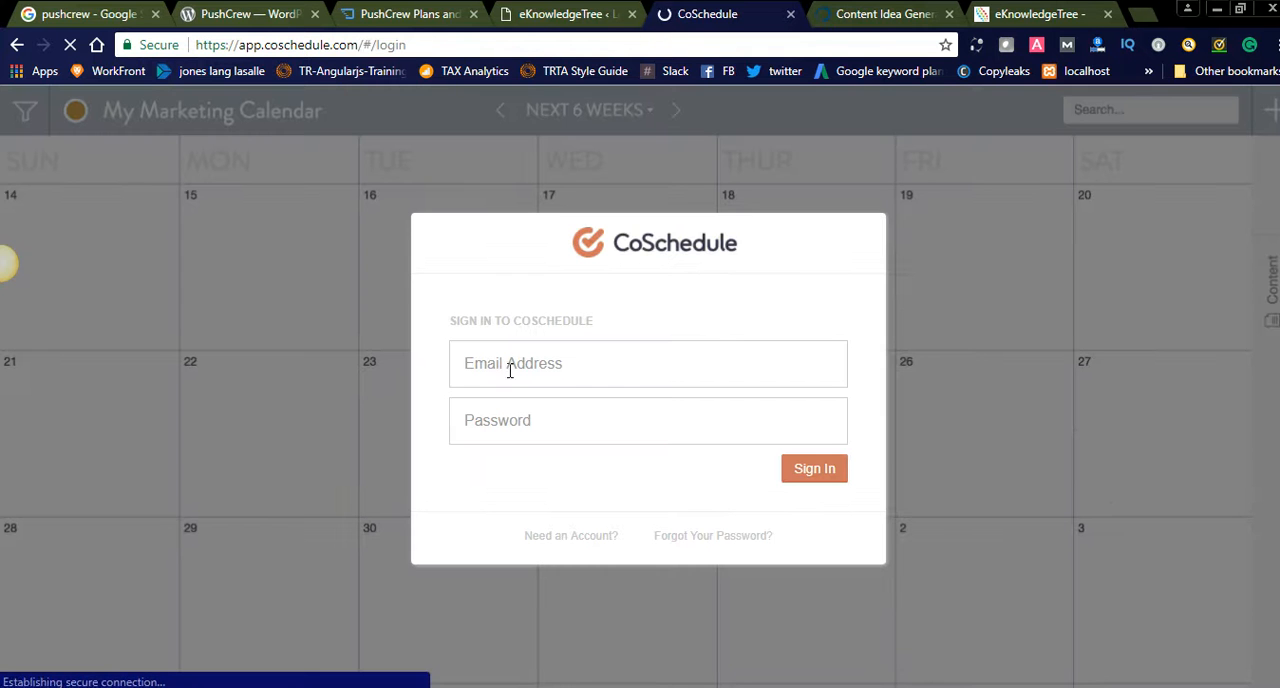
left_click(648, 363)
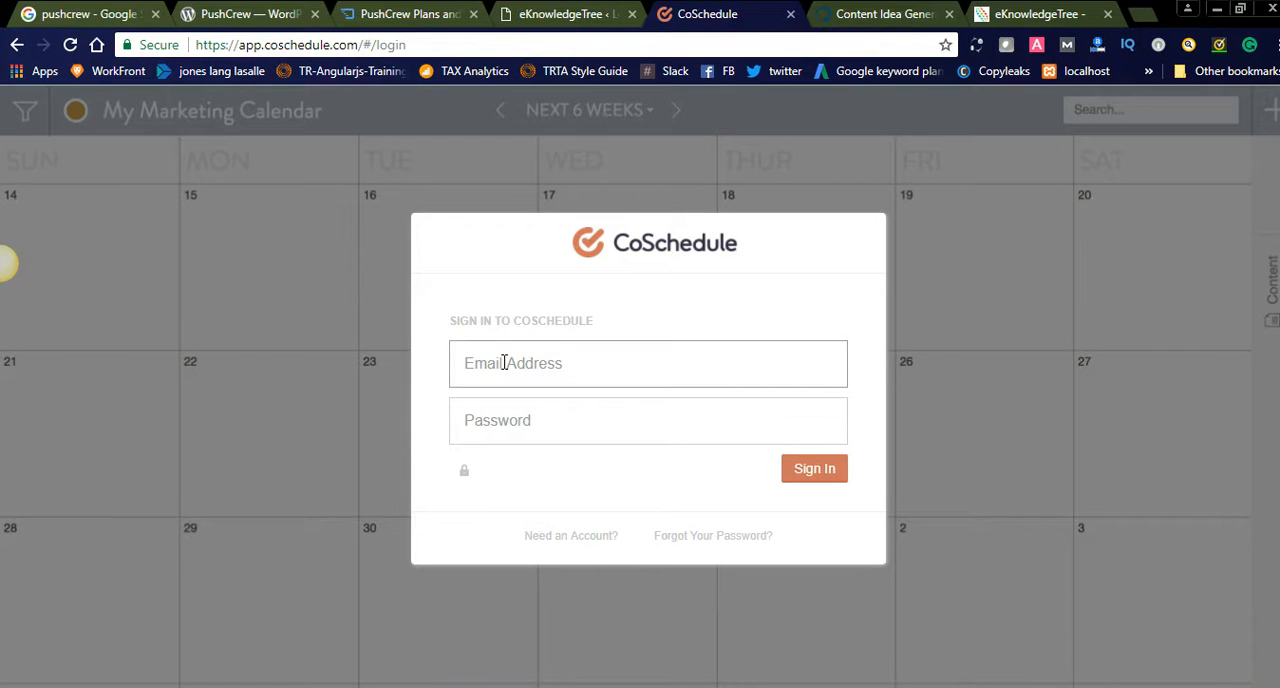
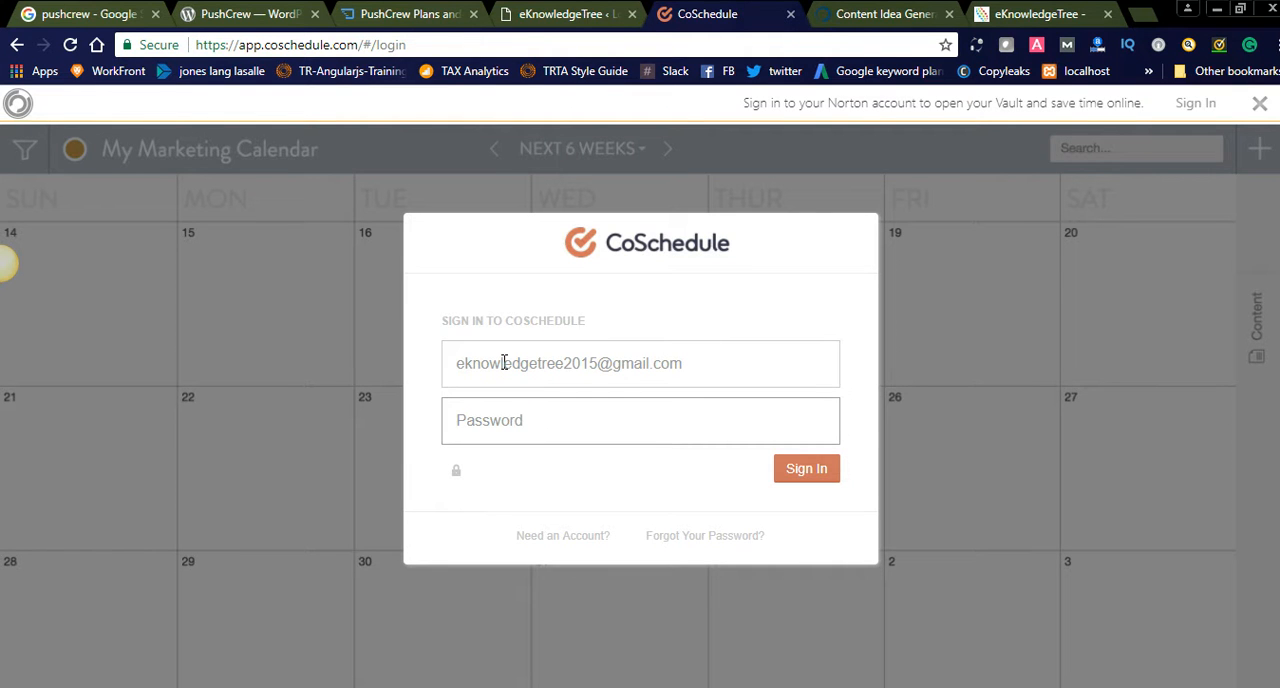
type("••••••")
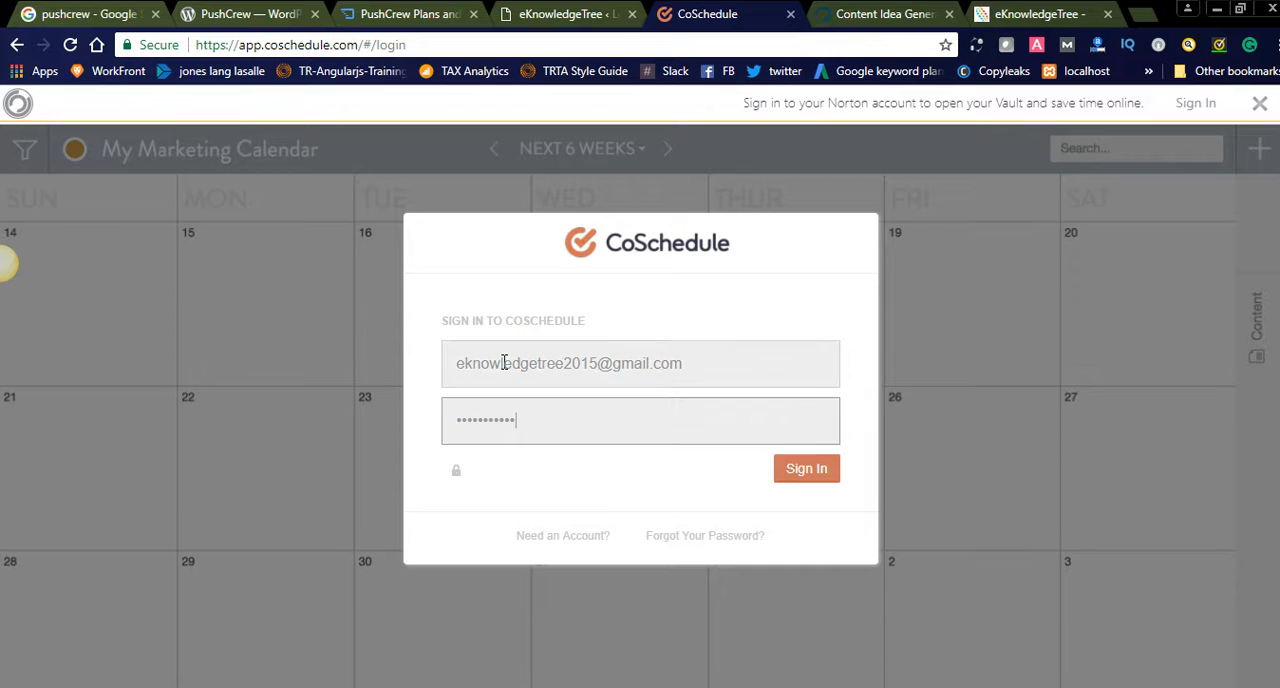
left_click(806, 468)
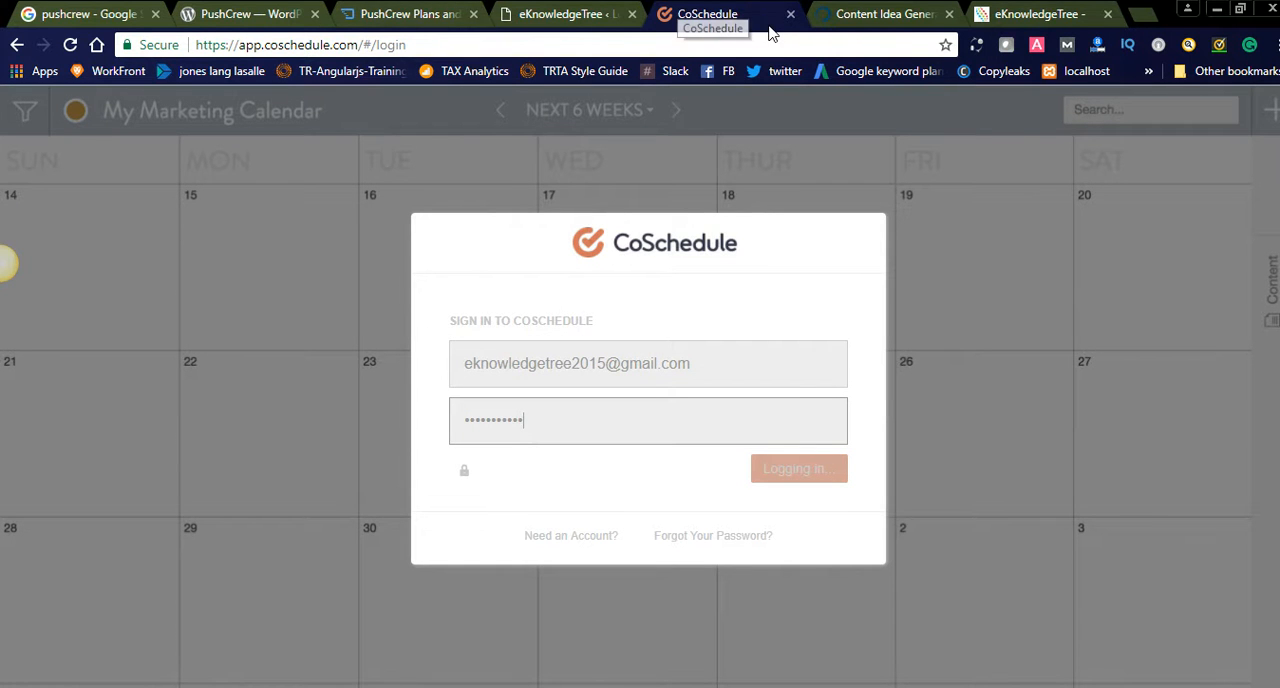
left_click(798, 468)
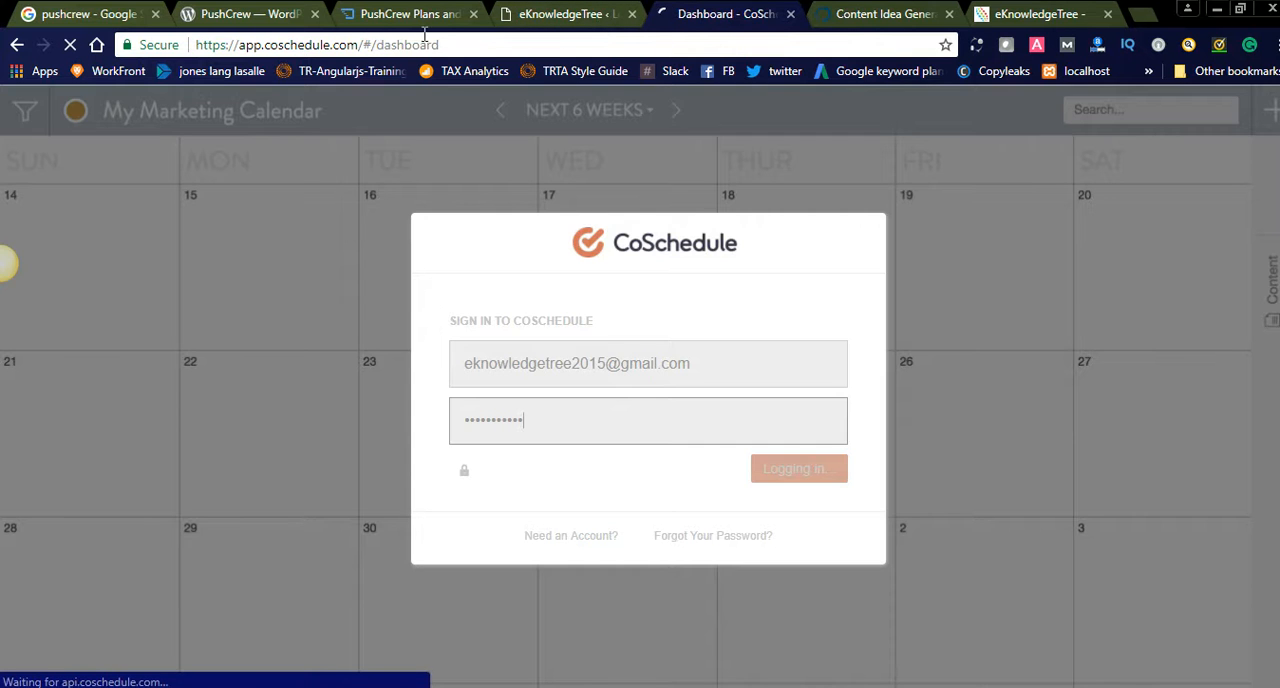
Search the web for 'headline analyzer' and open CoSchedule's free headline analyzer result.
left_click(798, 468)
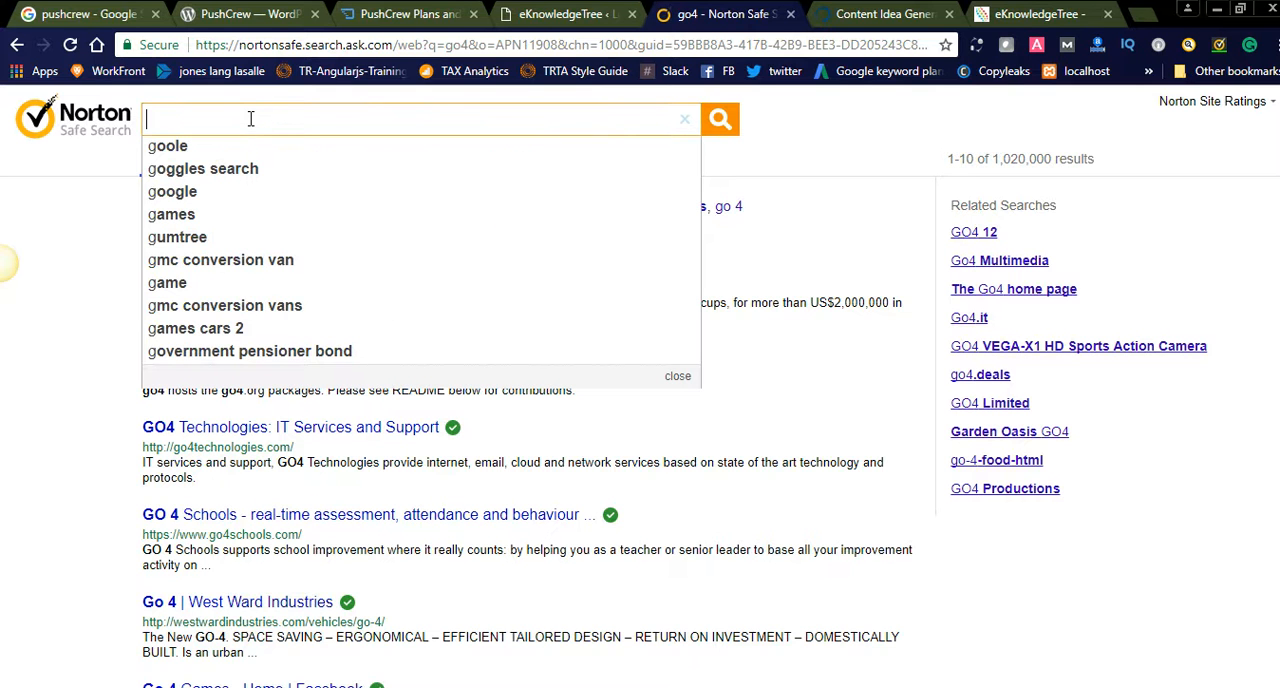
type("headline analyzer")
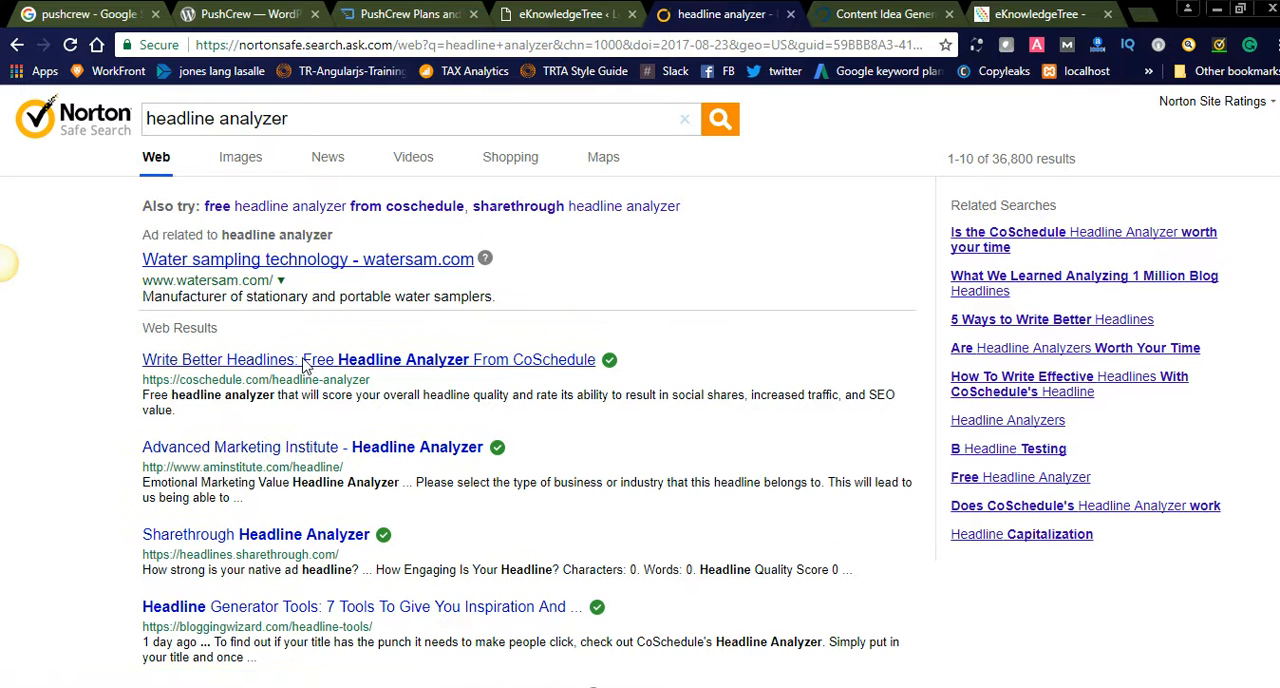
left_click(369, 359)
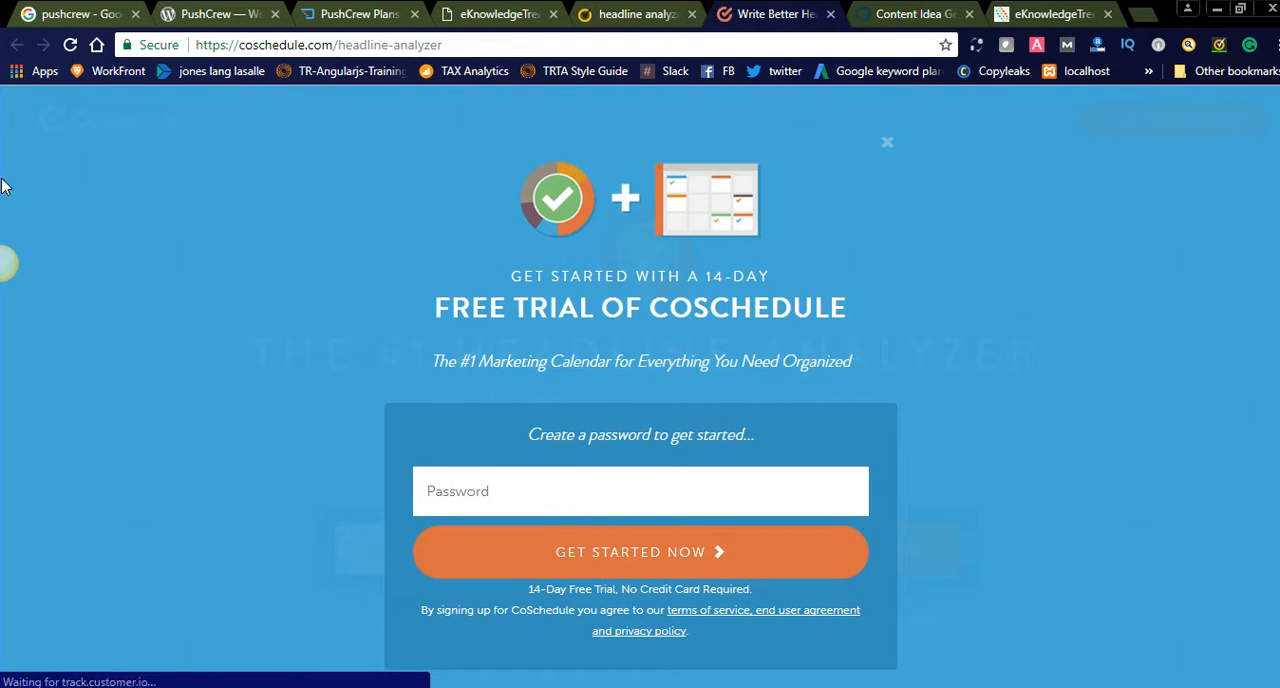
mouse_move(16, 54)
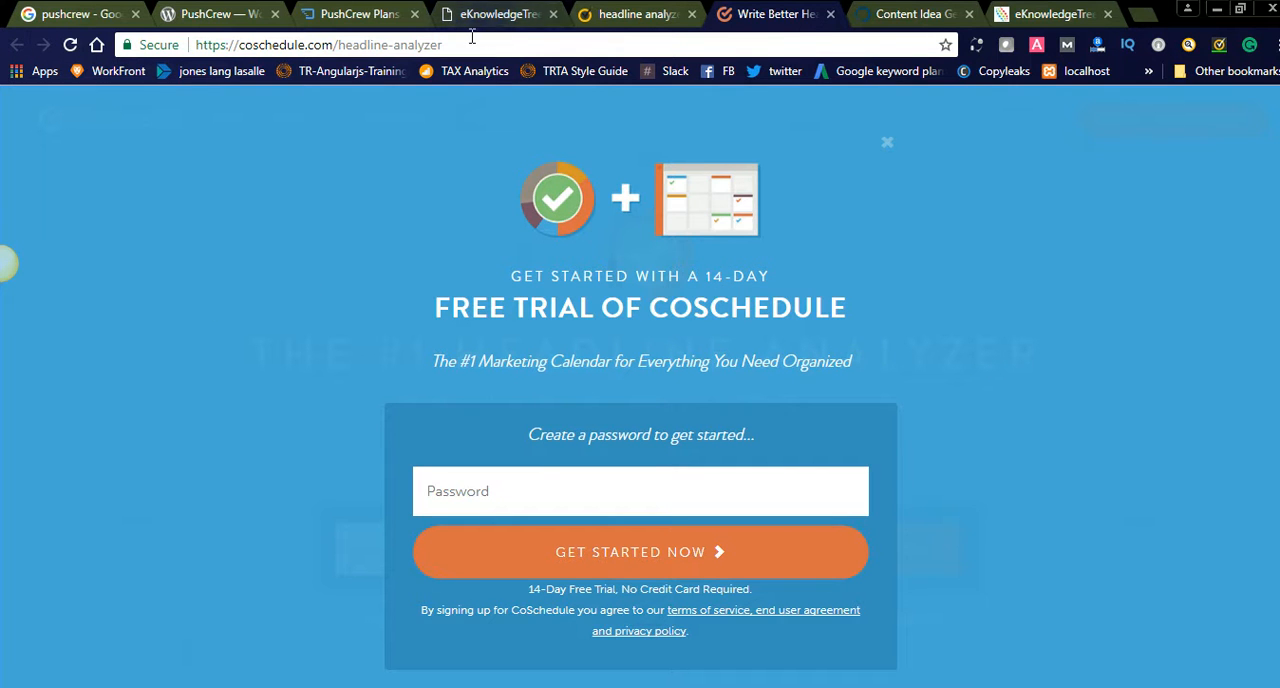
Close the free-trial popup and analyze 'What Experts Are Saying About Wordpress Popup Plugins'.
left_click(320, 44)
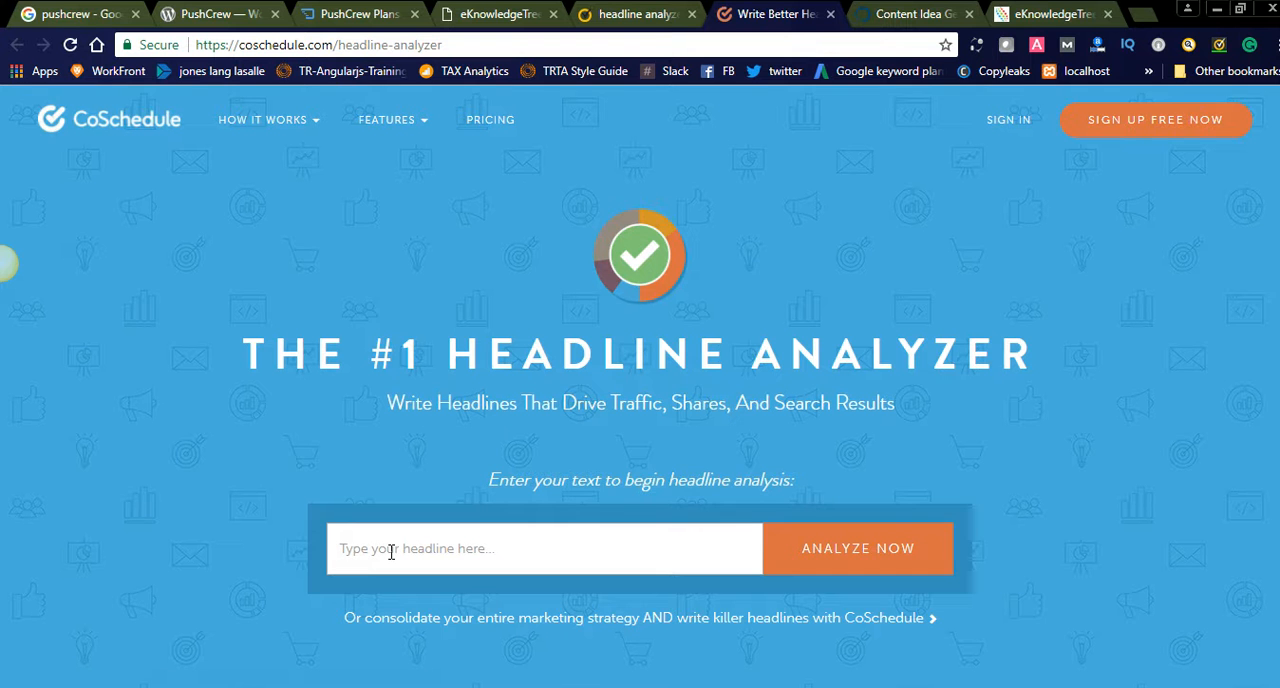
type("What Experts Are Saying About Wordpress Popup Plugins")
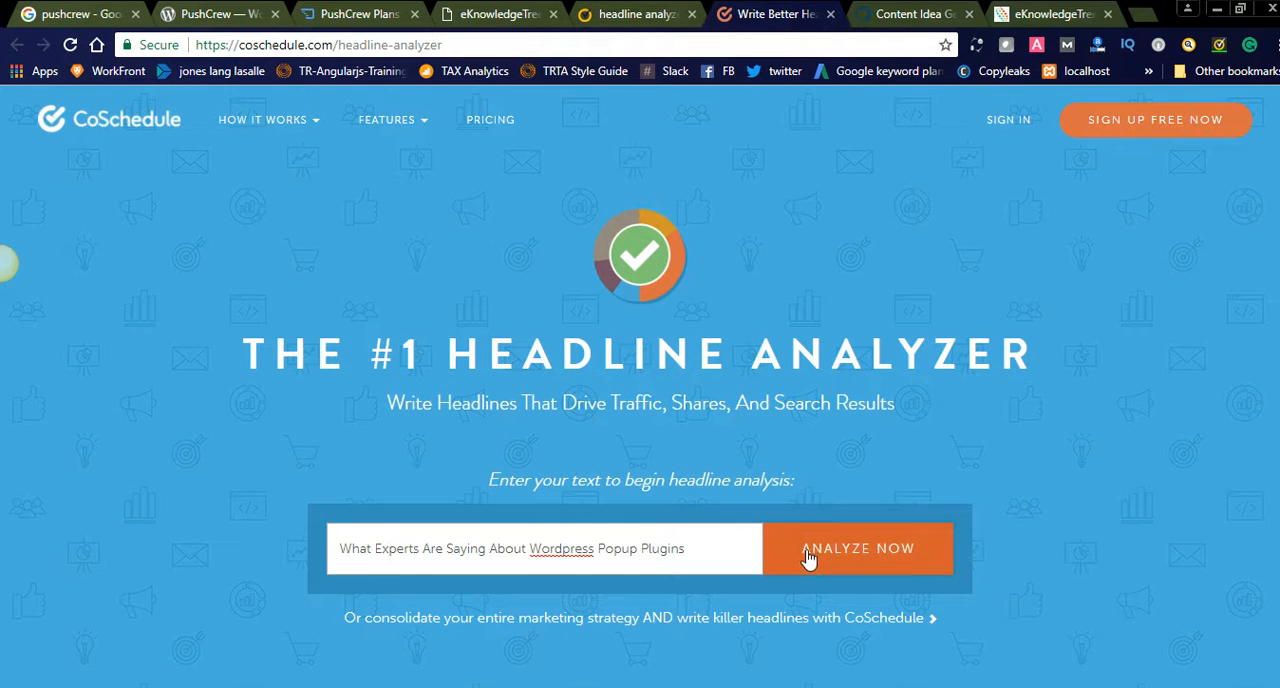
left_click(858, 548)
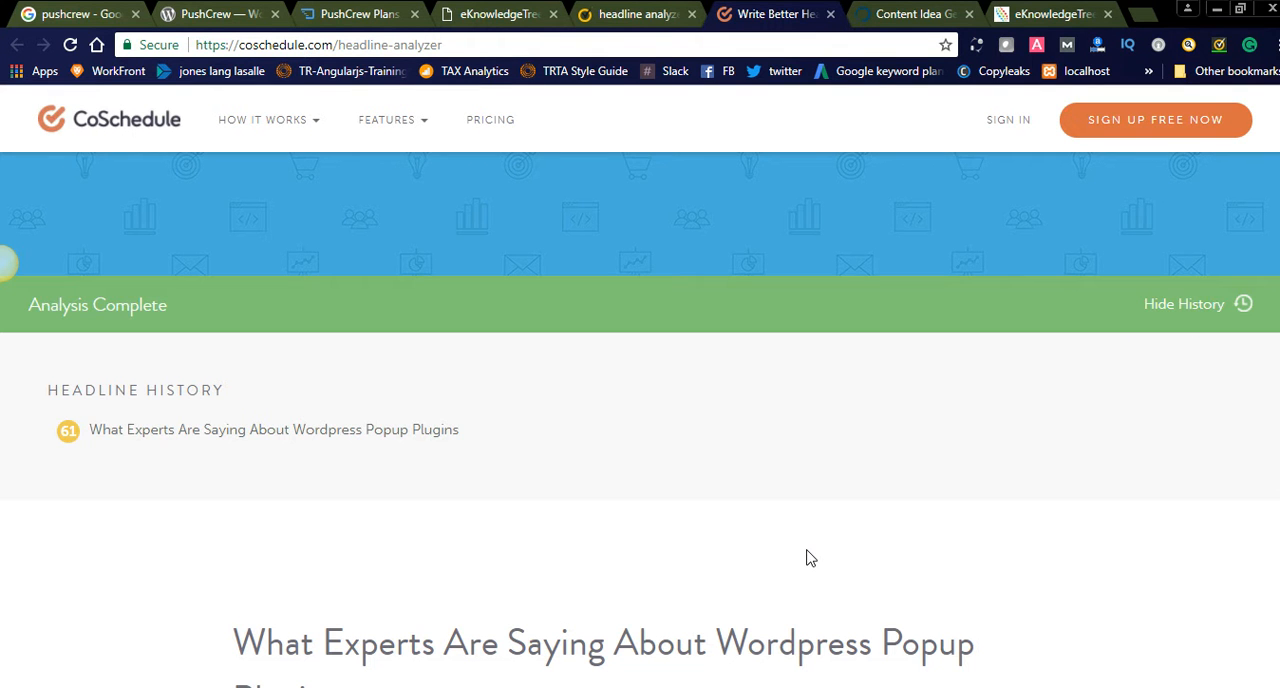
mouse_move(240, 390)
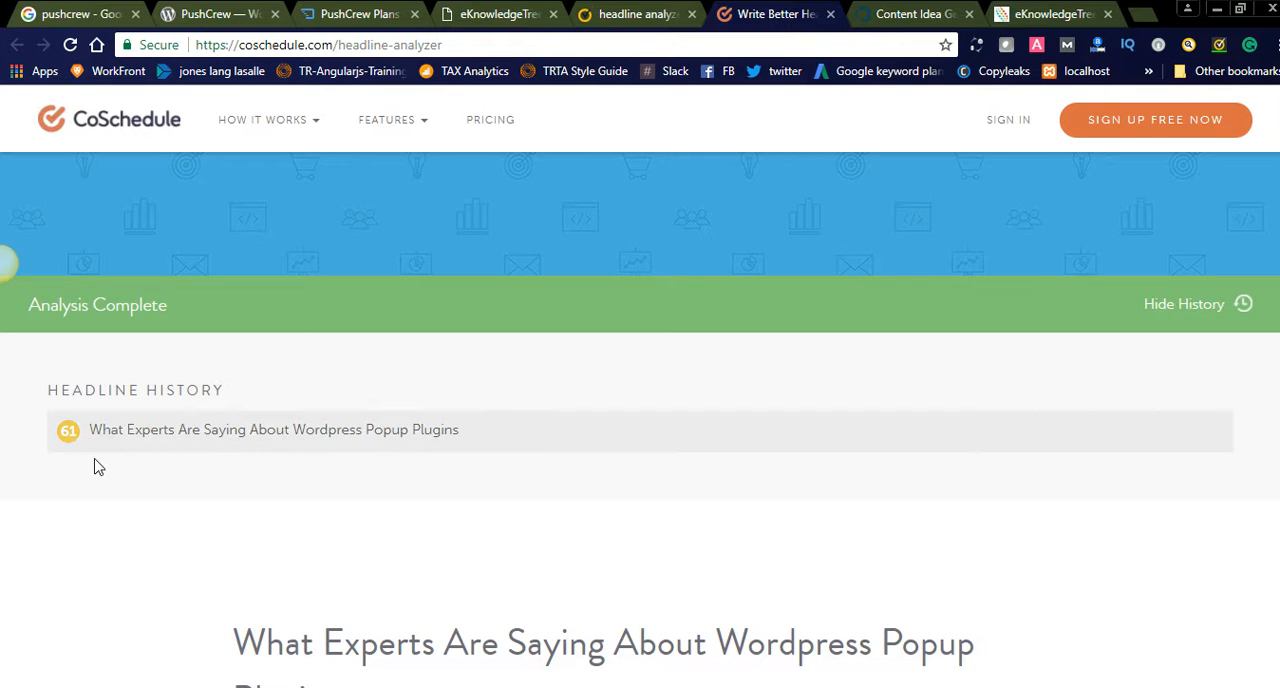
Scroll past Word Balance to the Generic headline type and length tips (53 characters, 8 words).
scroll("down", 3)
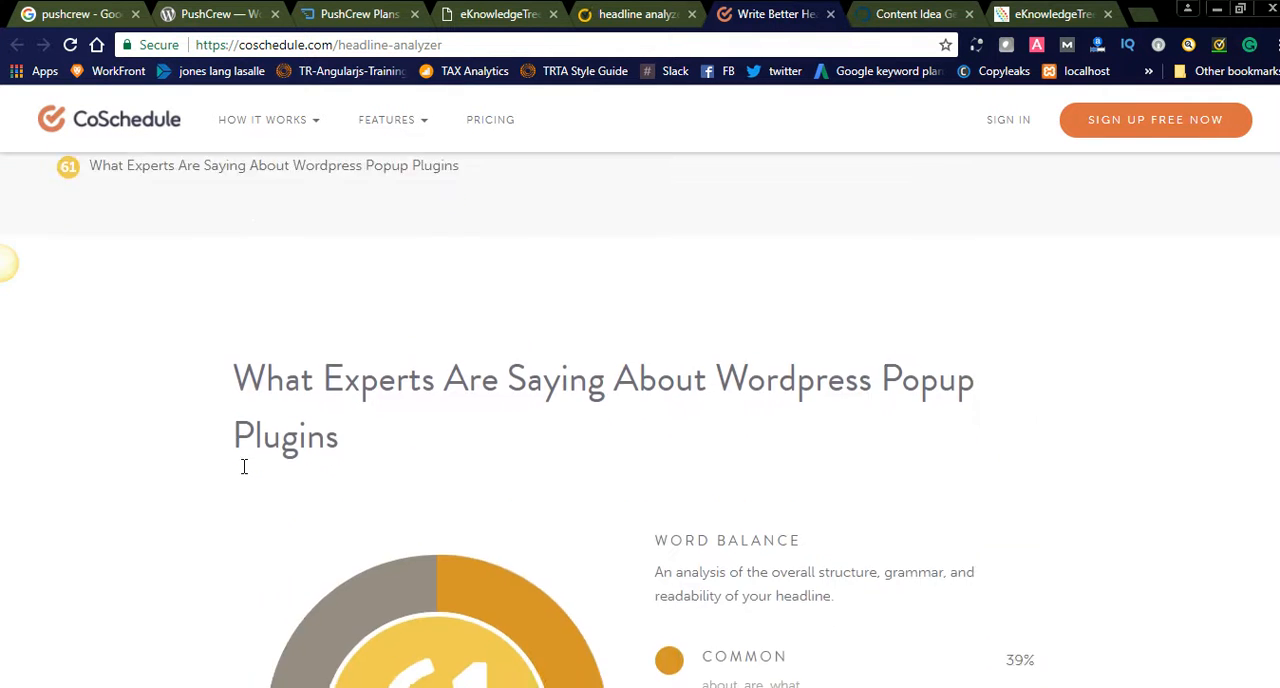
scroll("down", 3)
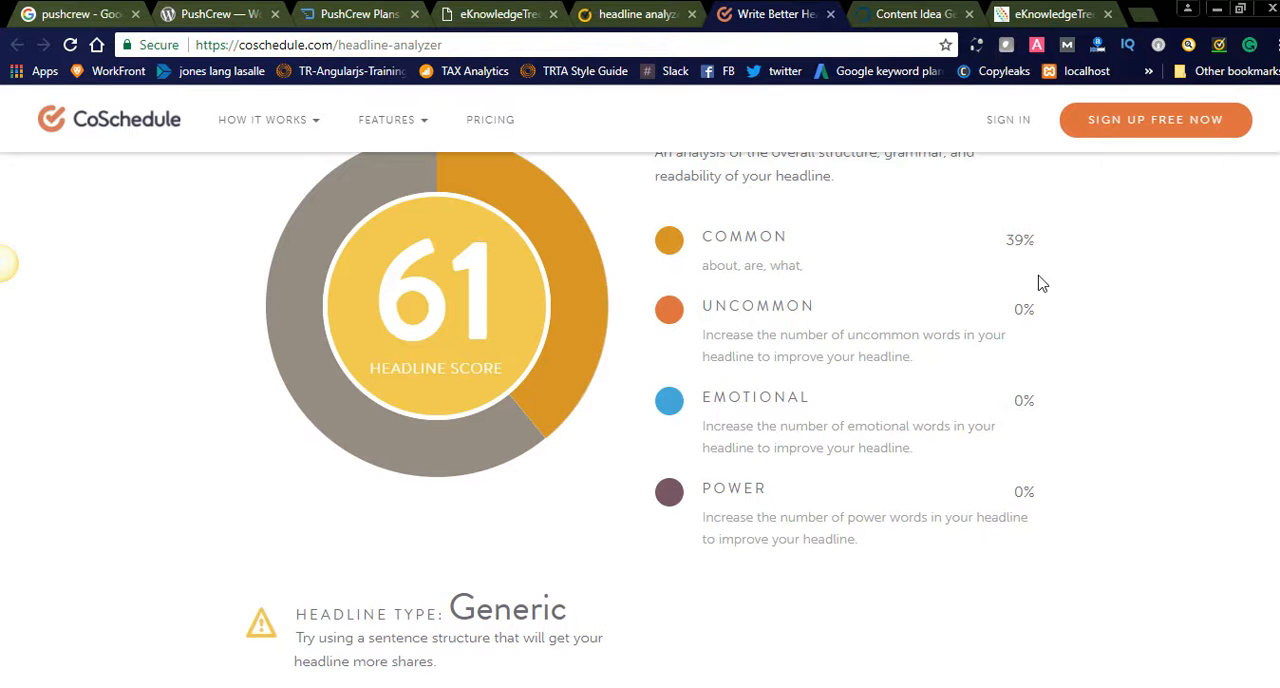
mouse_move(1043, 333)
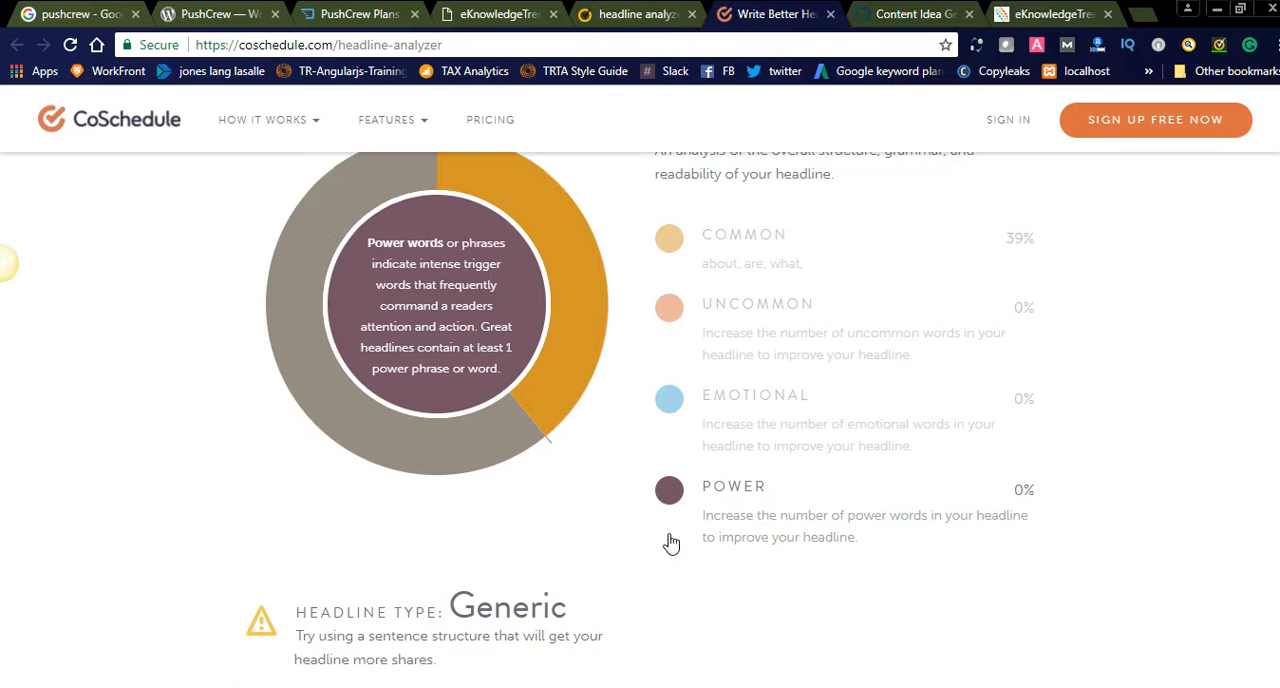
scroll("down", 3)
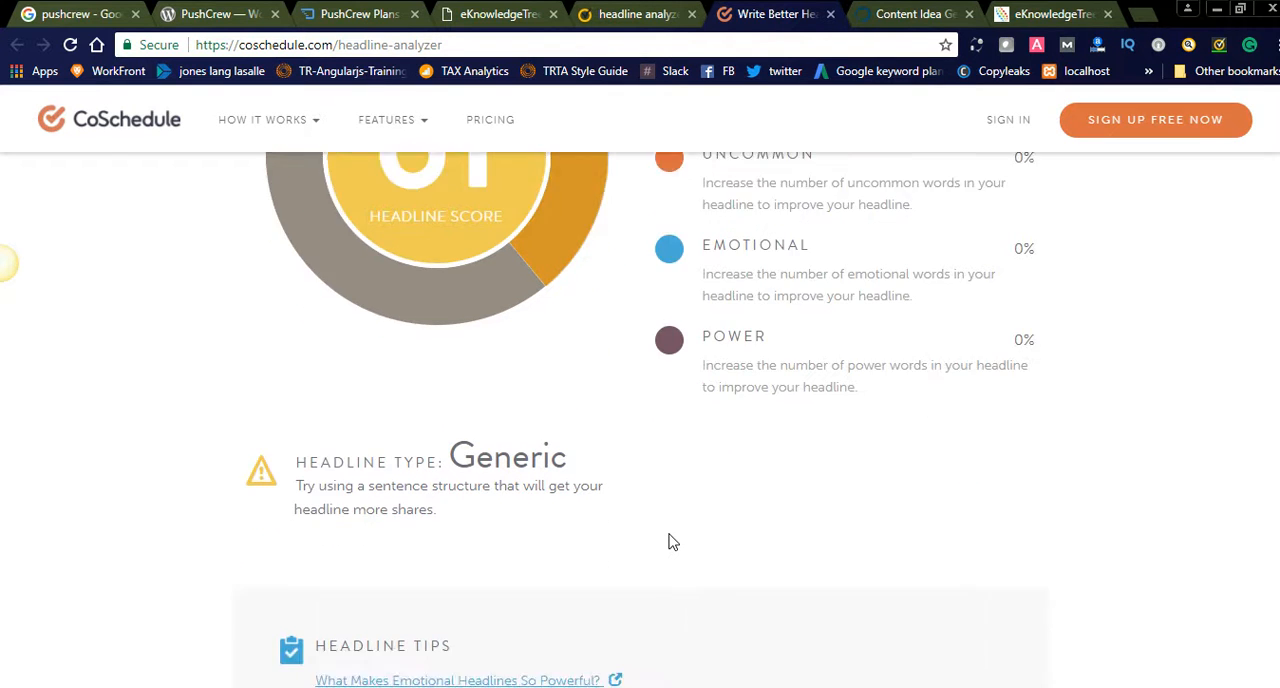
scroll("down", 3)
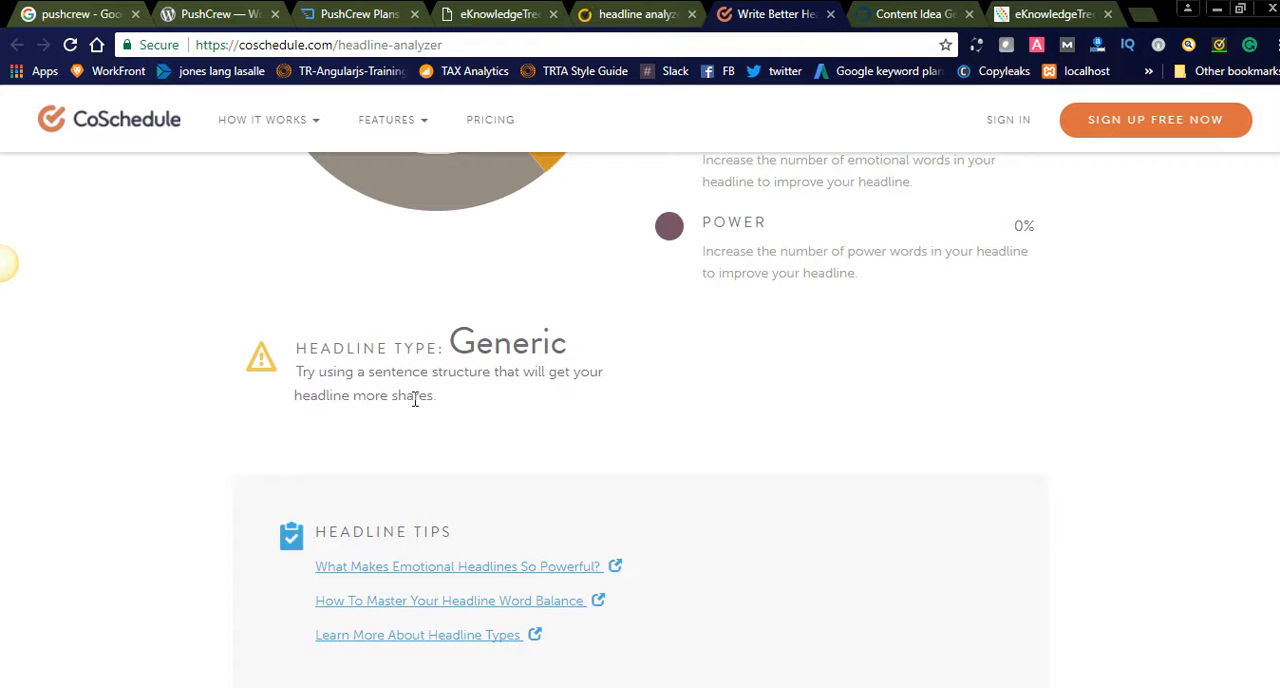
scroll("down", 3)
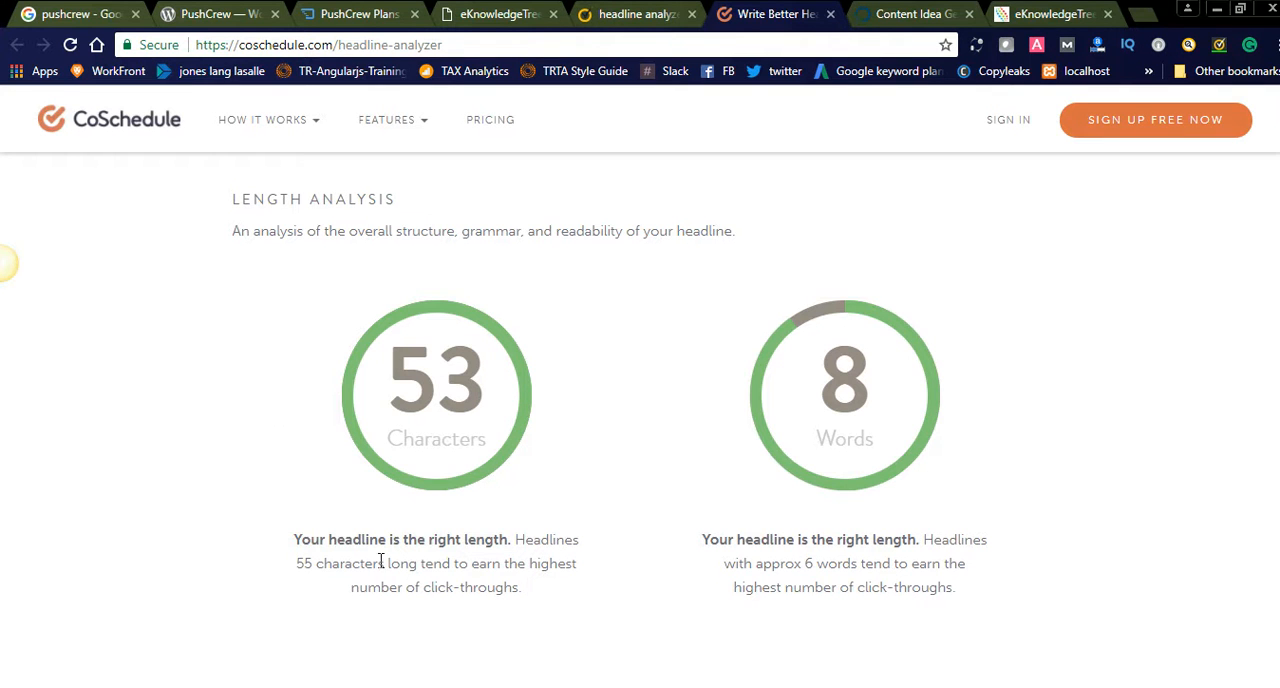
mouse_move(543, 544)
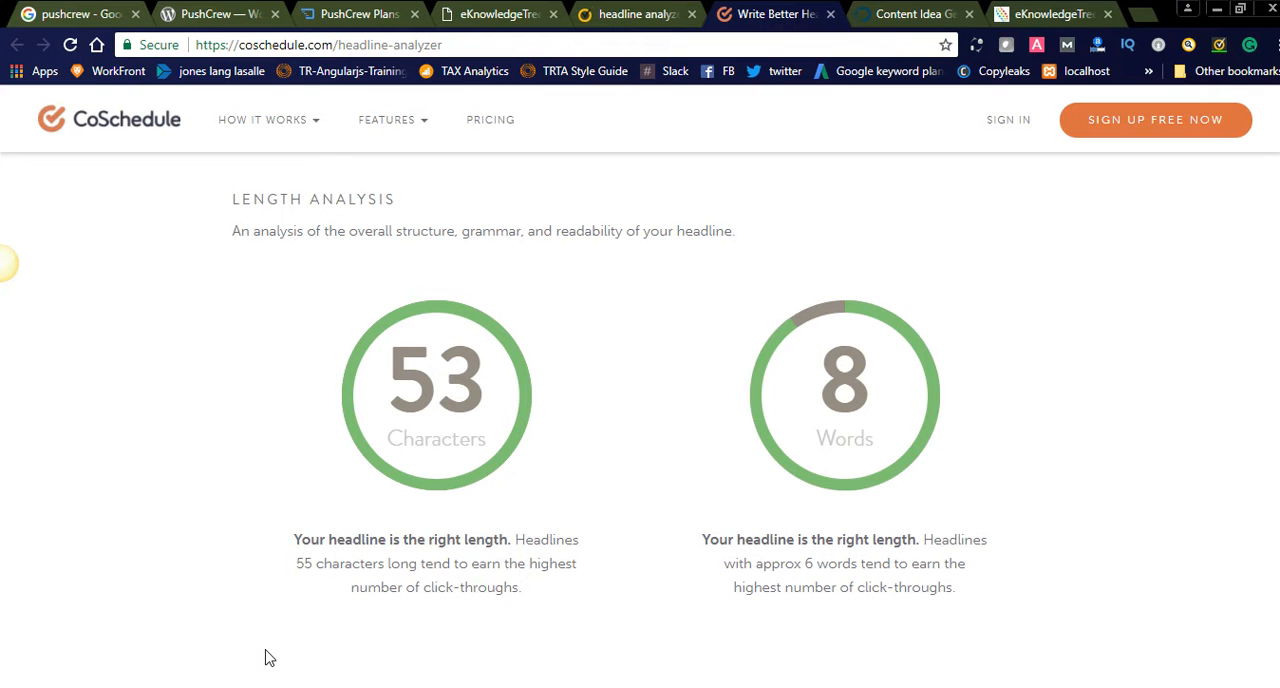
mouse_move(840, 557)
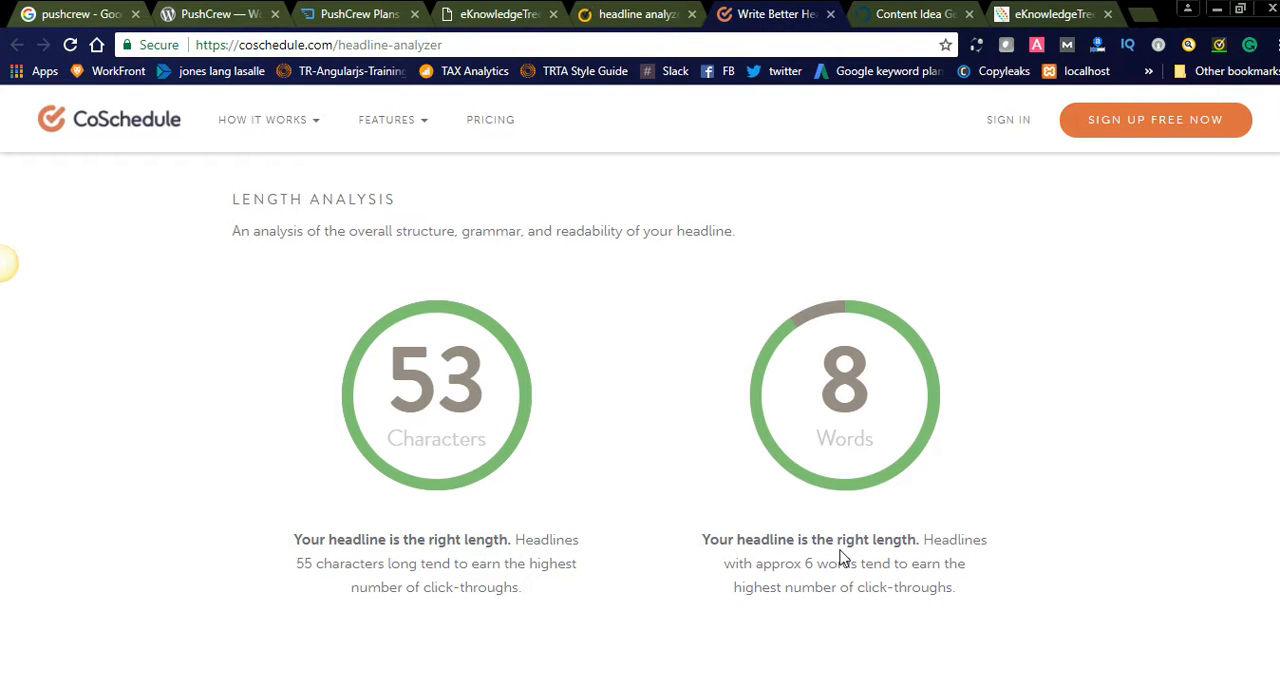
mouse_move(800, 583)
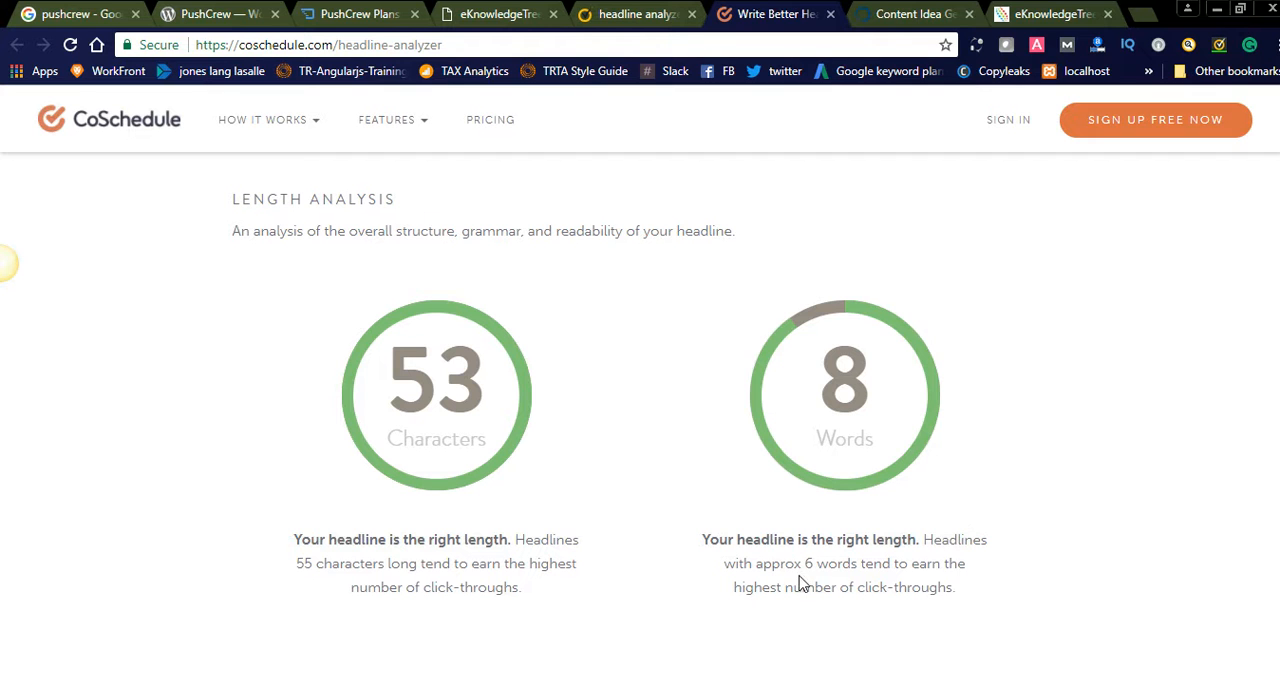
mouse_move(987, 578)
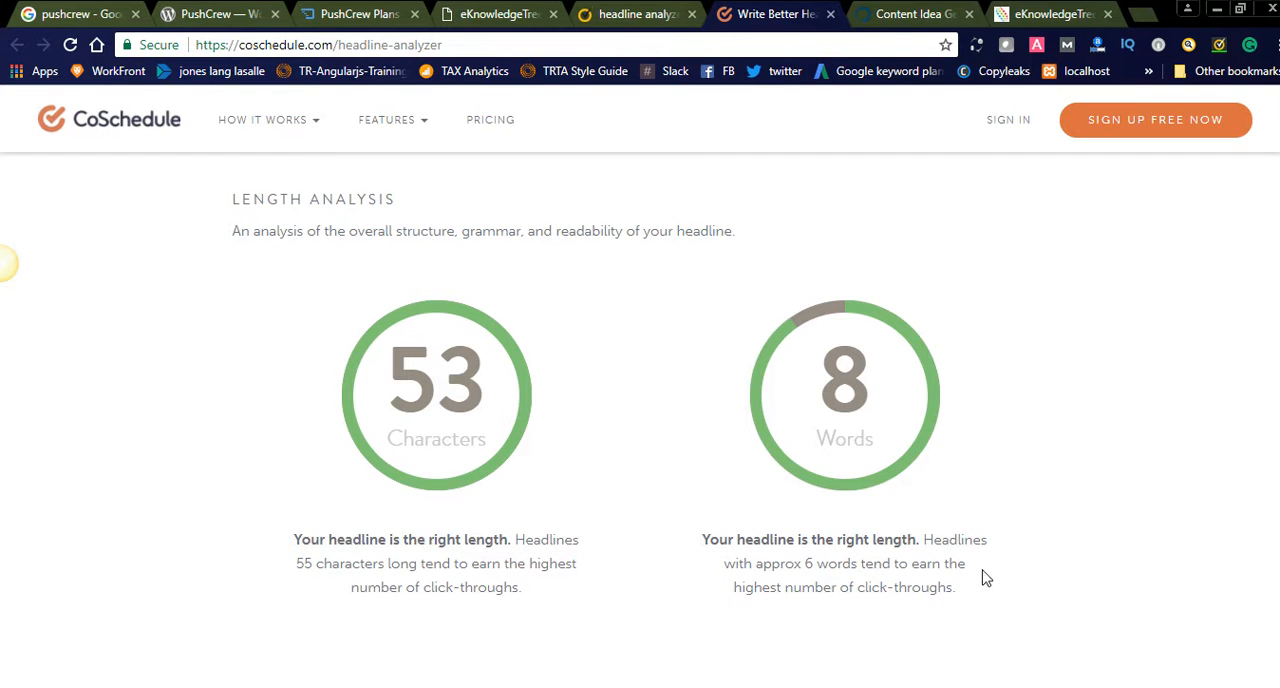
mouse_move(1043, 555)
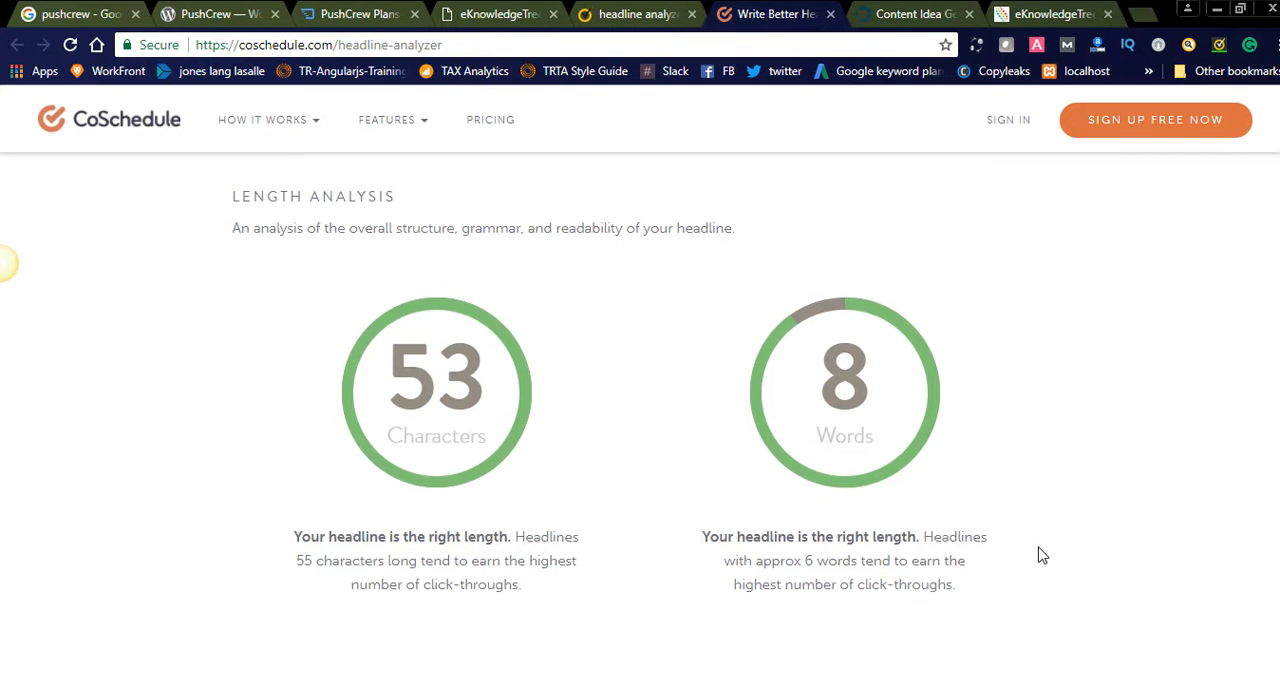
Scroll down to First & Last showing 'What Experts Are' and 'Wordpress Popup Plugins'.
scroll("down", 3)
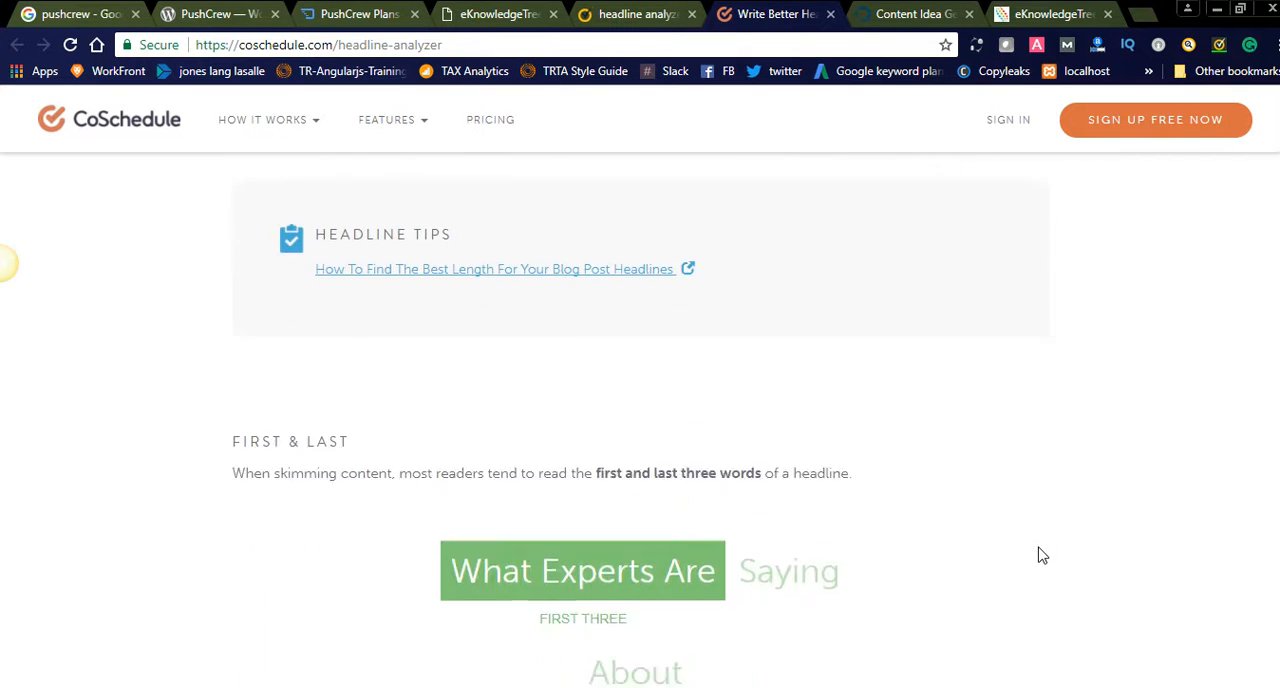
scroll("down", 3)
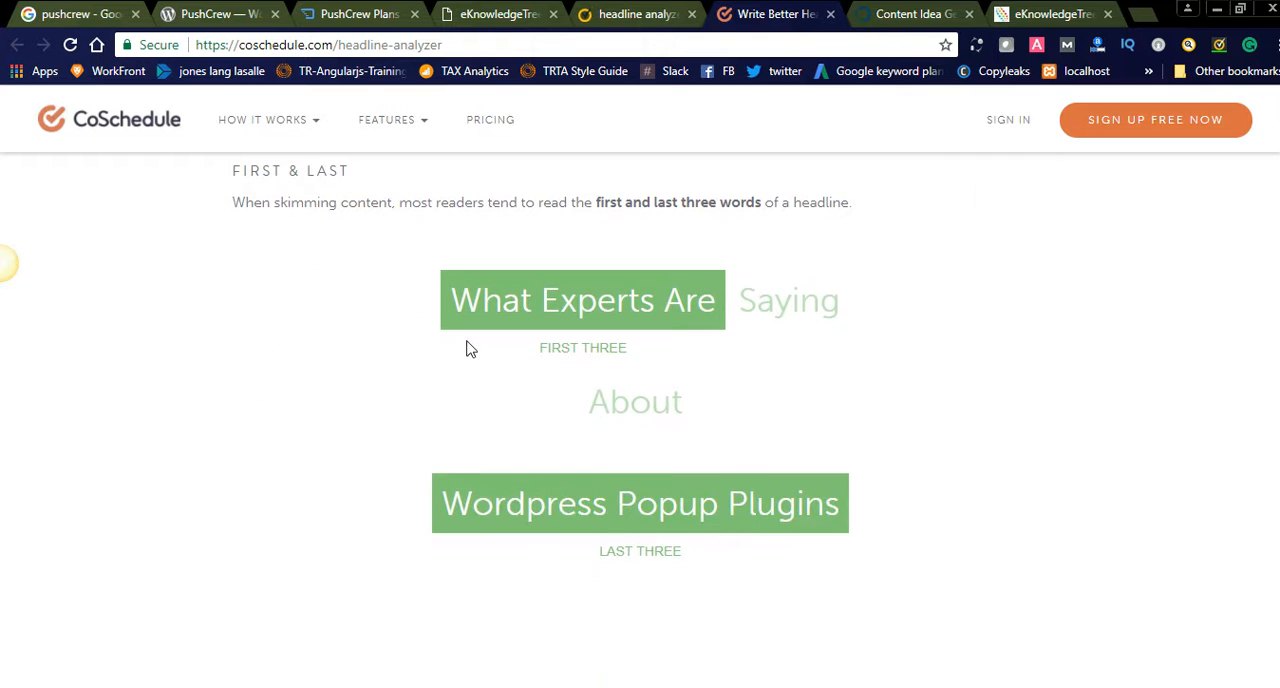
mouse_move(612, 228)
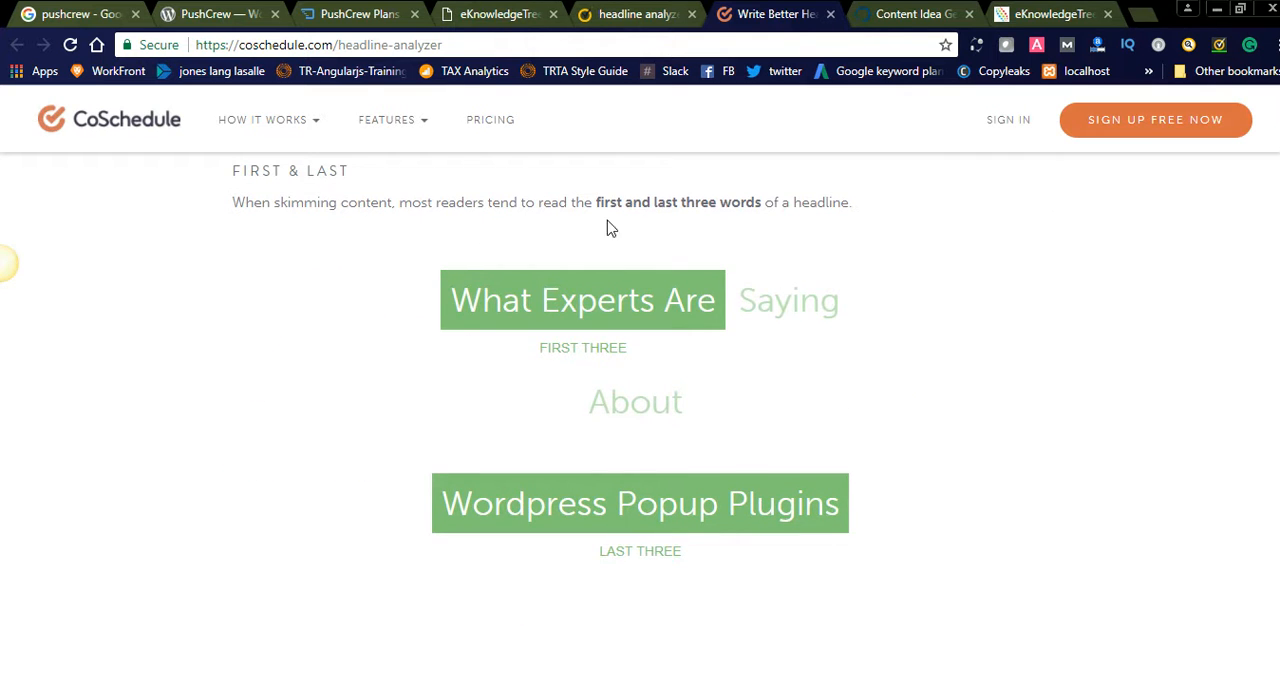
mouse_move(870, 225)
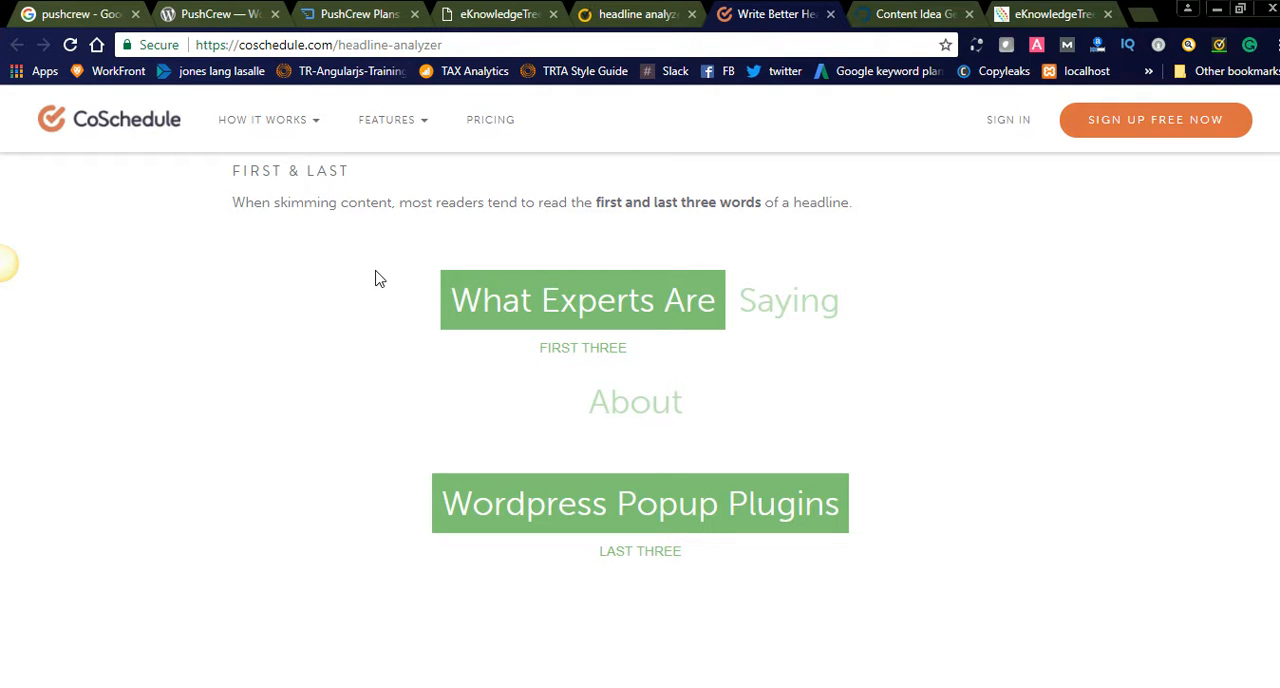
mouse_move(849, 279)
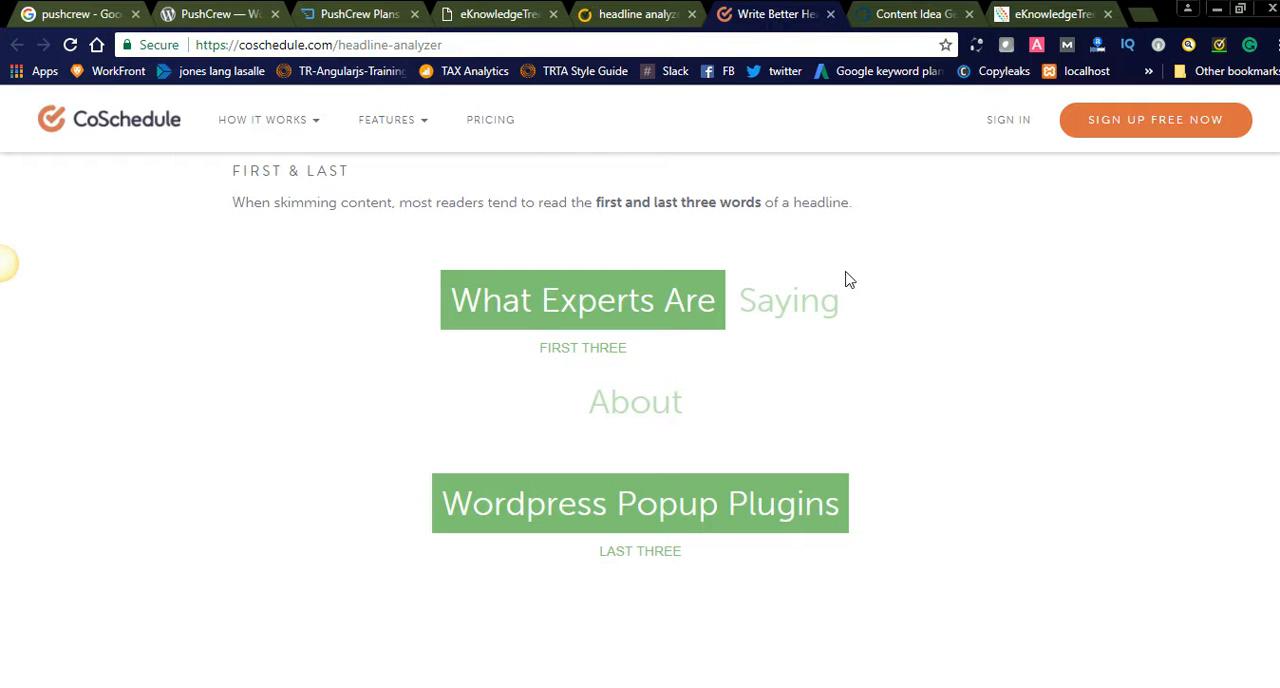
mouse_move(568, 310)
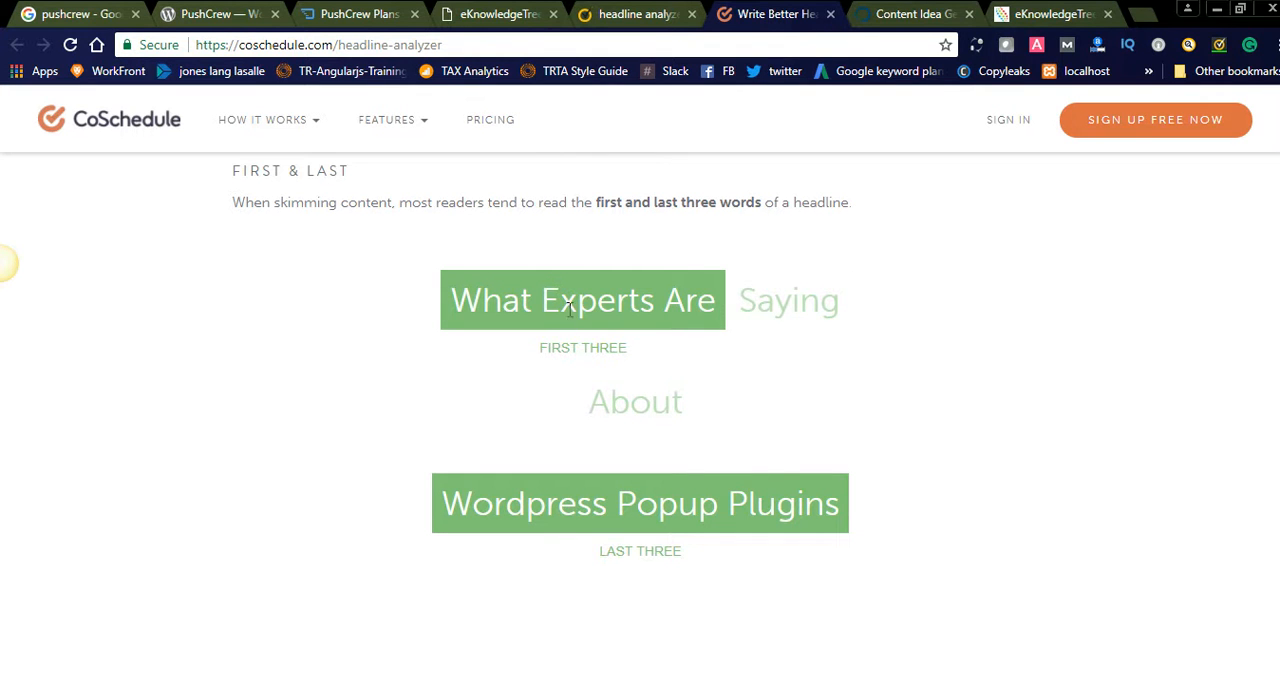
mouse_move(575, 663)
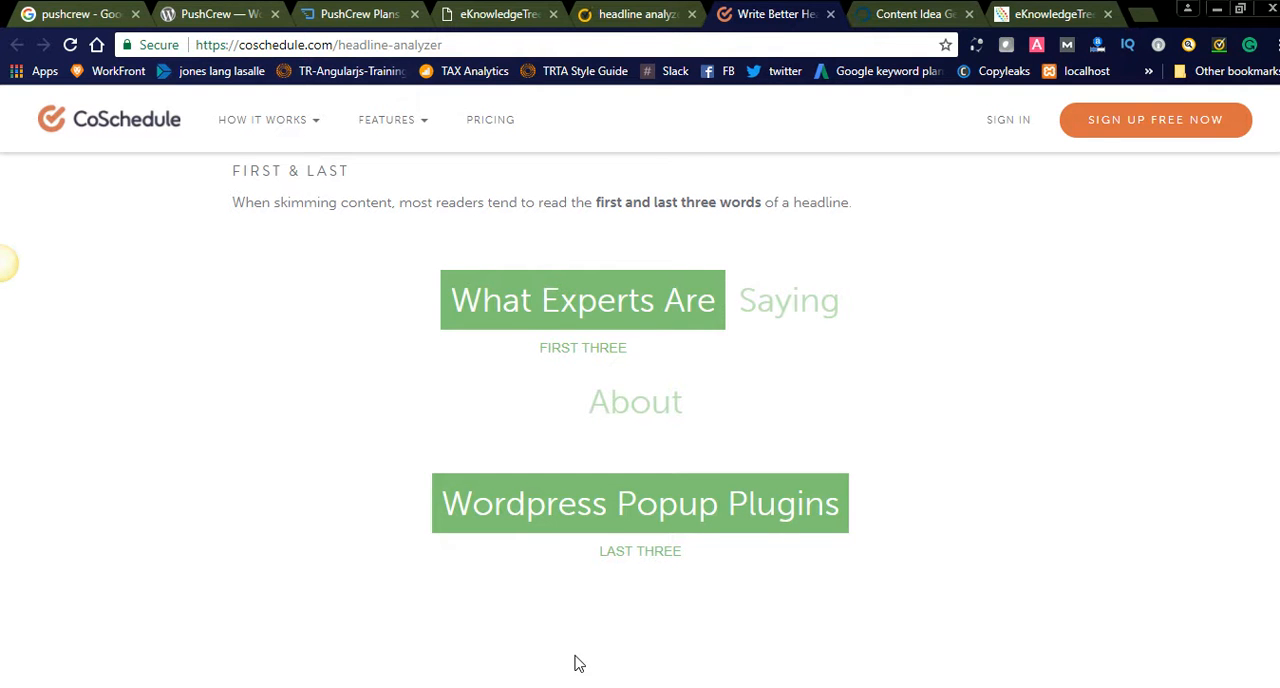
Scroll to the Keywords (Experts, Wordpress, Popup, Plugins) and neutral Sentiment sections.
scroll("down", 3)
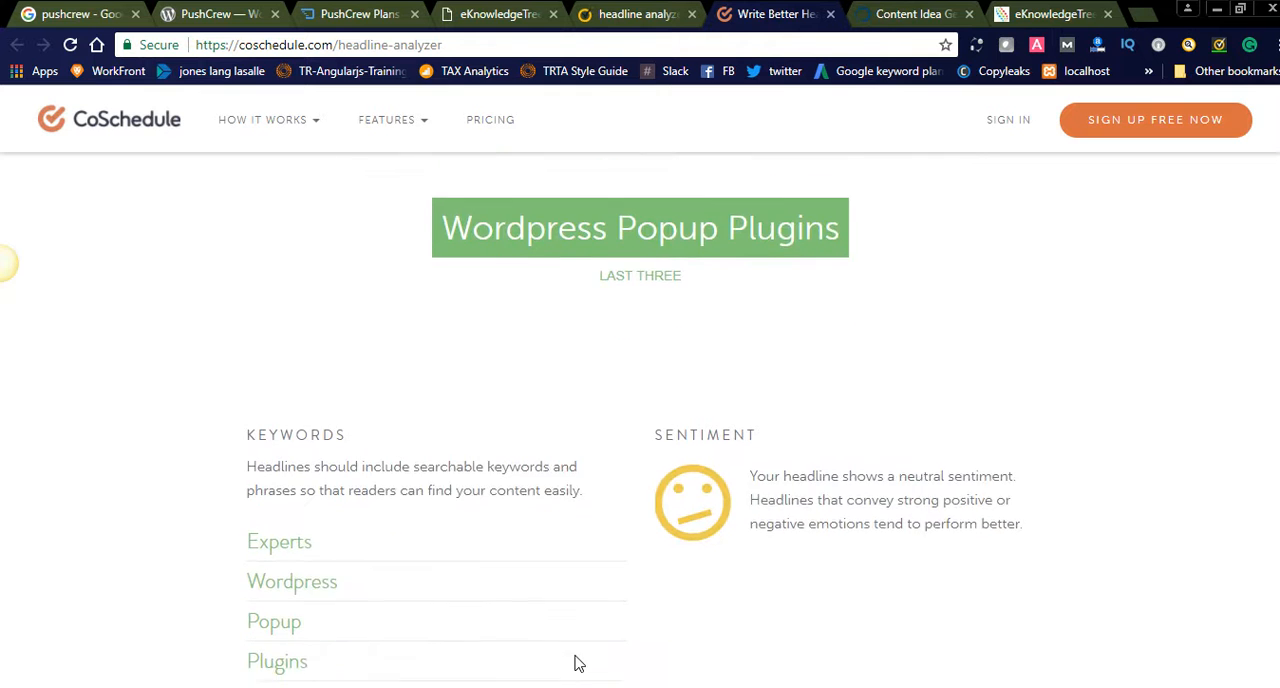
scroll("down", 3)
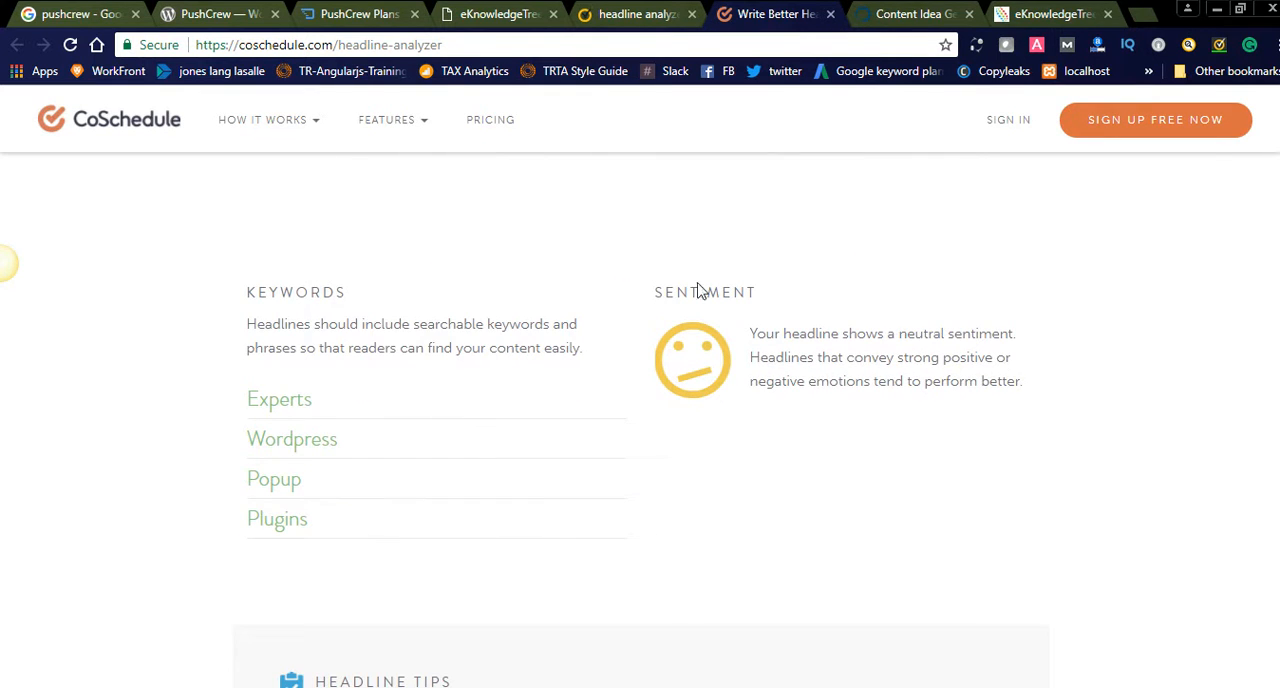
mouse_move(1000, 353)
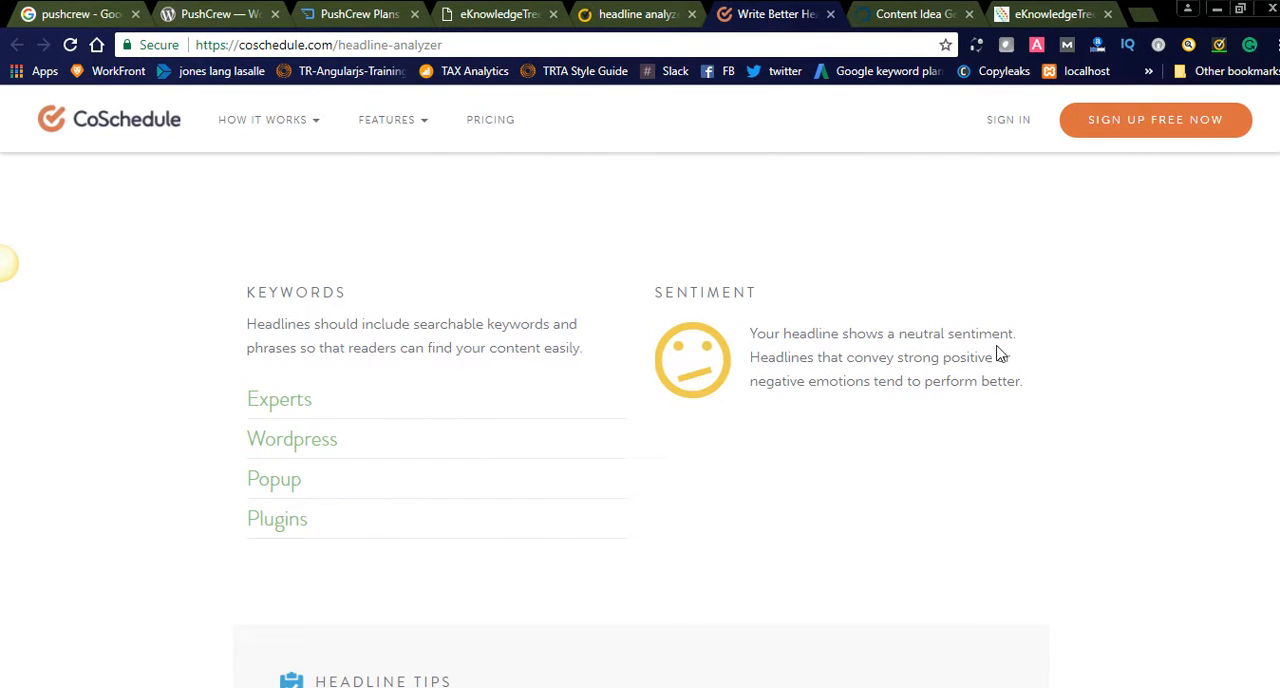
mouse_move(875, 373)
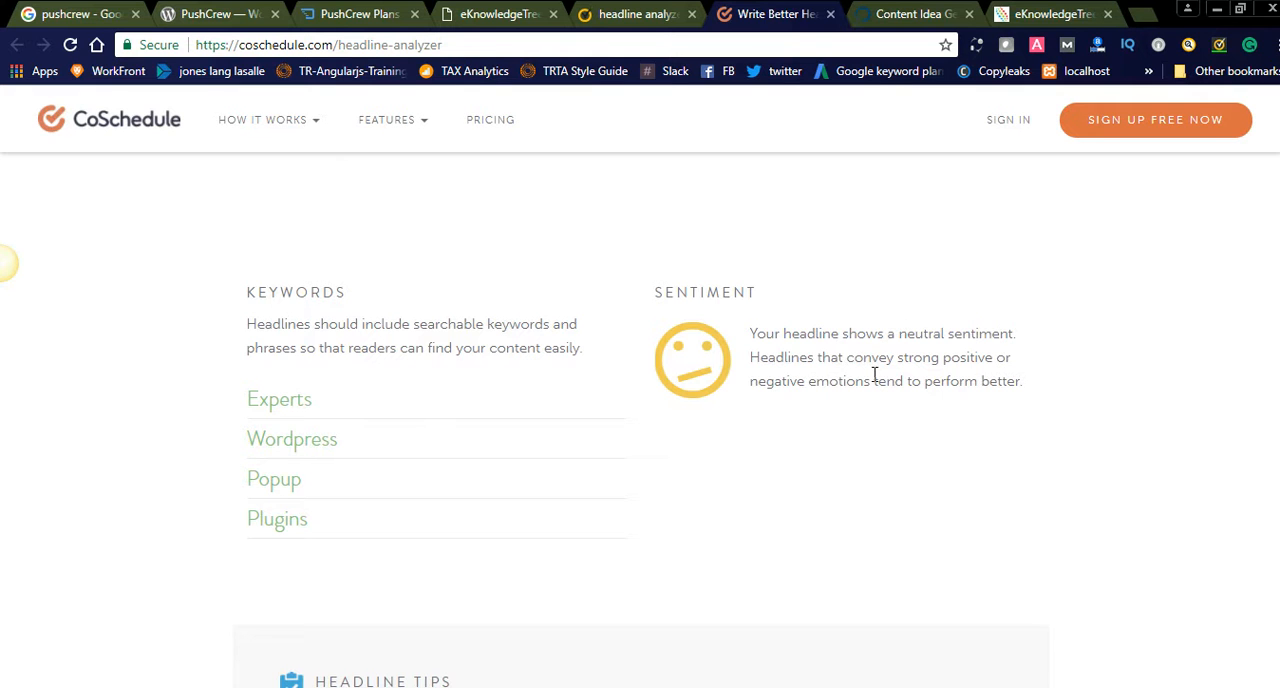
mouse_move(921, 406)
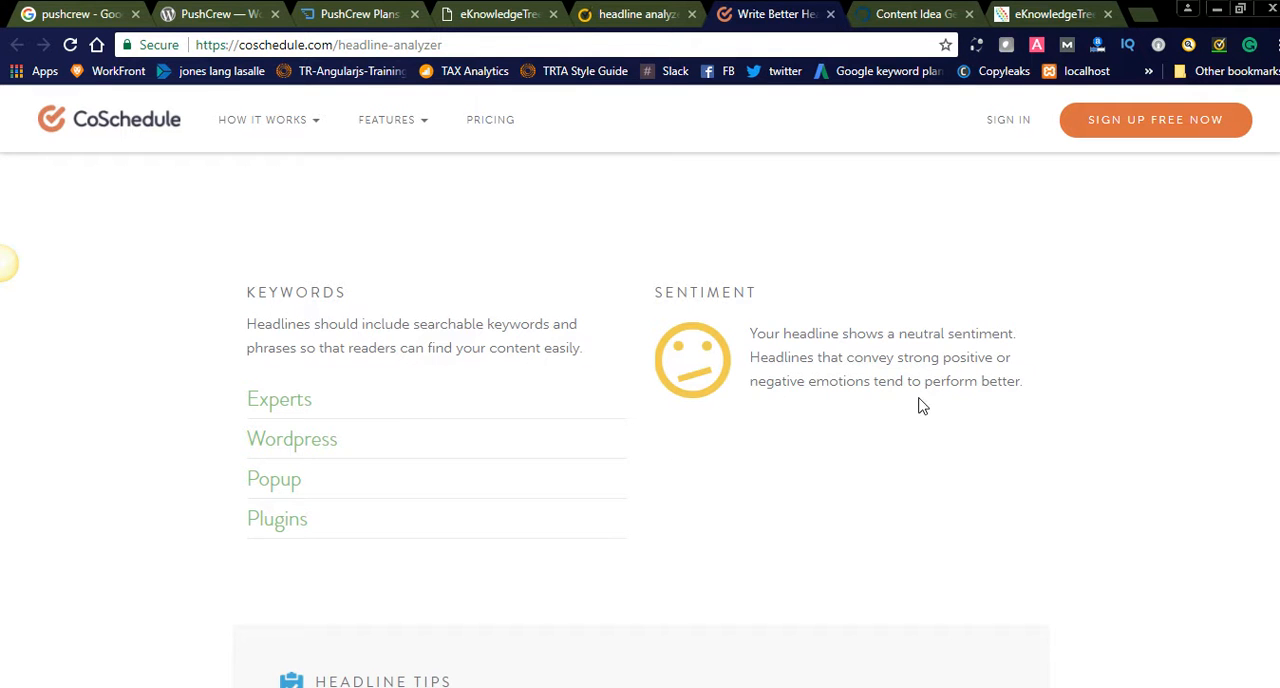
mouse_move(998, 410)
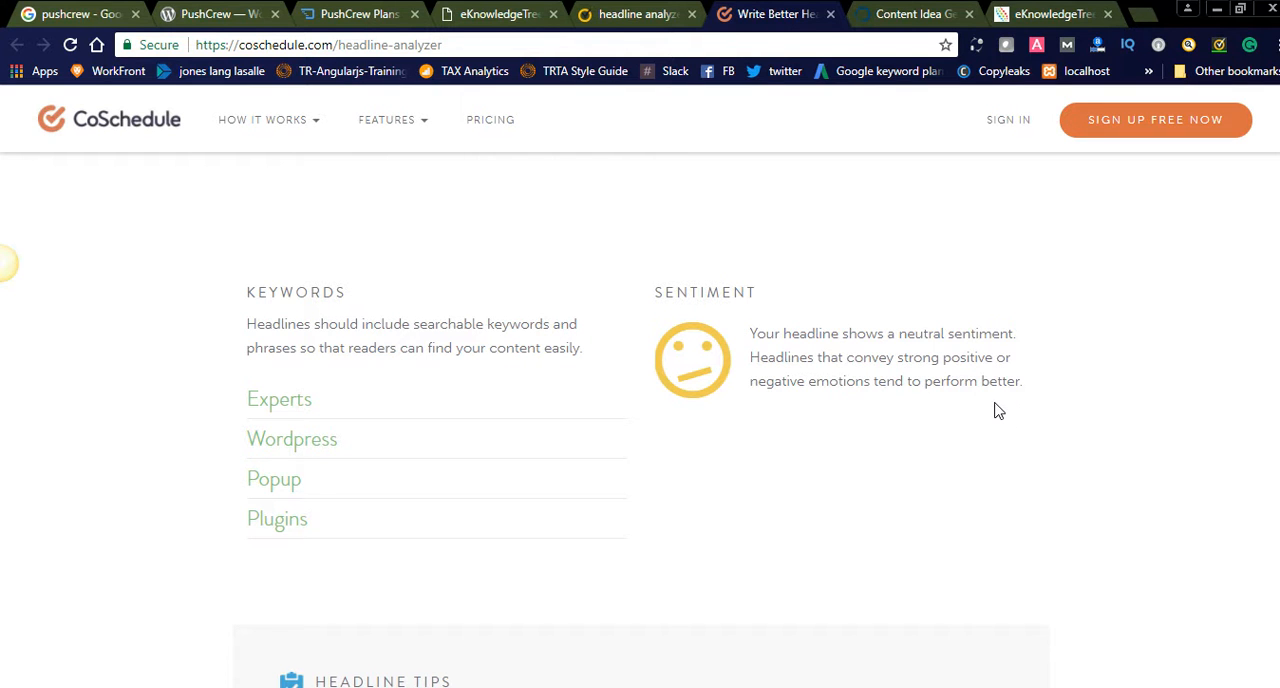
mouse_move(1025, 390)
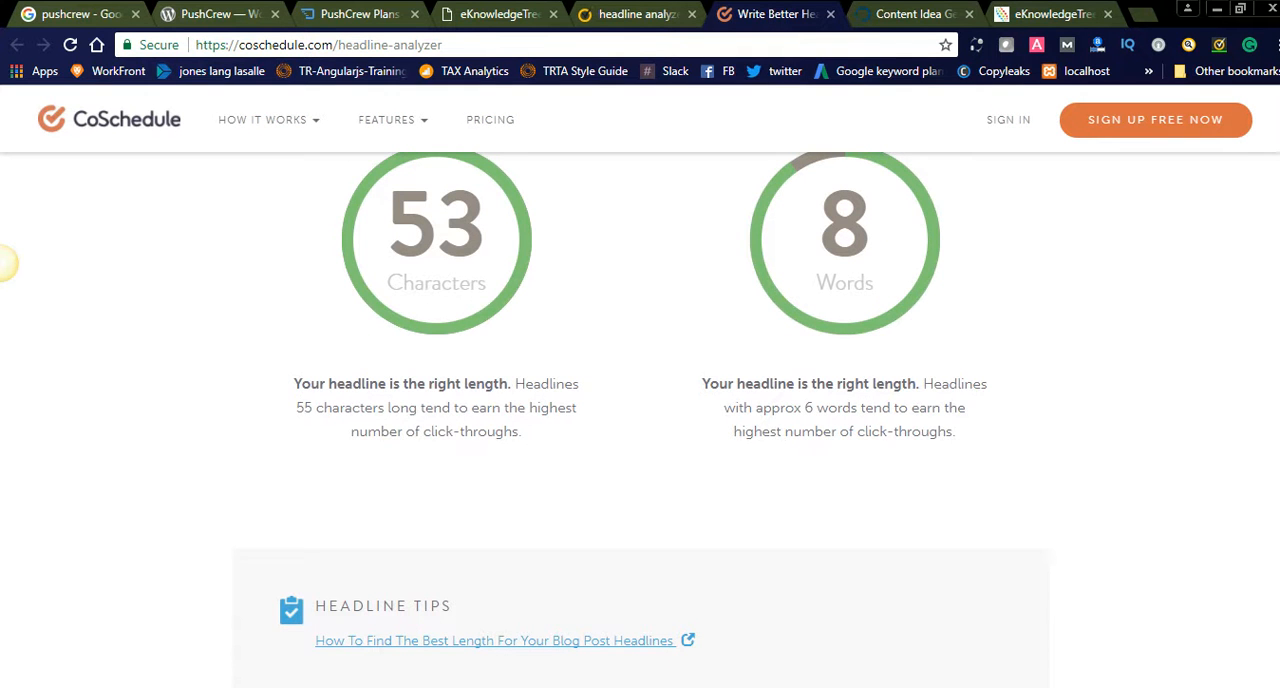
Review the 61-scoring headline's Emotional and Power word balance, then return to the Content Idea Generator.
scroll("down", 3)
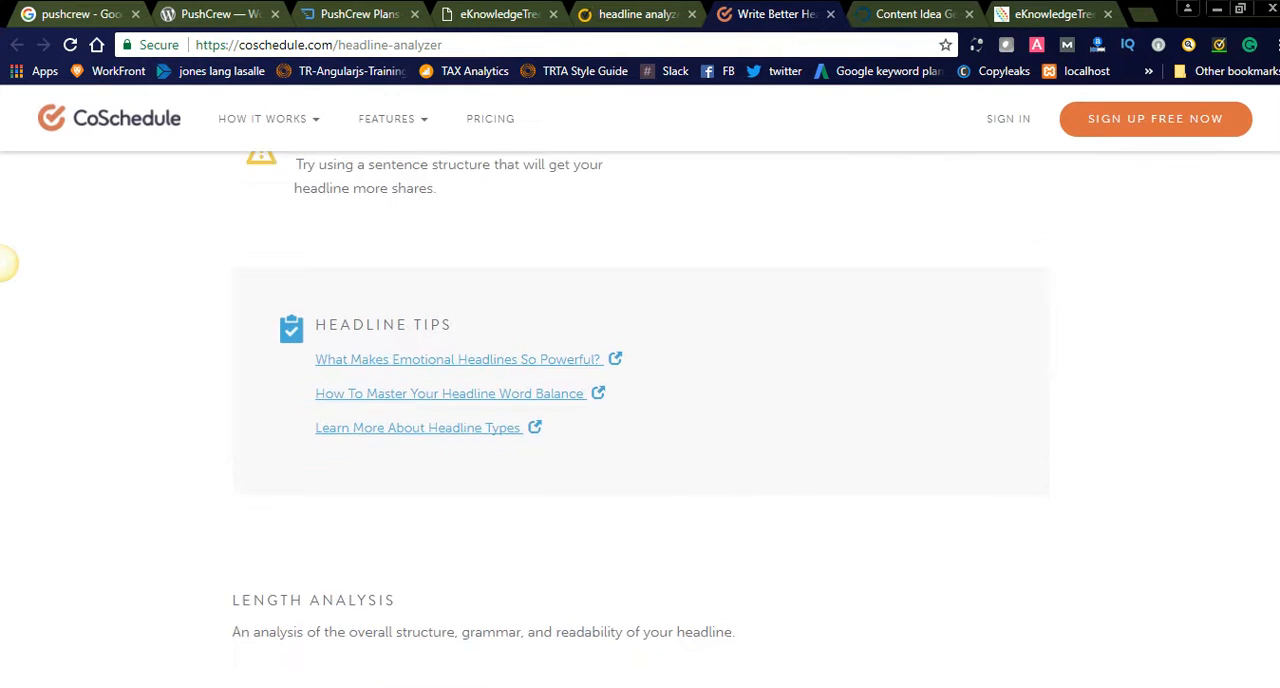
scroll("down", 3)
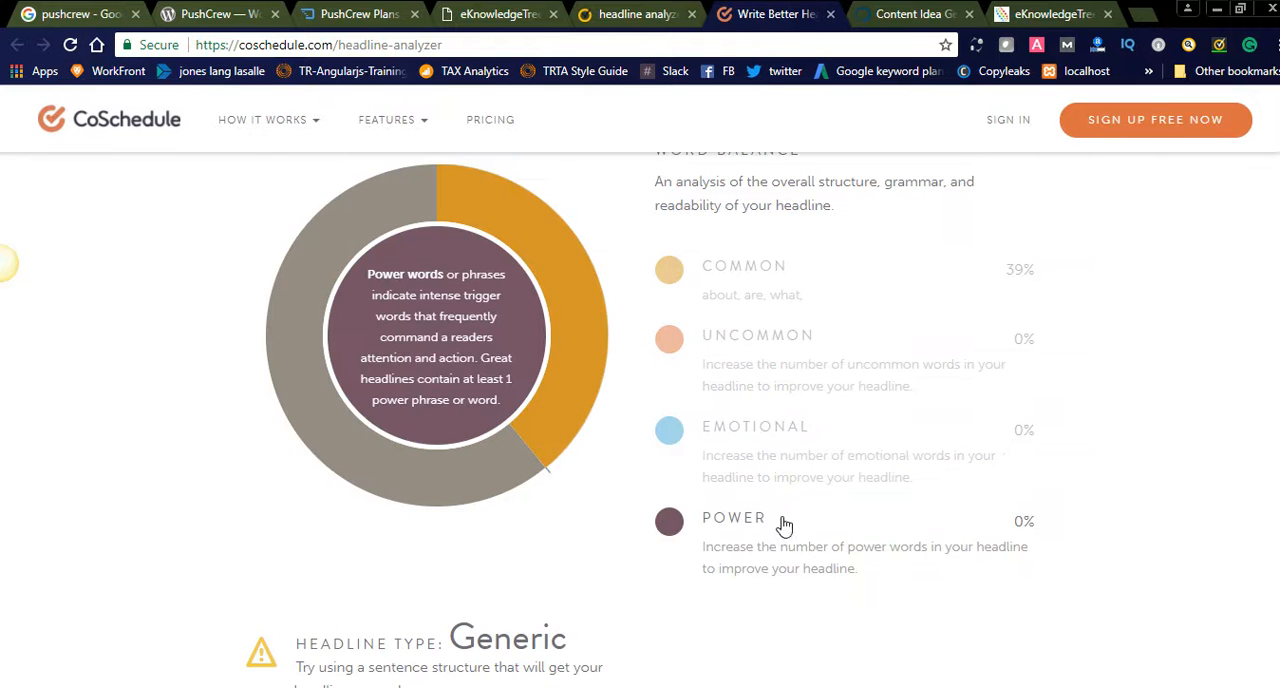
mouse_move(869, 570)
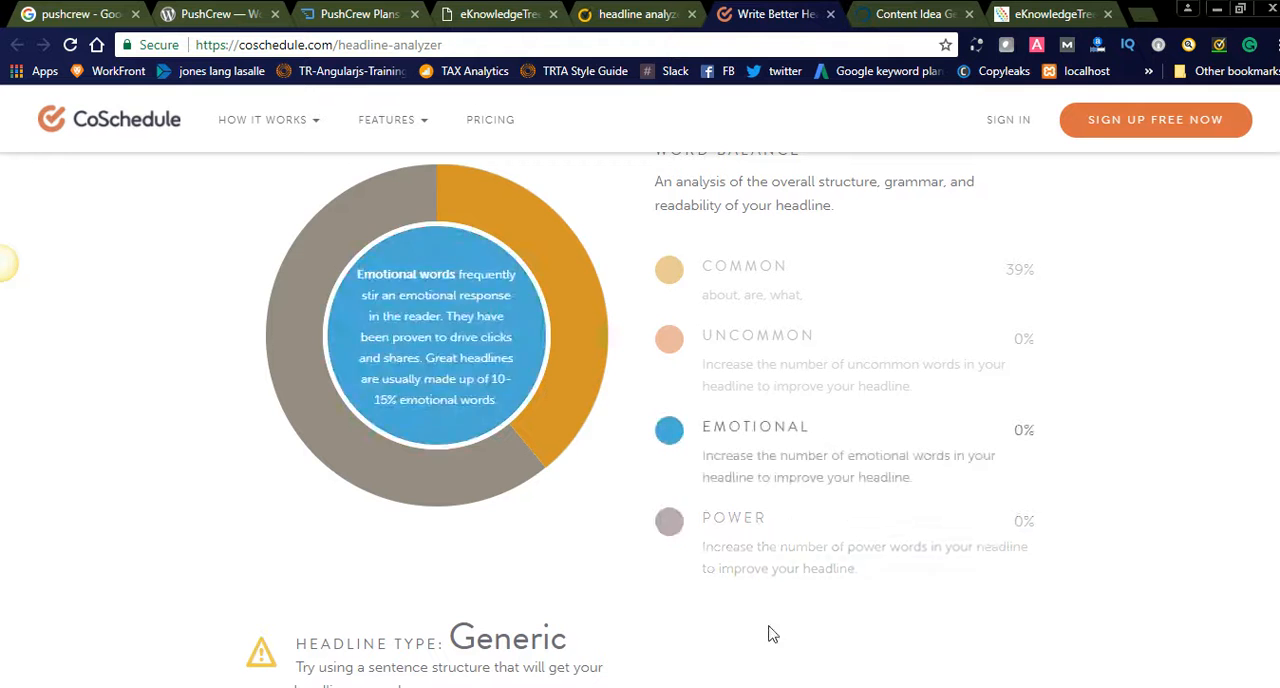
mouse_move(818, 500)
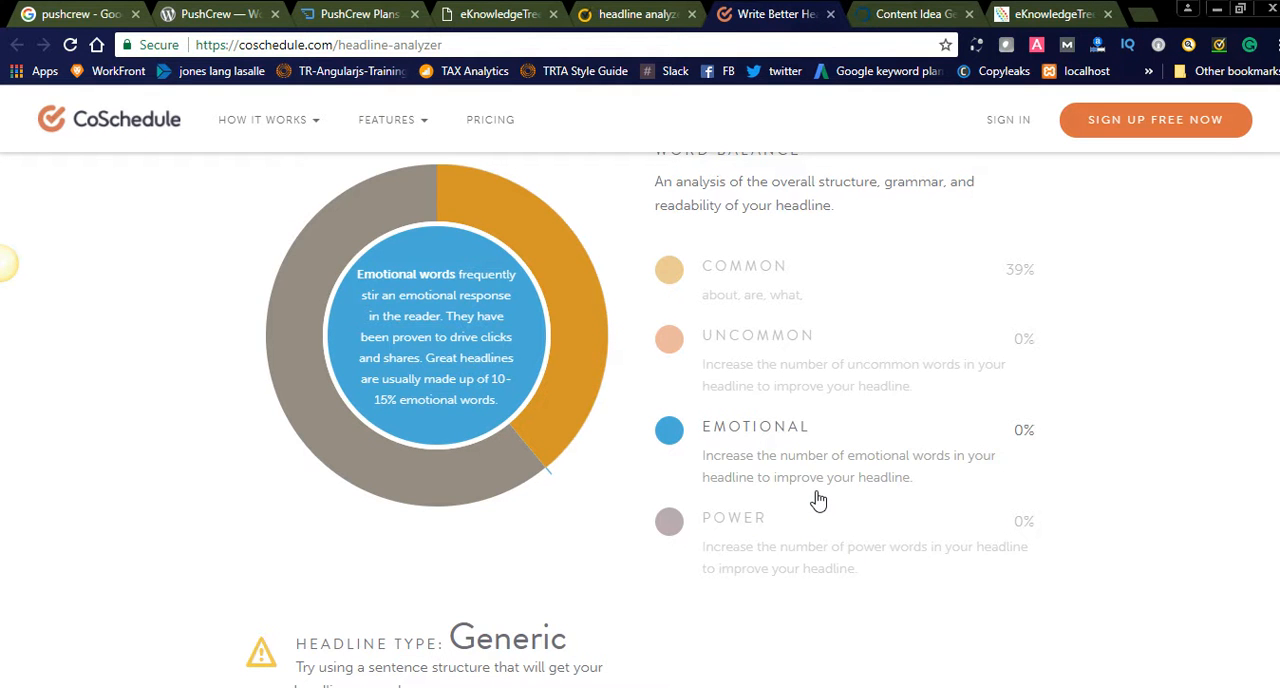
mouse_move(799, 469)
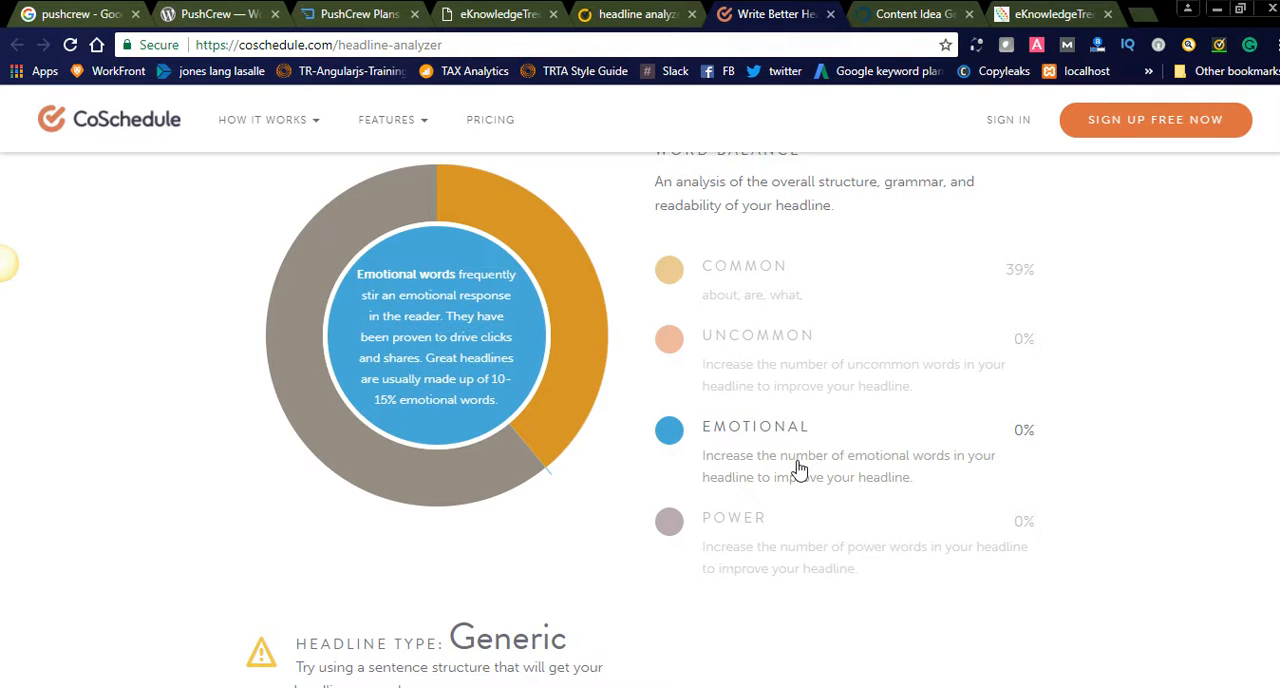
mouse_move(800, 552)
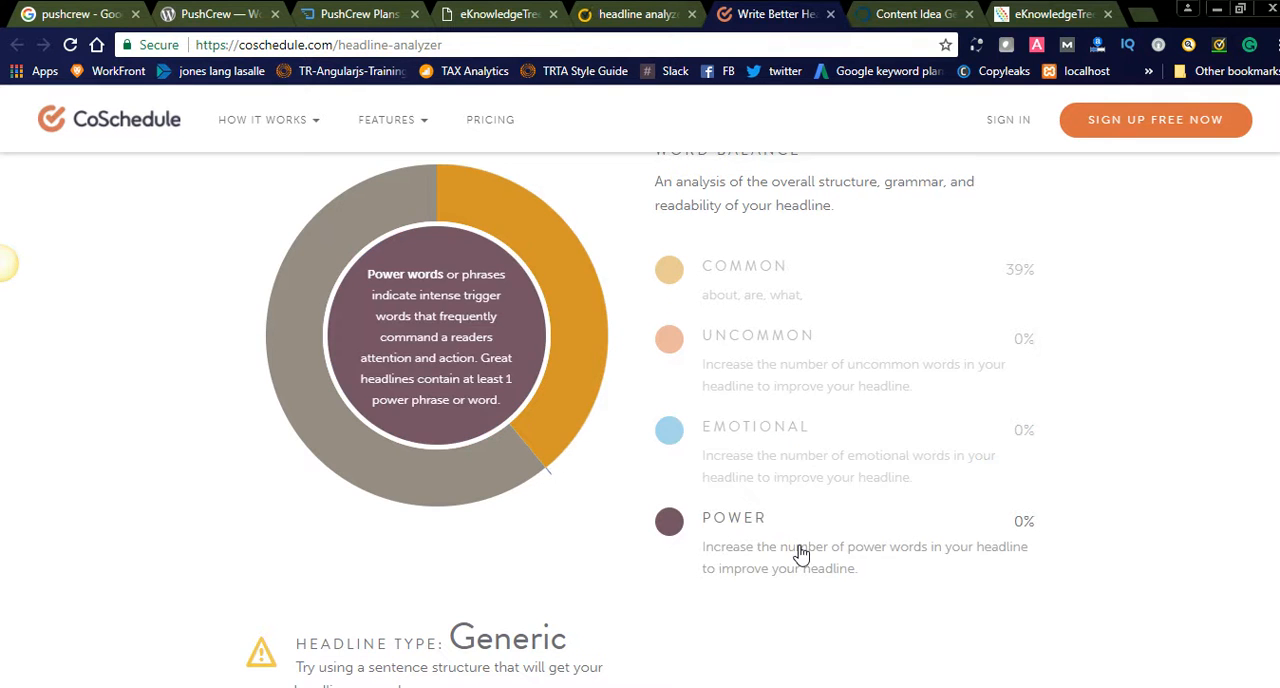
mouse_move(812, 544)
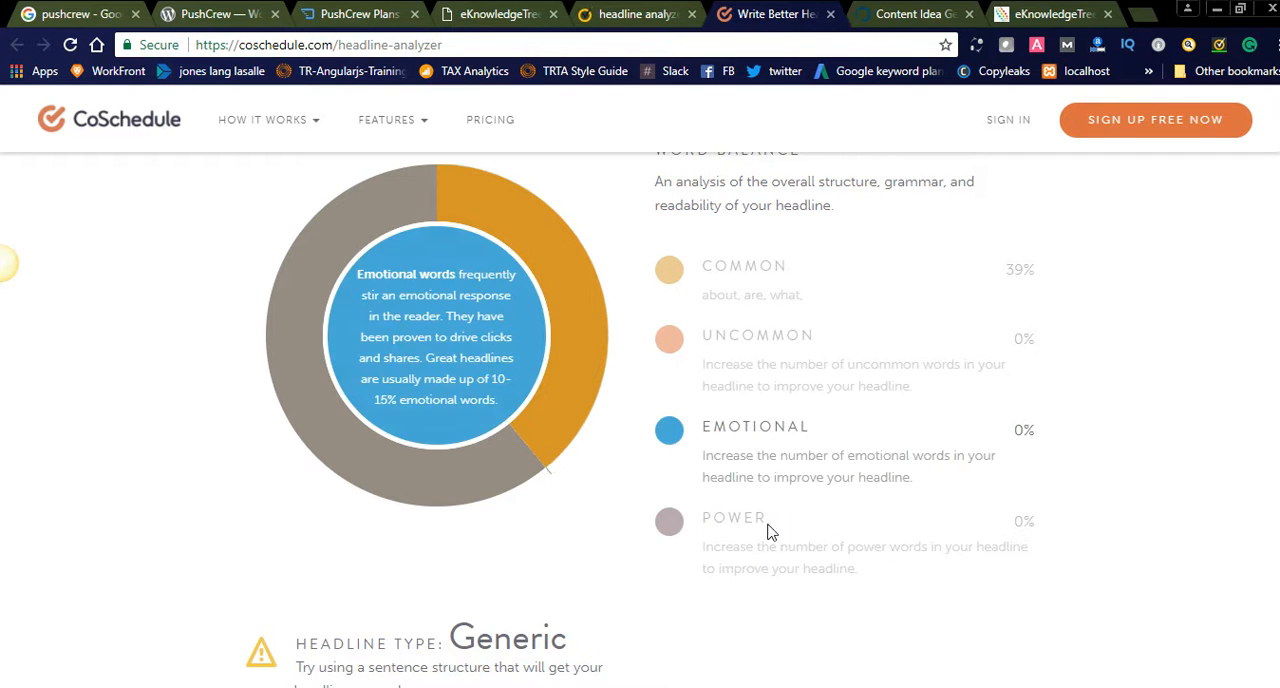
mouse_move(733, 518)
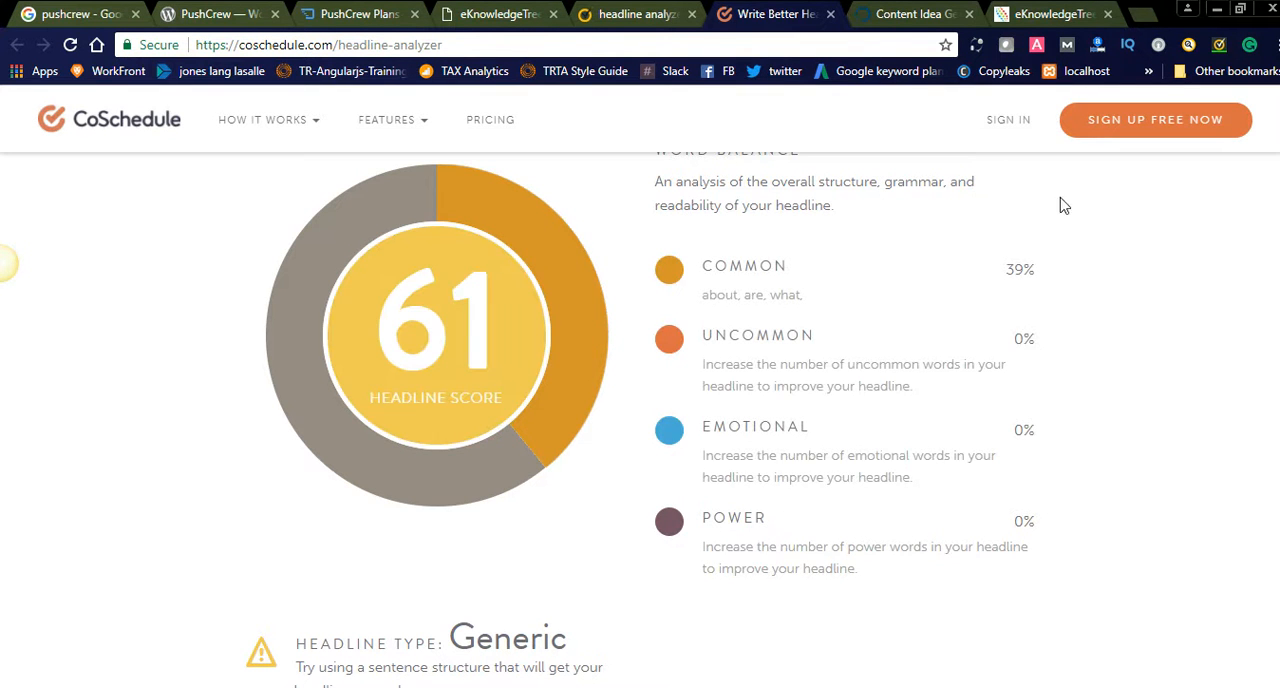
left_click(910, 14)
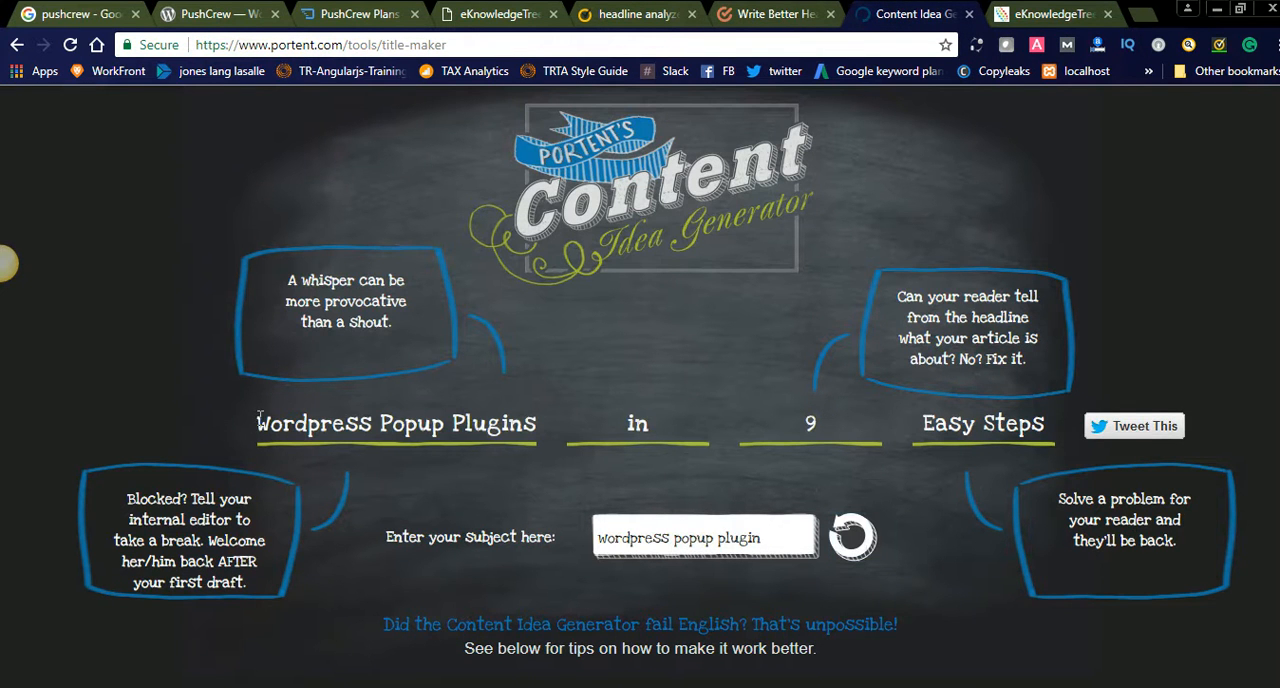
mouse_move(715, 413)
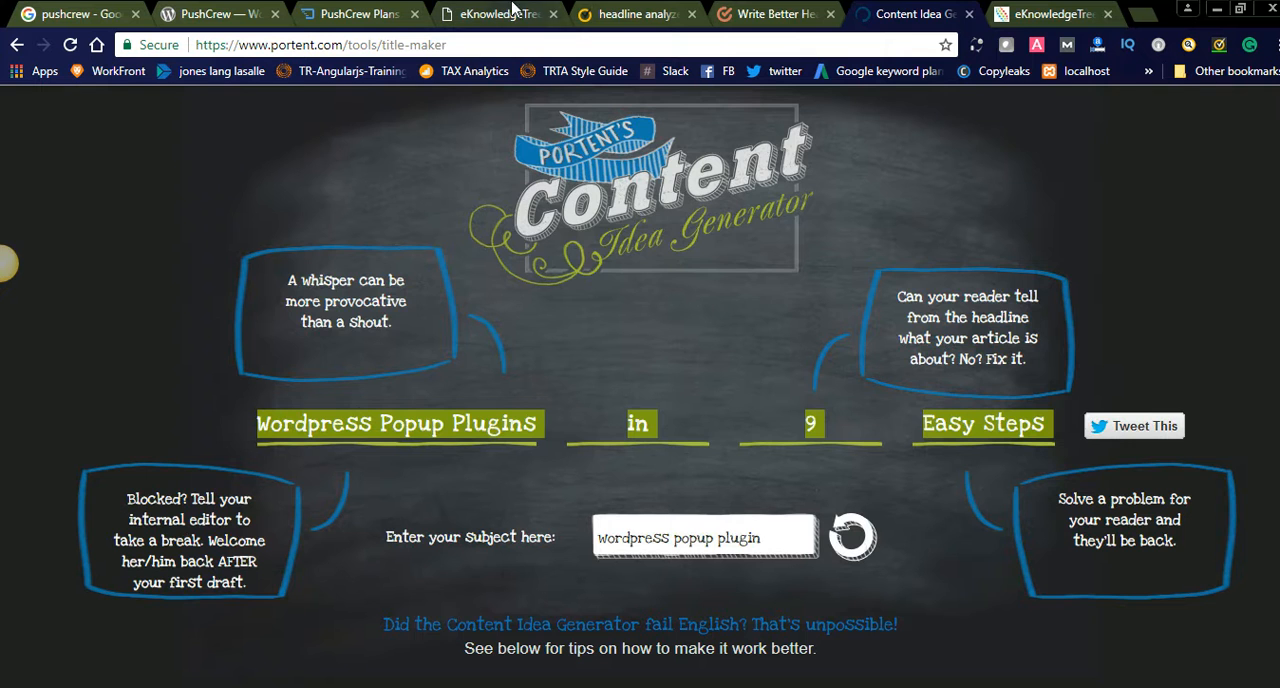
Take the 'Wordpress Popup Plugins in 9 Easy Steps' title back to the Headline Analyzer.
left_click(632, 14)
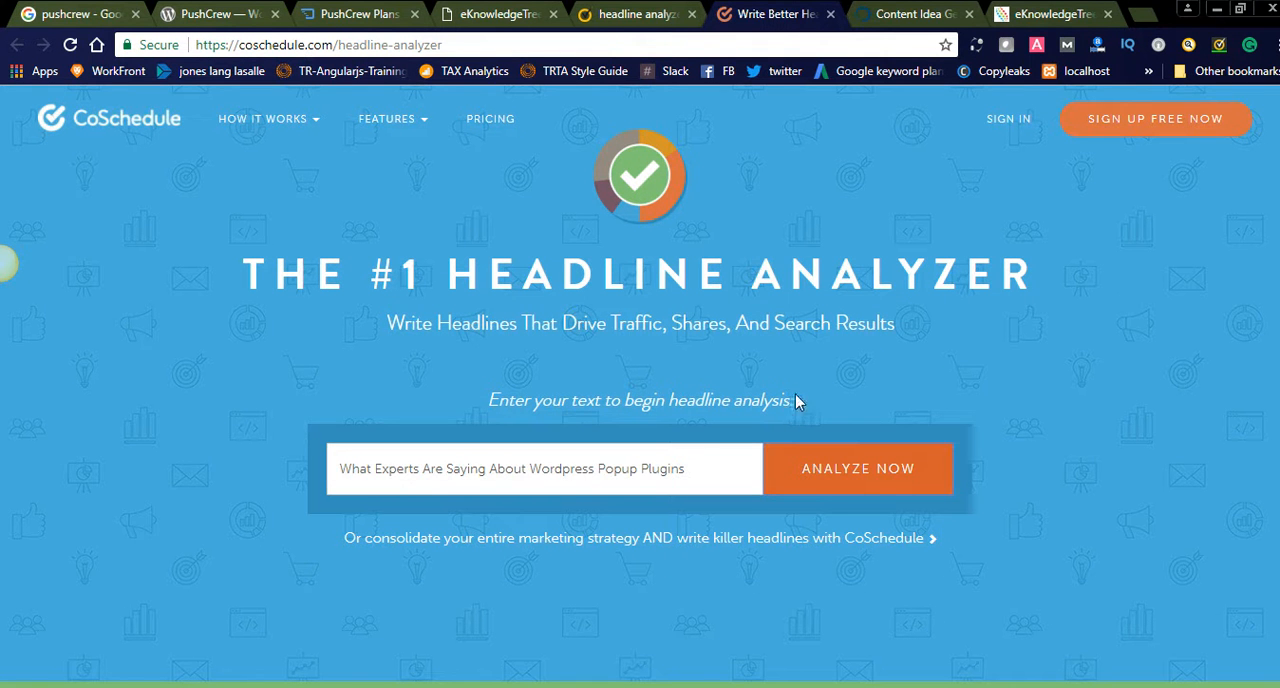
Analyze 'Wordpress Popup Plugins in 9 Easy Steps' and review its score-62 report: 39 characters, 7 words.
type("Wordpress Popup Plugins in 9 Easy Steps")
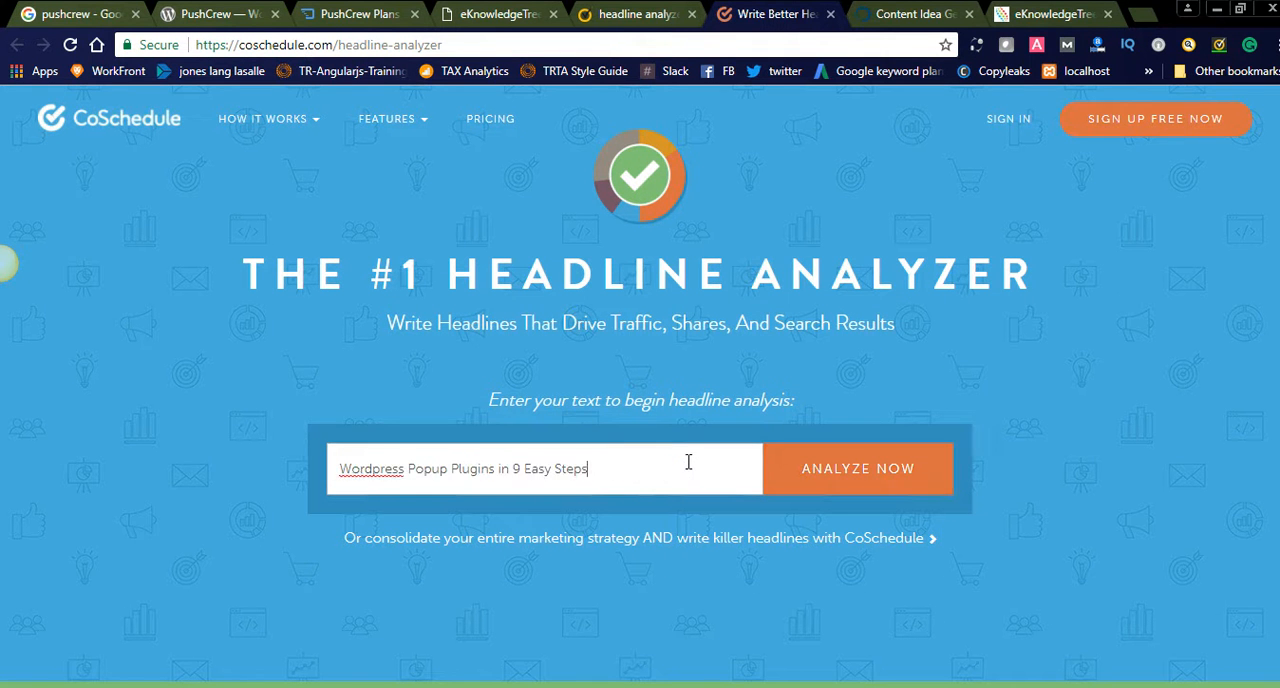
left_click(857, 468)
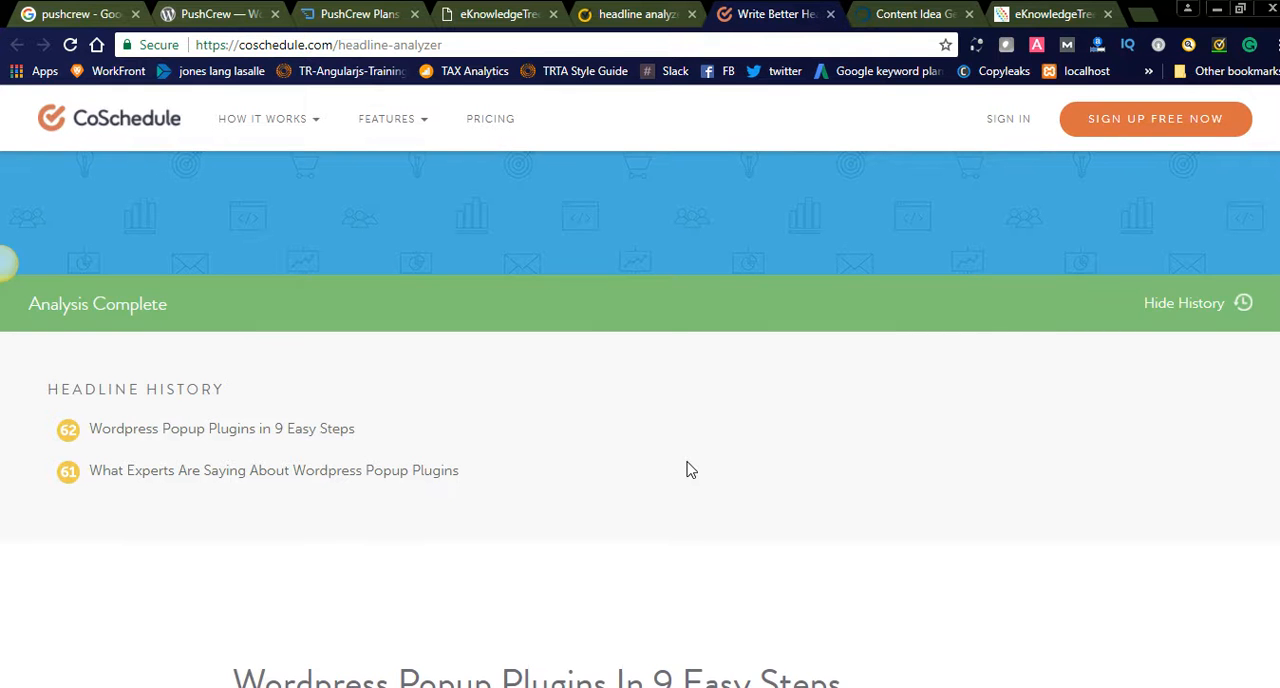
scroll("down", 3)
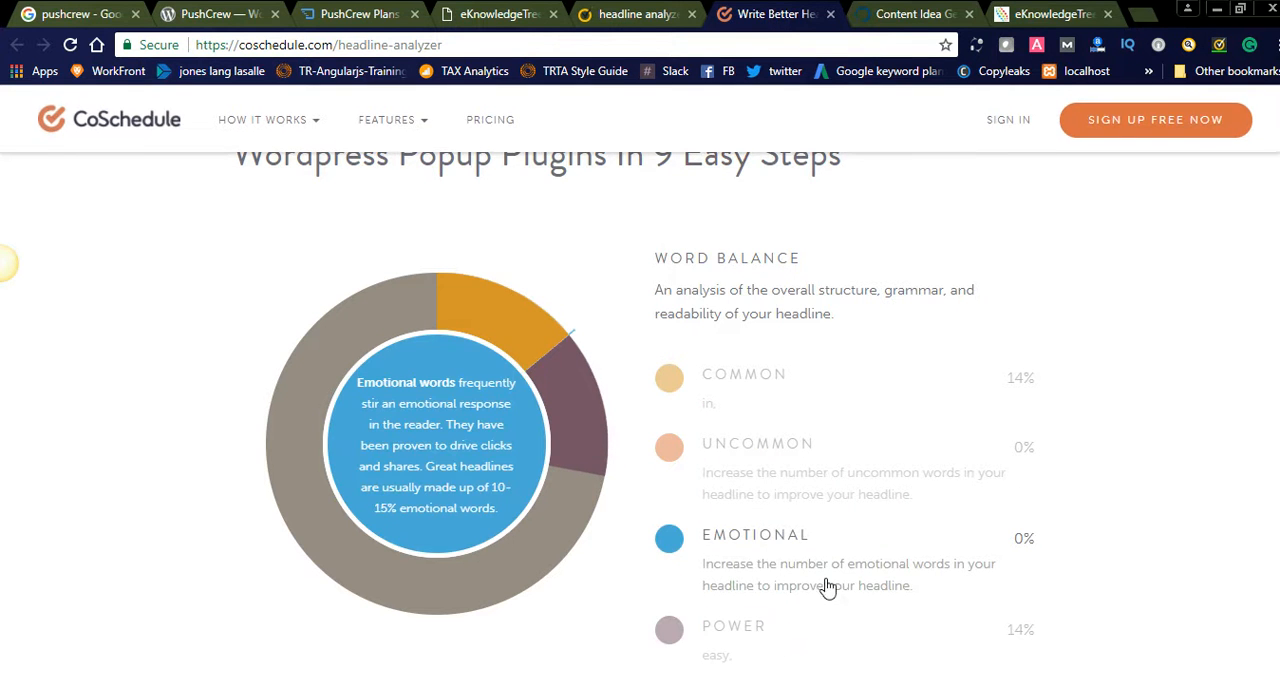
mouse_move(807, 553)
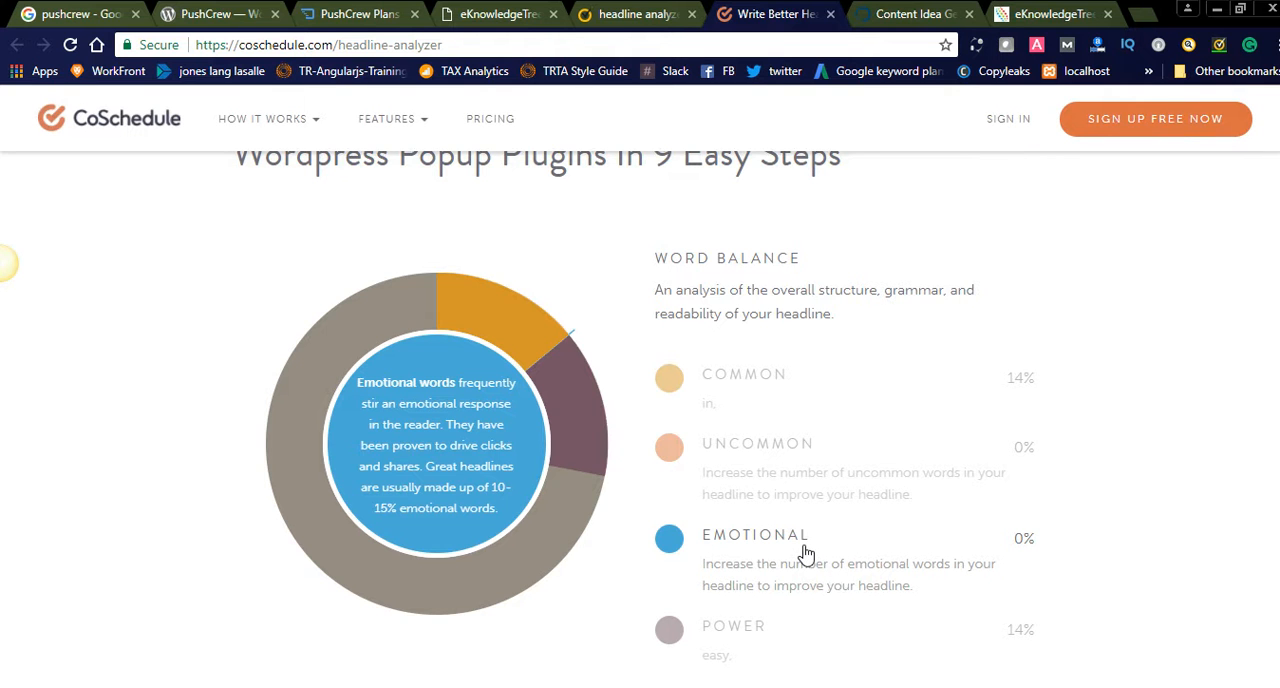
scroll("down", 3)
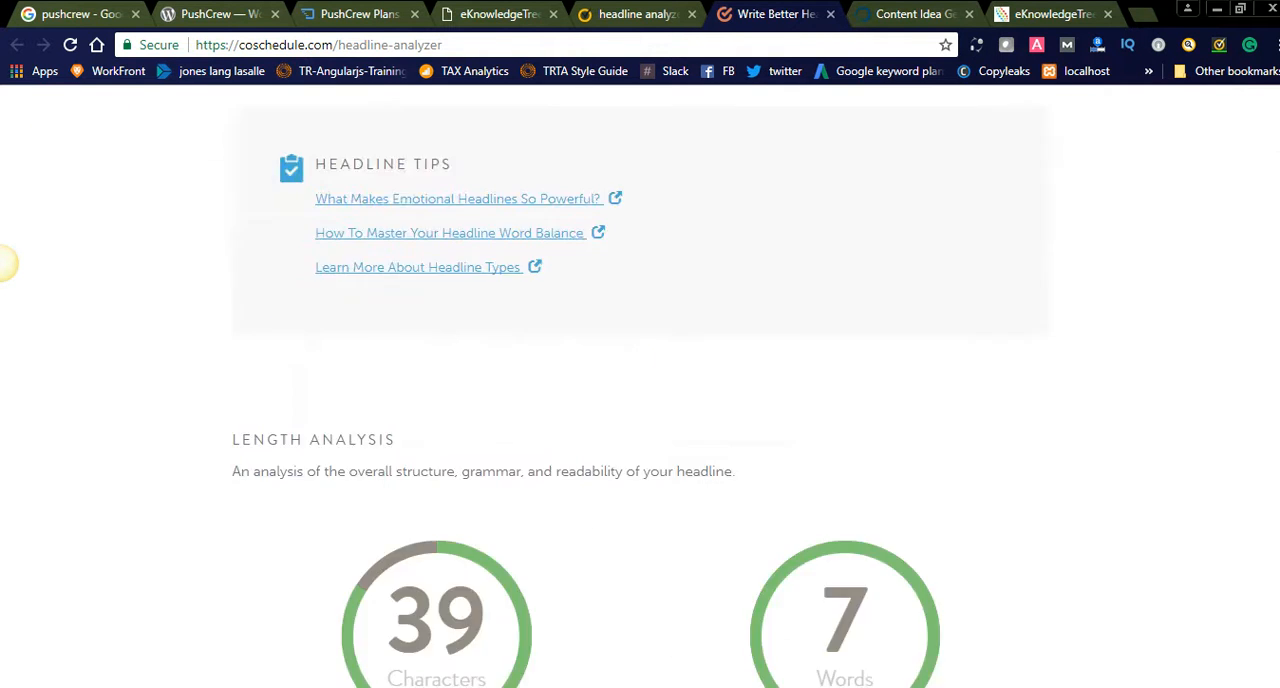
scroll("down", 3)
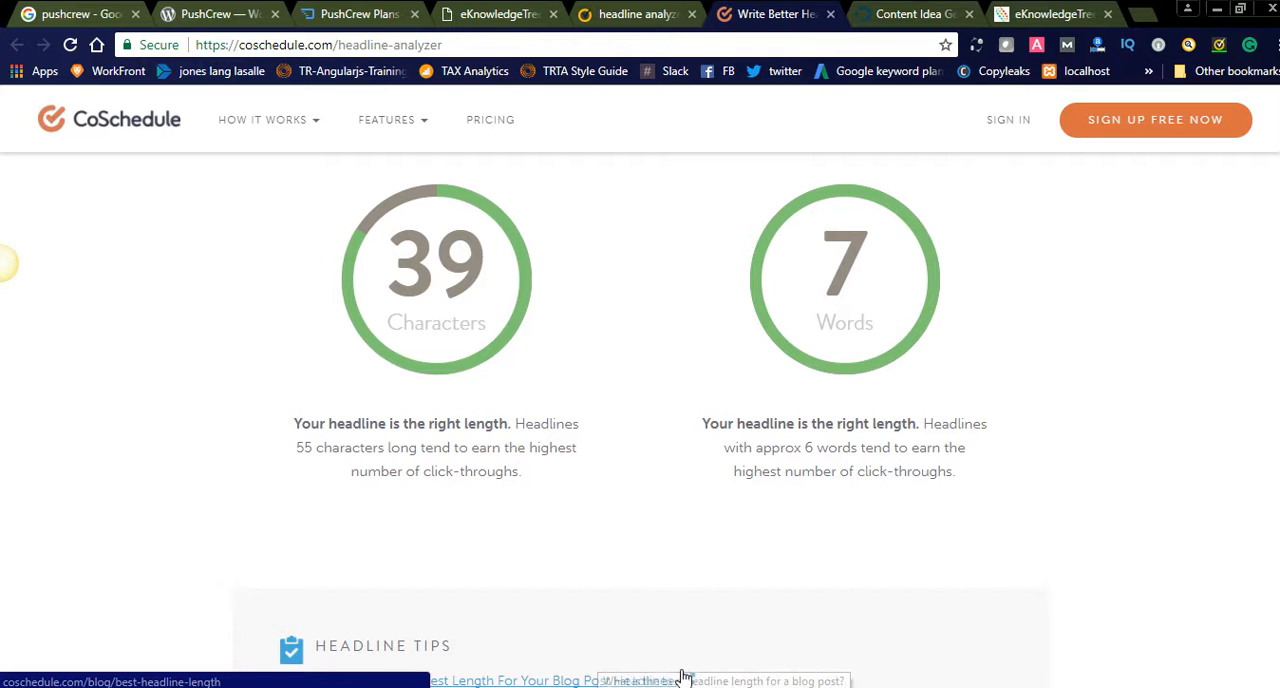
Open the 'What Really Is The Best Headline Length?' article from the length tip link.
left_click(516, 681)
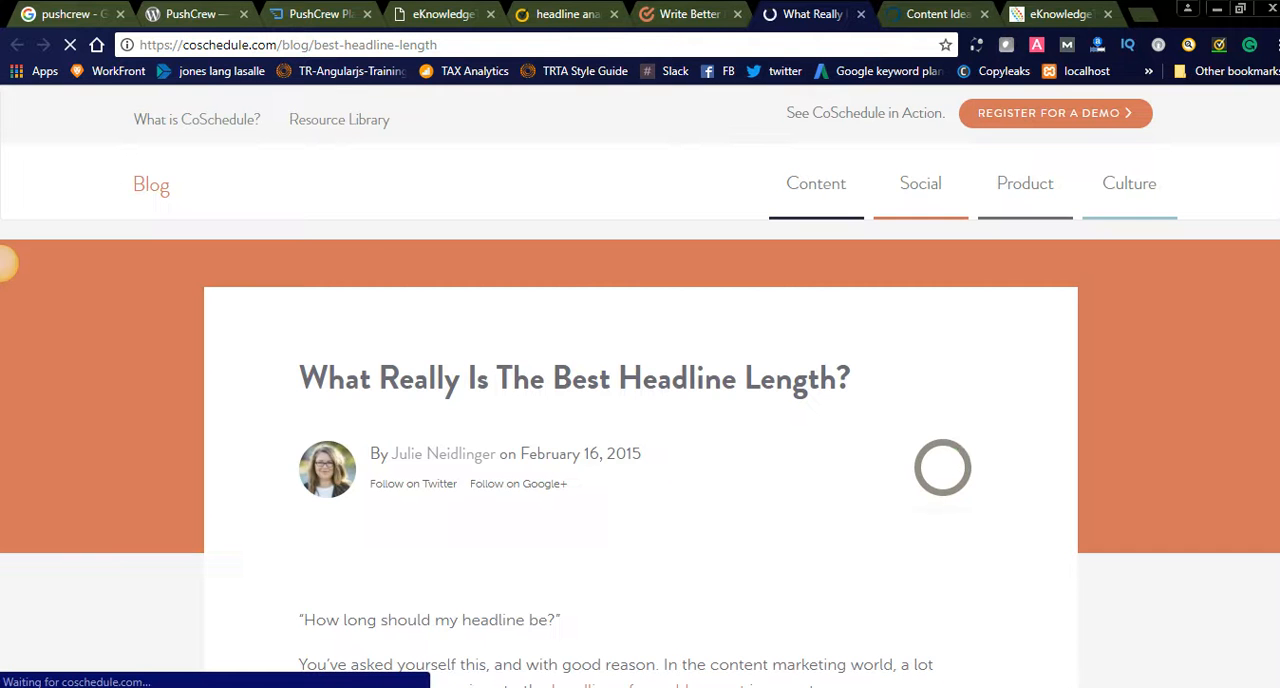
scroll("down", 3)
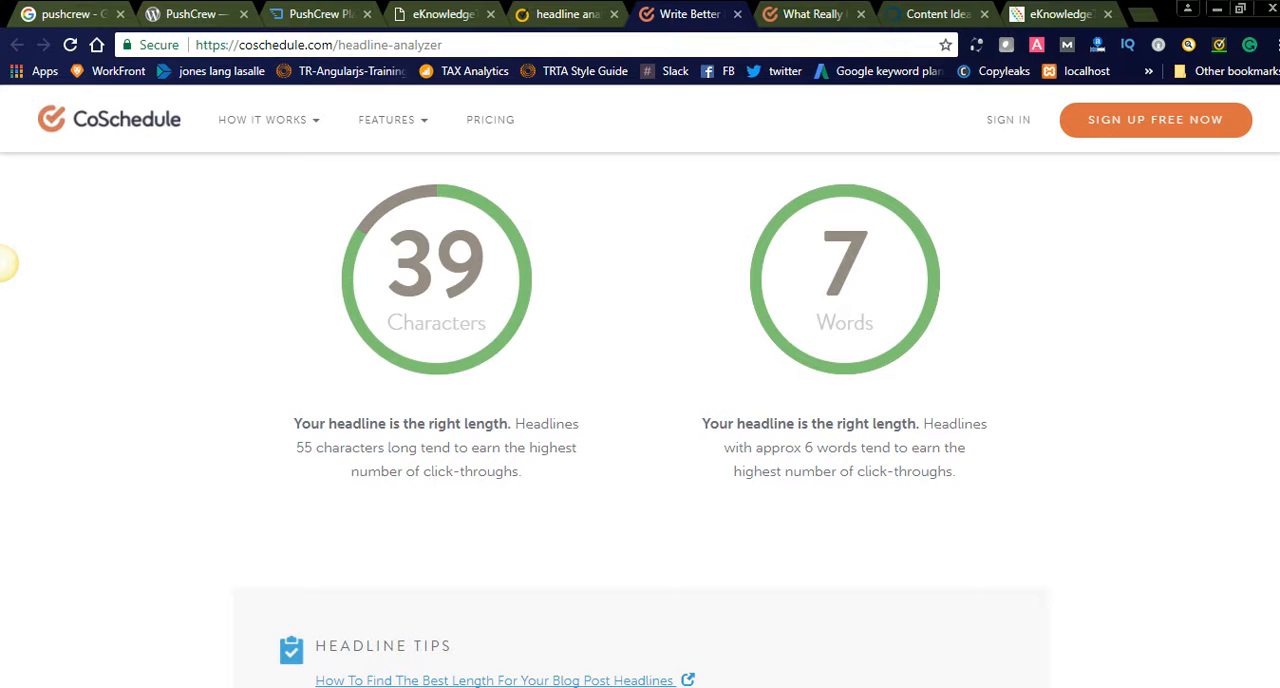
Replace the headline with 'What Really Is The Best Headline Length?' and analyze it, scoring 81.
scroll("down", 3)
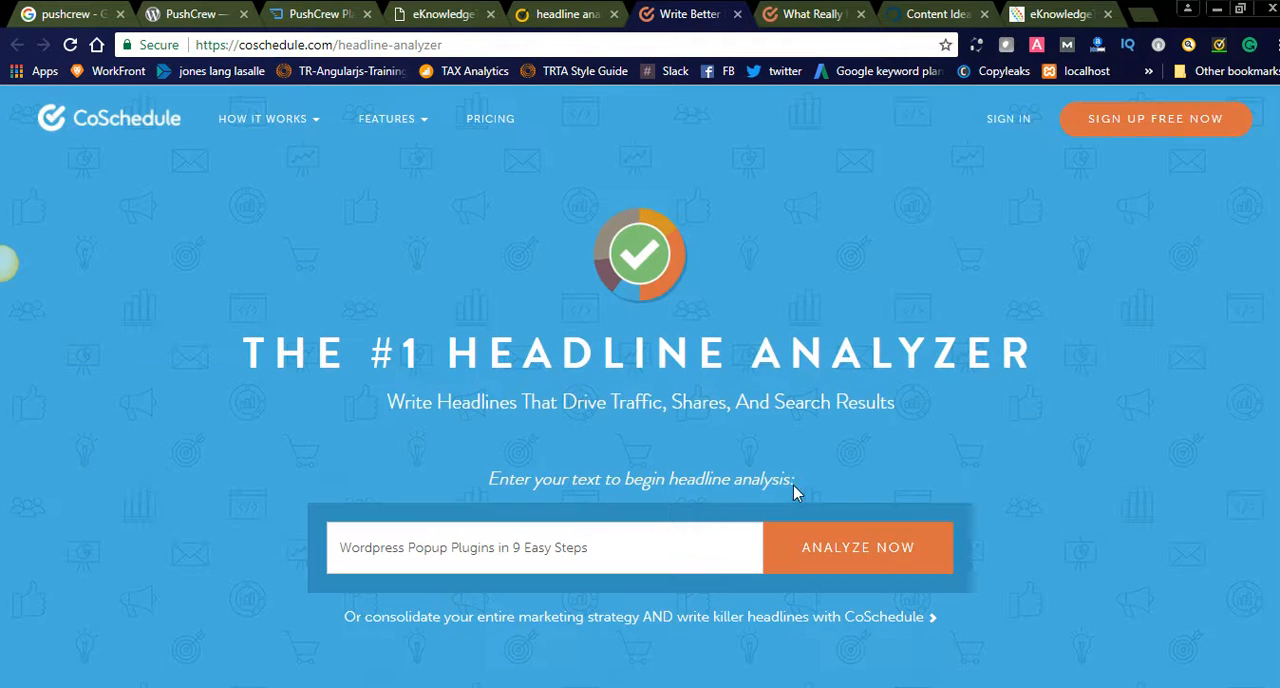
triple_click(463, 547)
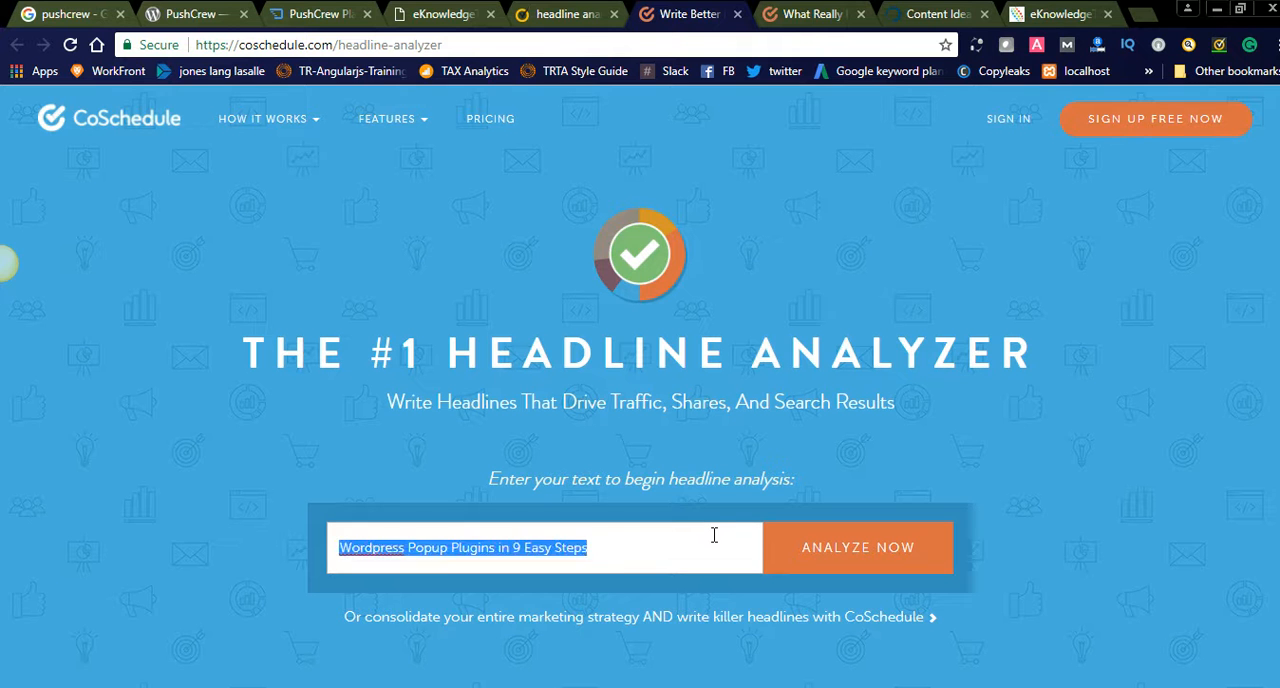
left_click(857, 547)
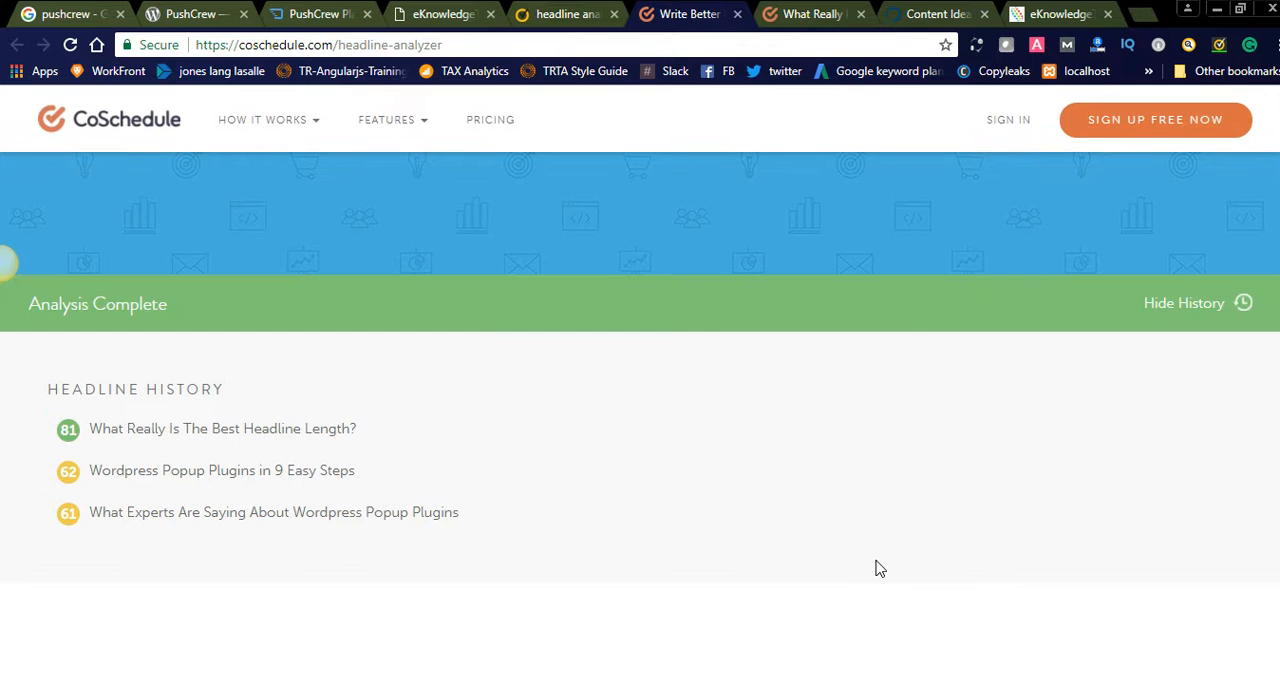
scroll("down", 3)
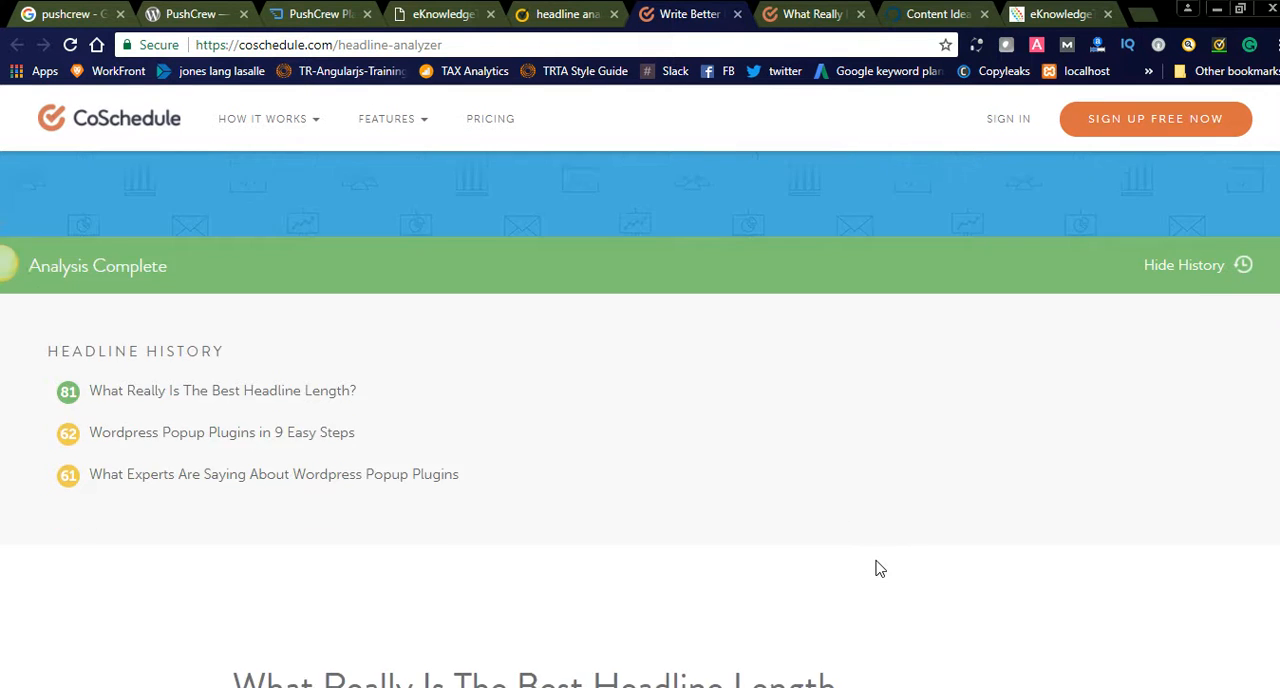
scroll("down", 3)
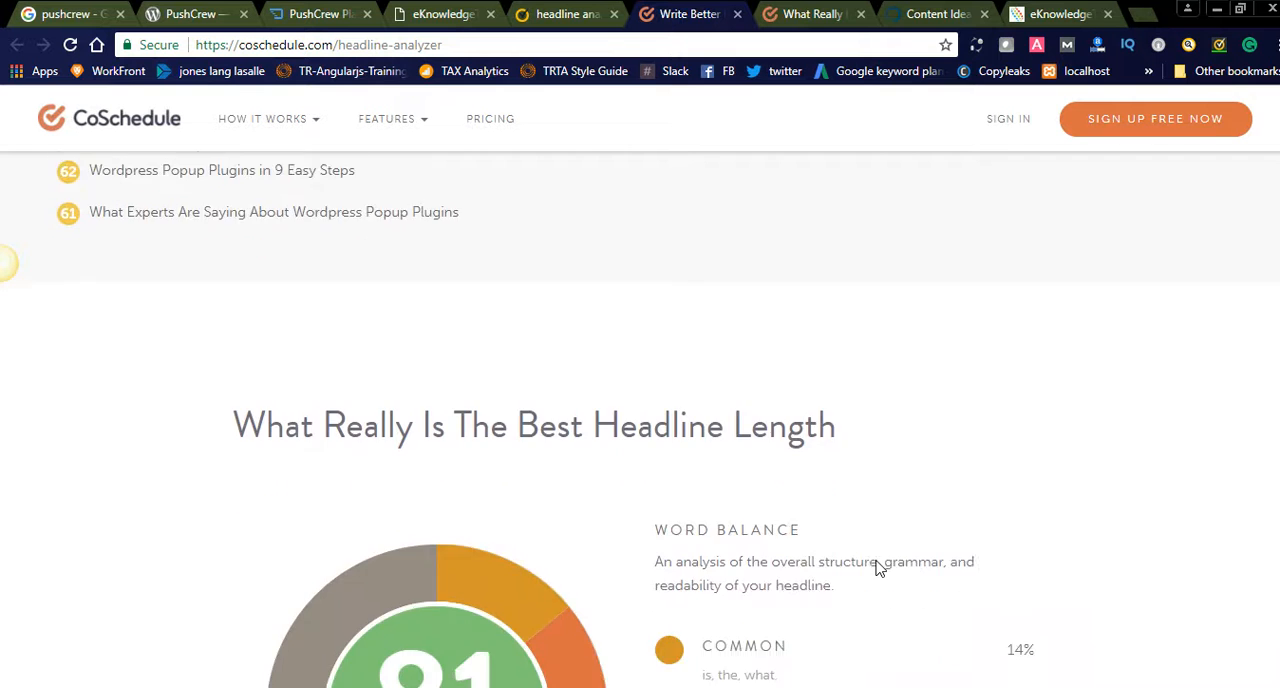
scroll("down", 3)
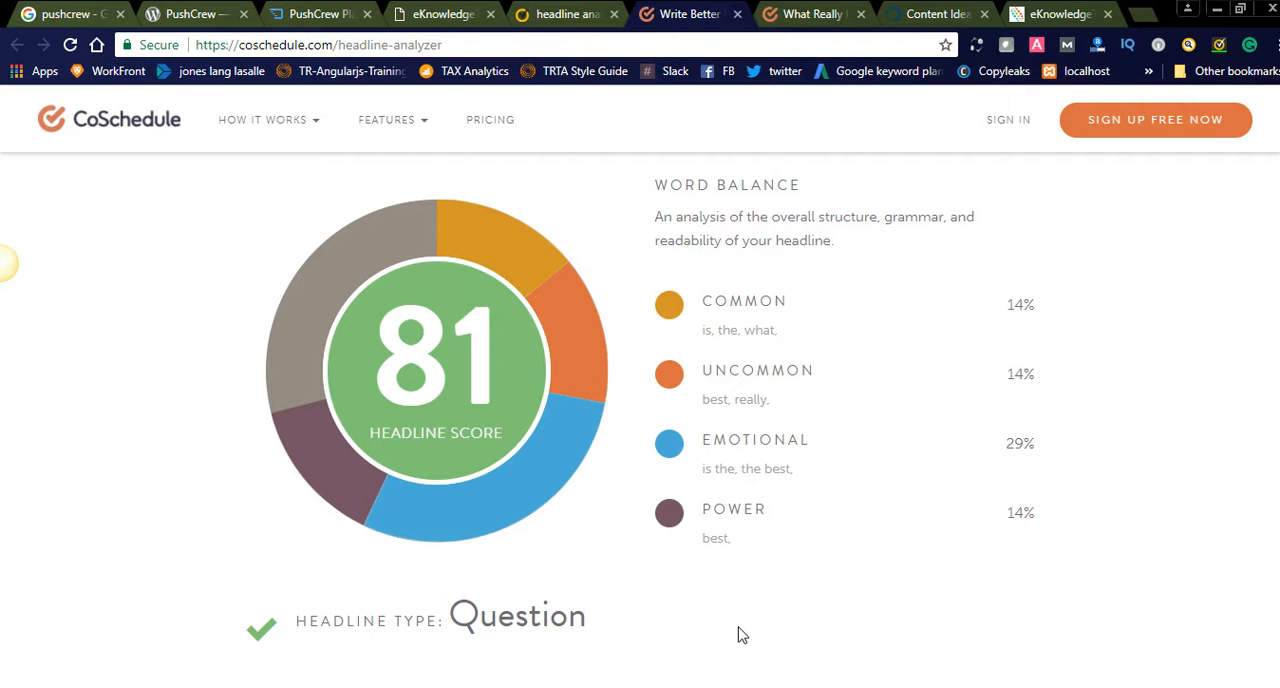
scroll("down", 3)
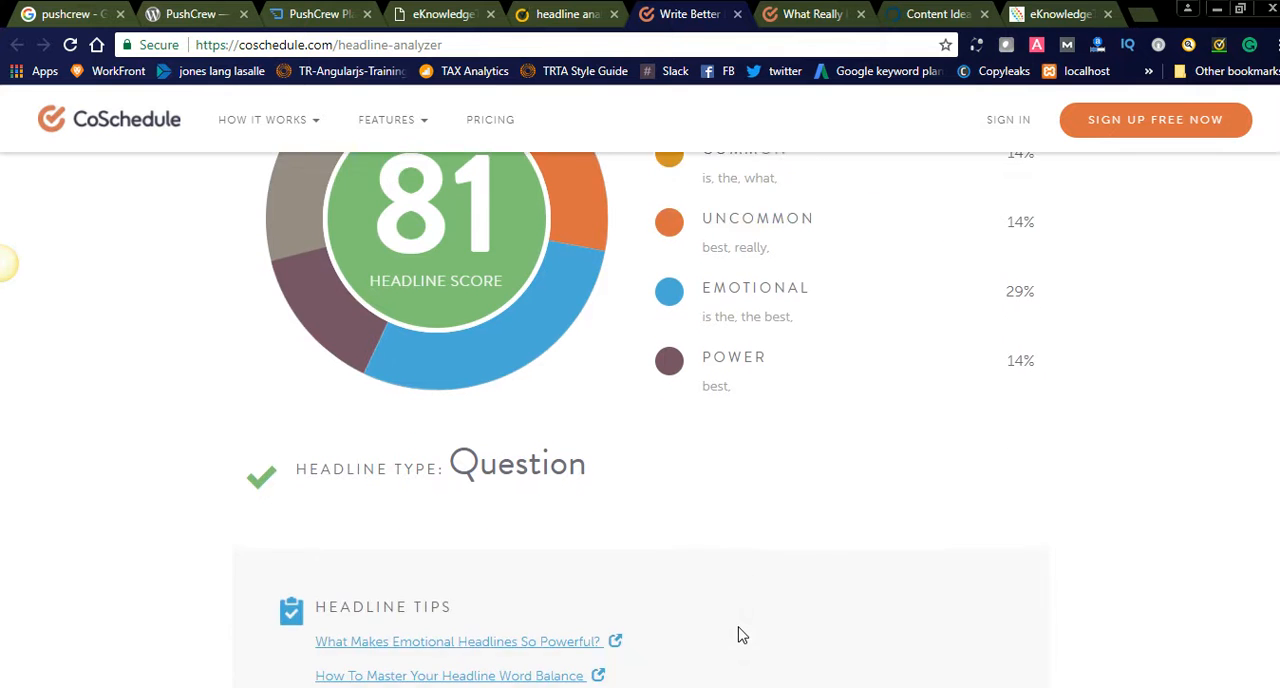
scroll("down", 3)
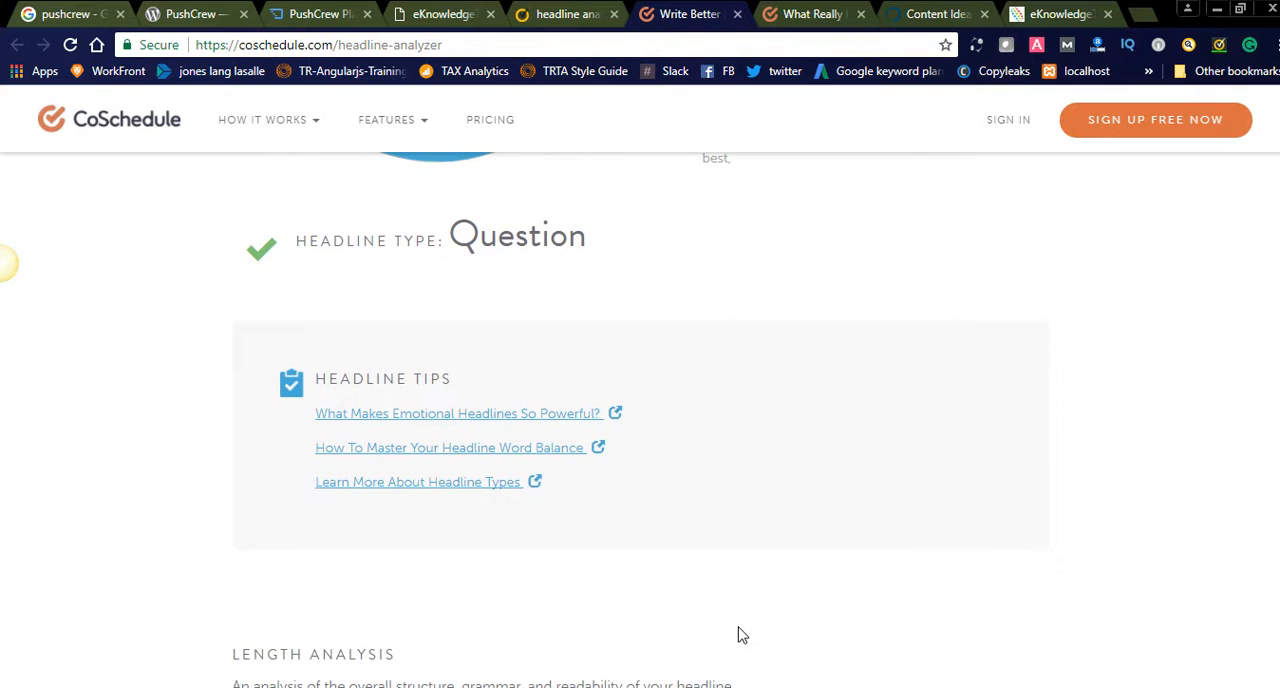
scroll("down", 3)
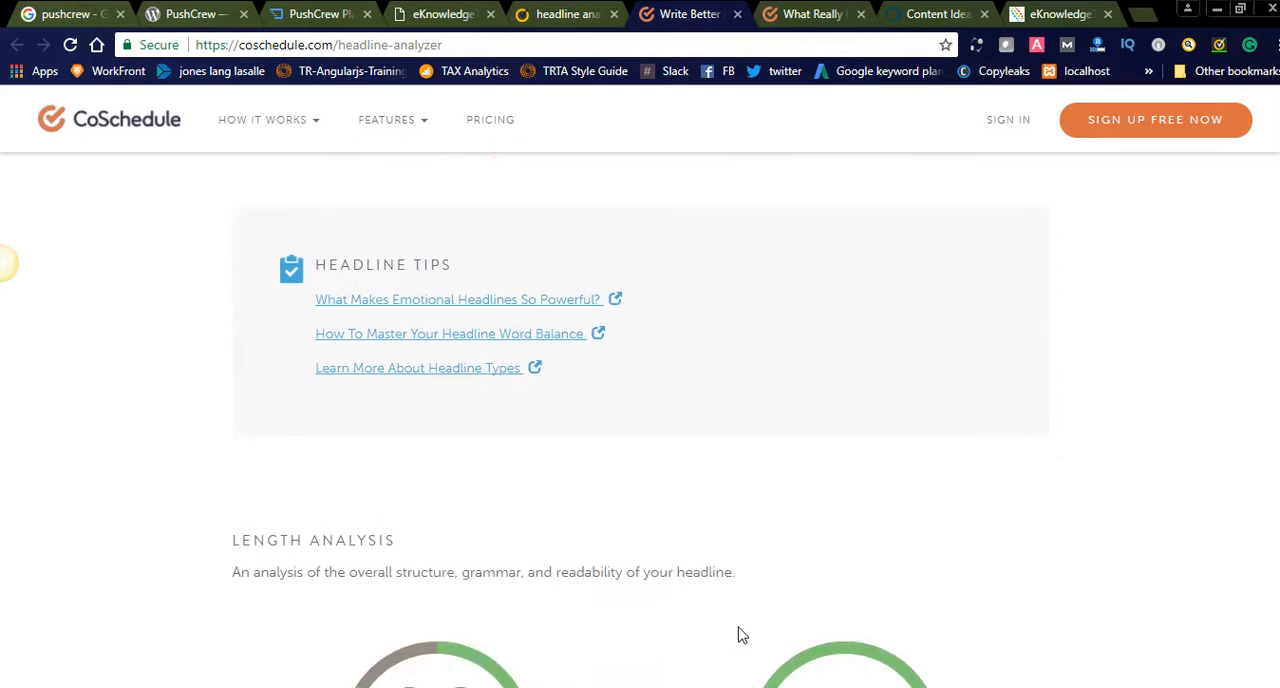
scroll("down", 3)
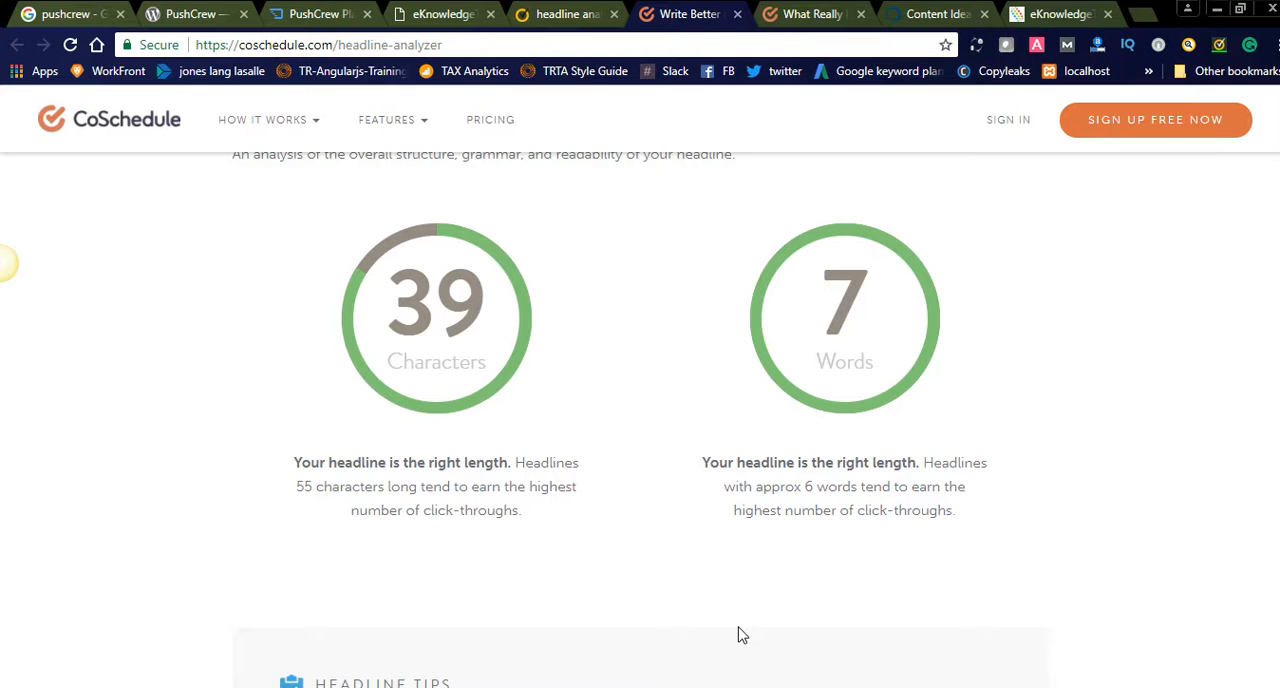
scroll("down", 3)
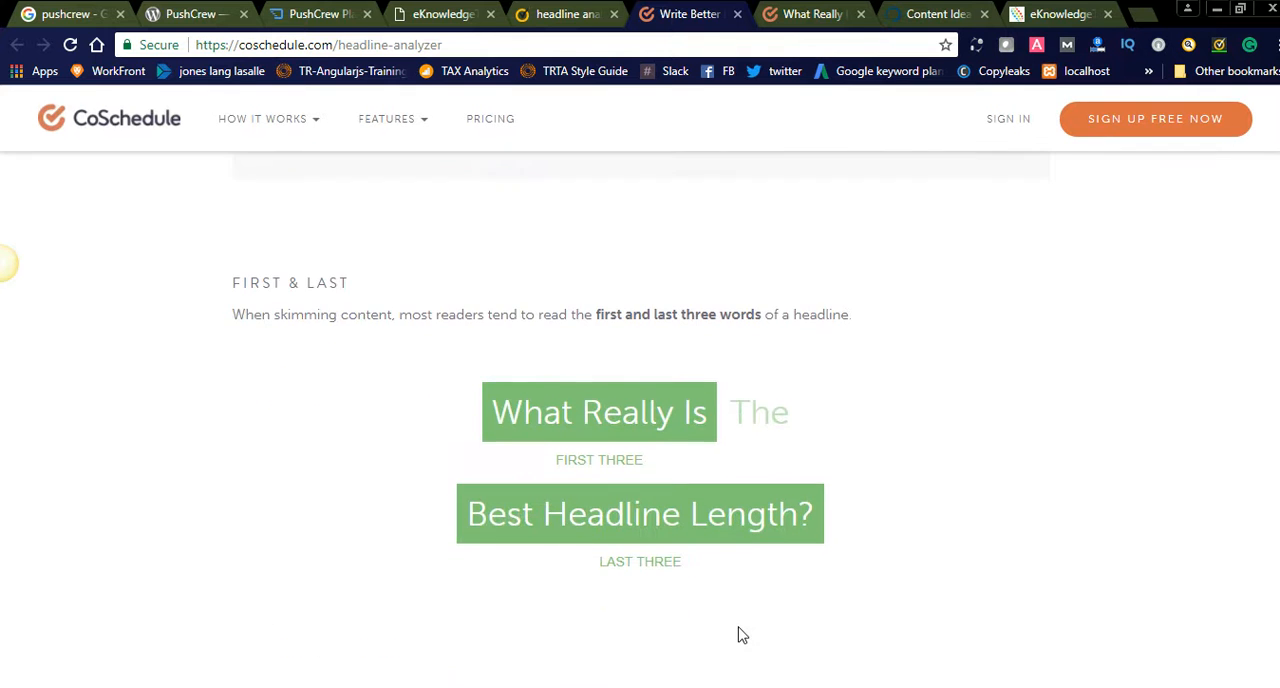